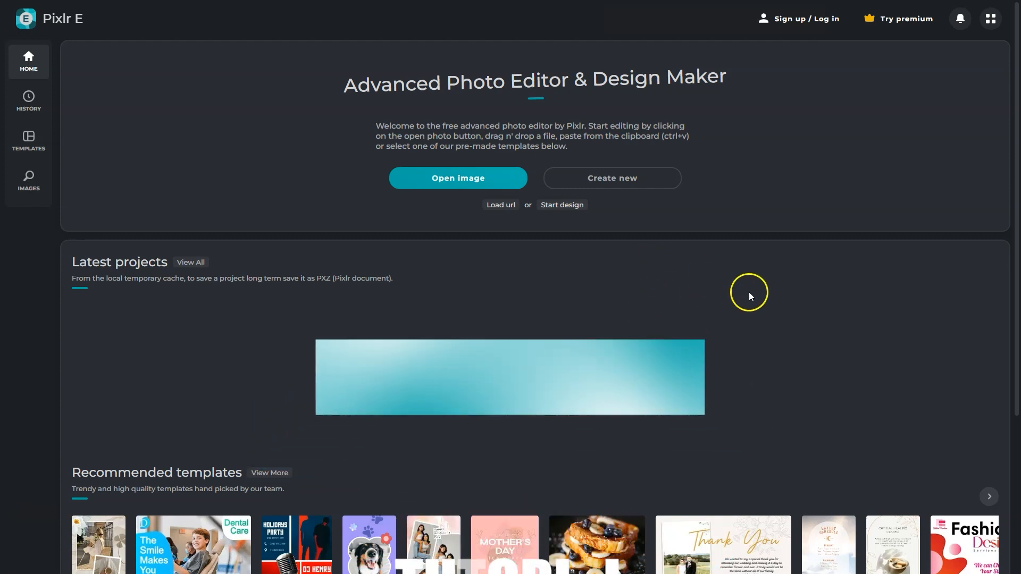
{"action": "mouse_move", "coordinate": [150, 176]}
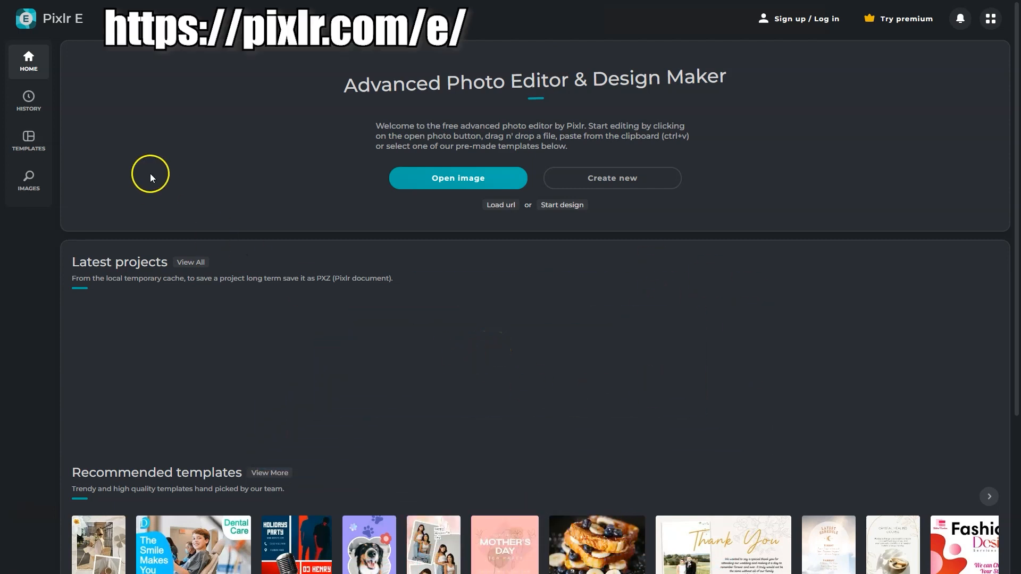
{"action": "mouse_move", "coordinate": [28, 61]}
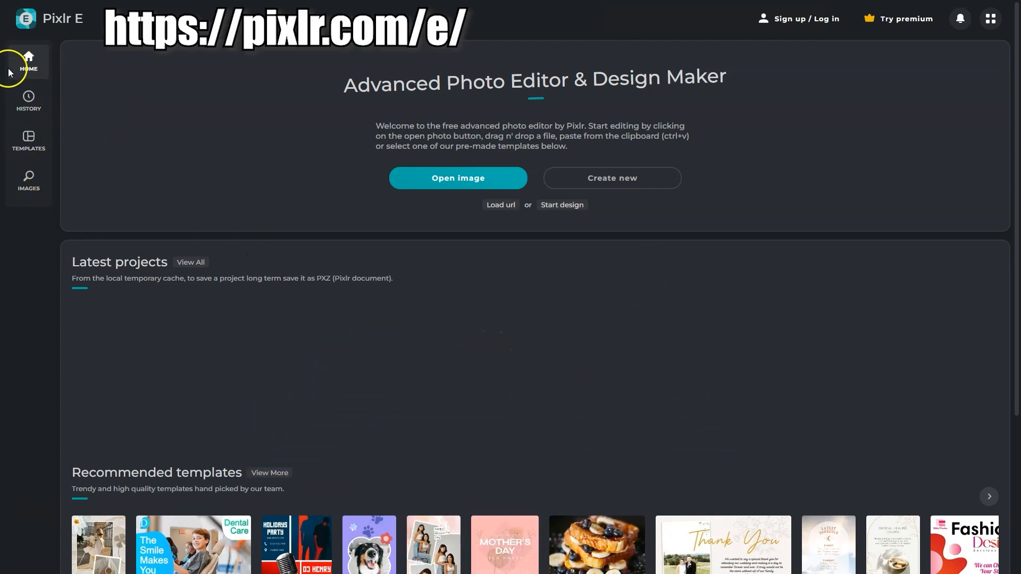
Browse the template gallery and temporary projects, then return to the start page.
{"action": "left_click", "coordinate": [28, 141]}
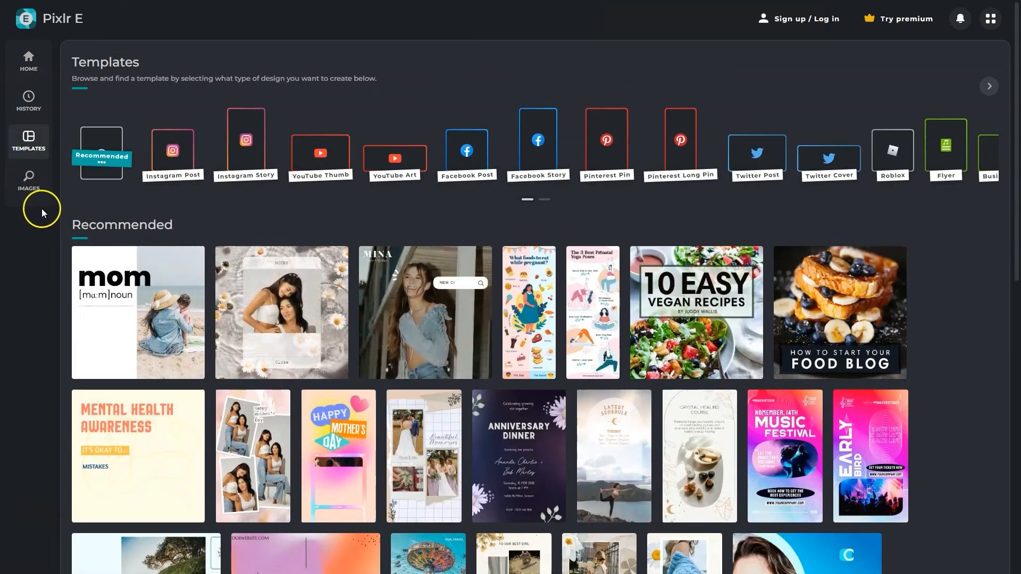
{"action": "mouse_move", "coordinate": [29, 89]}
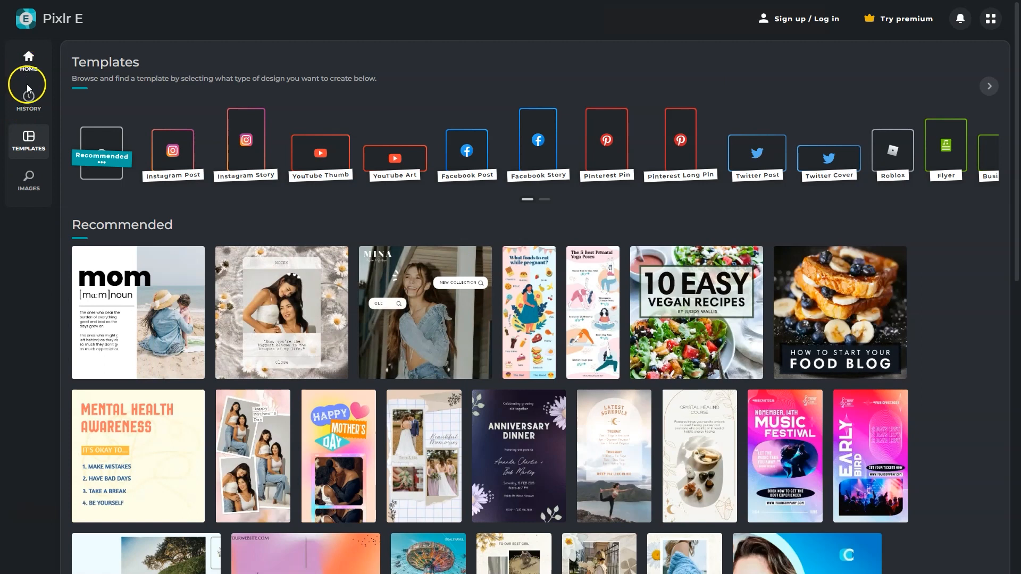
{"action": "left_click", "coordinate": [28, 99]}
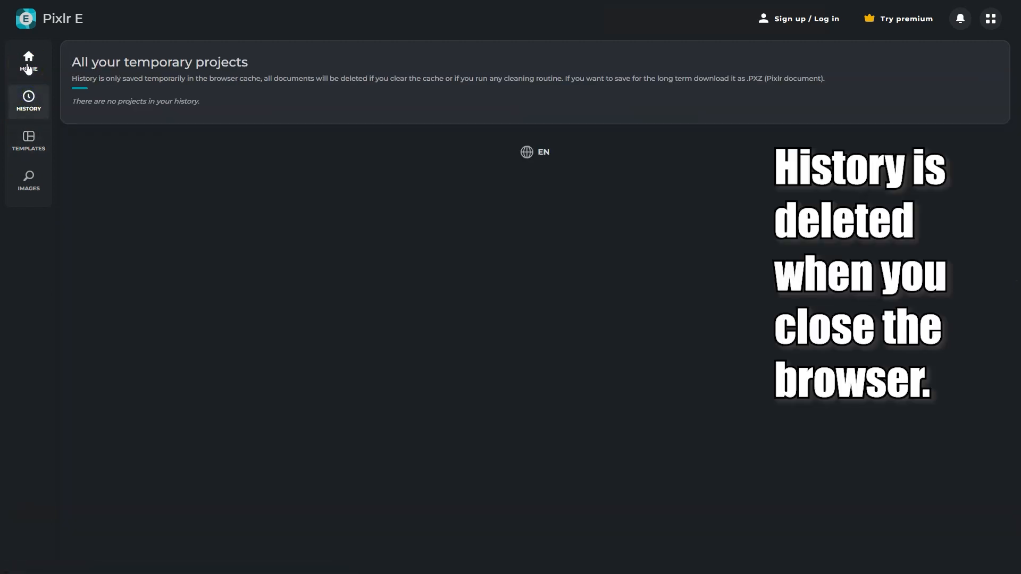
{"action": "left_click", "coordinate": [28, 61]}
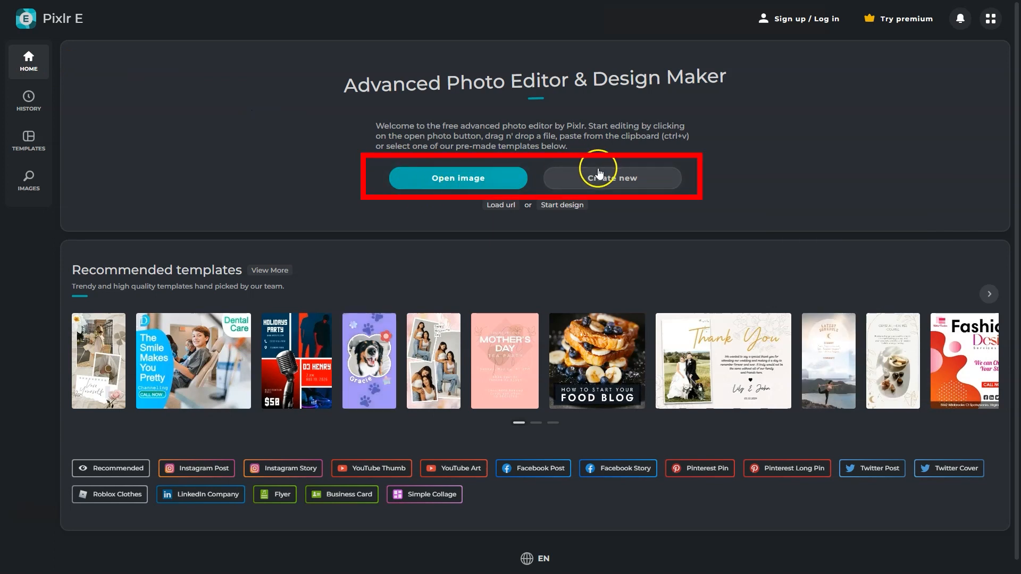
Start a 1920×1080 design named 'Sixth Street Party' with Background enabled.
{"action": "left_click", "coordinate": [610, 178]}
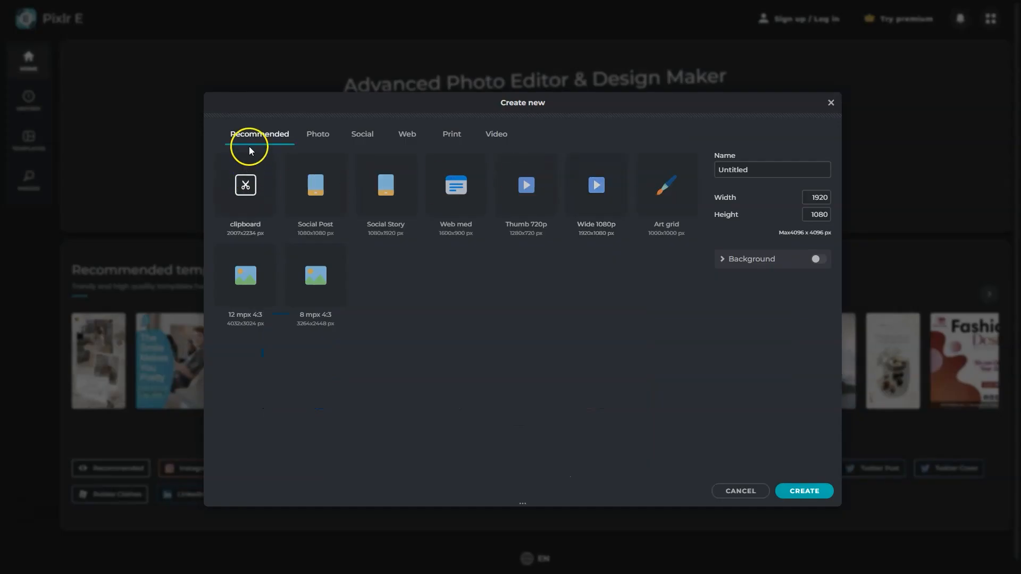
{"action": "left_click", "coordinate": [318, 134]}
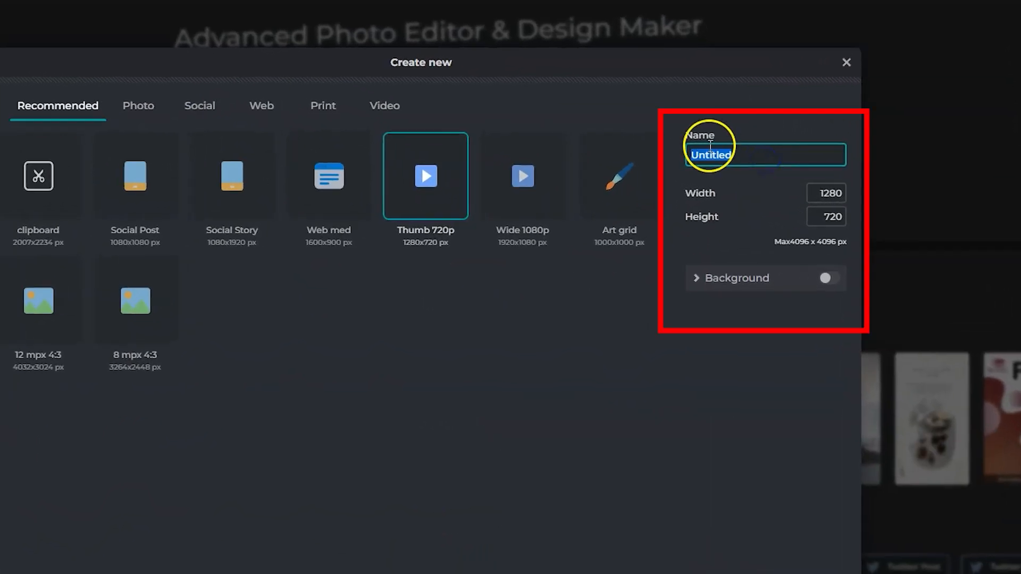
{"action": "type", "text": "Sixth Street Par"}
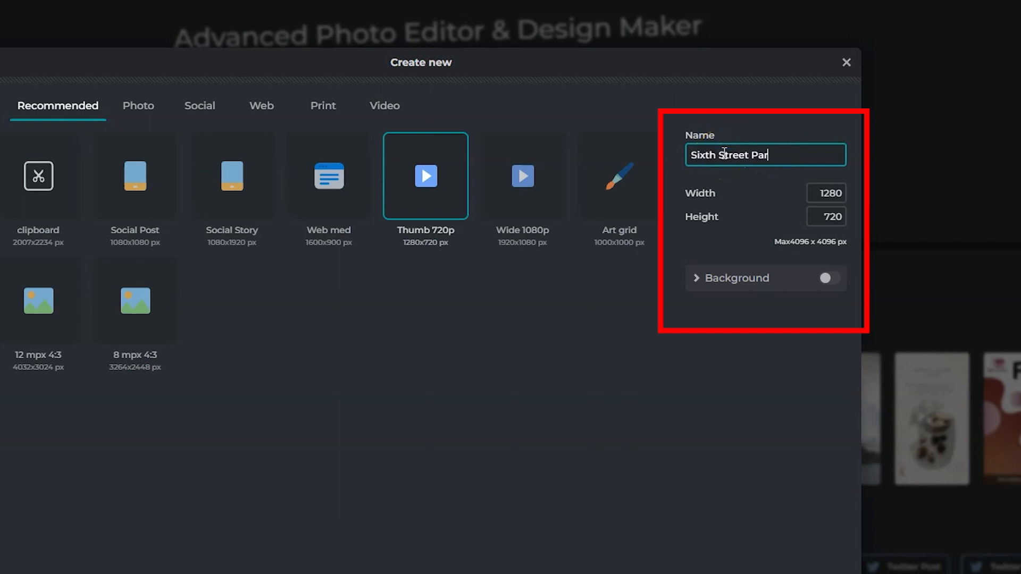
{"action": "left_click", "coordinate": [826, 192]}
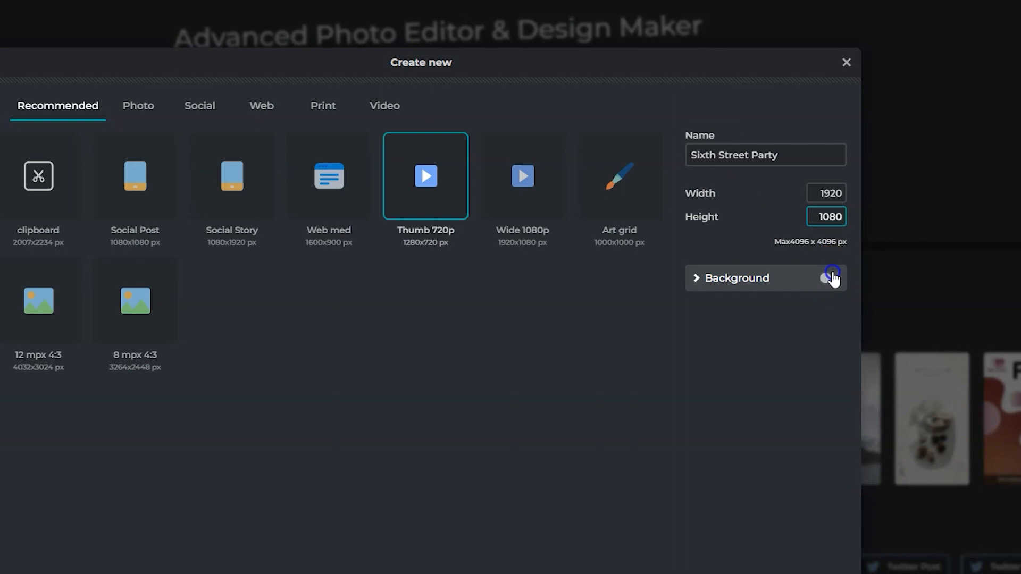
{"action": "left_click", "coordinate": [737, 278]}
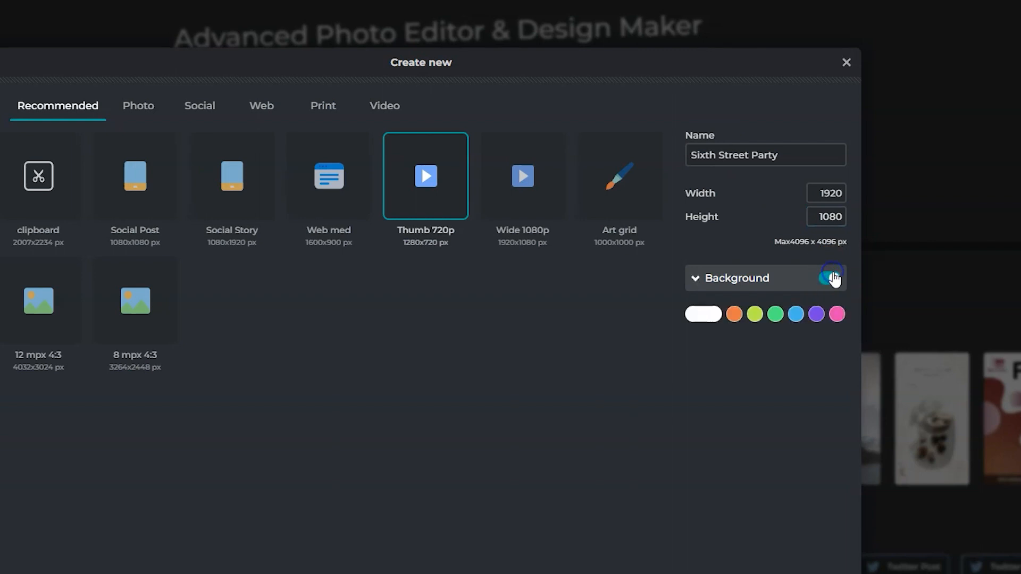
Create the blank 1920×1080 canvas and show the History panel again.
{"action": "left_click", "coordinate": [833, 276]}
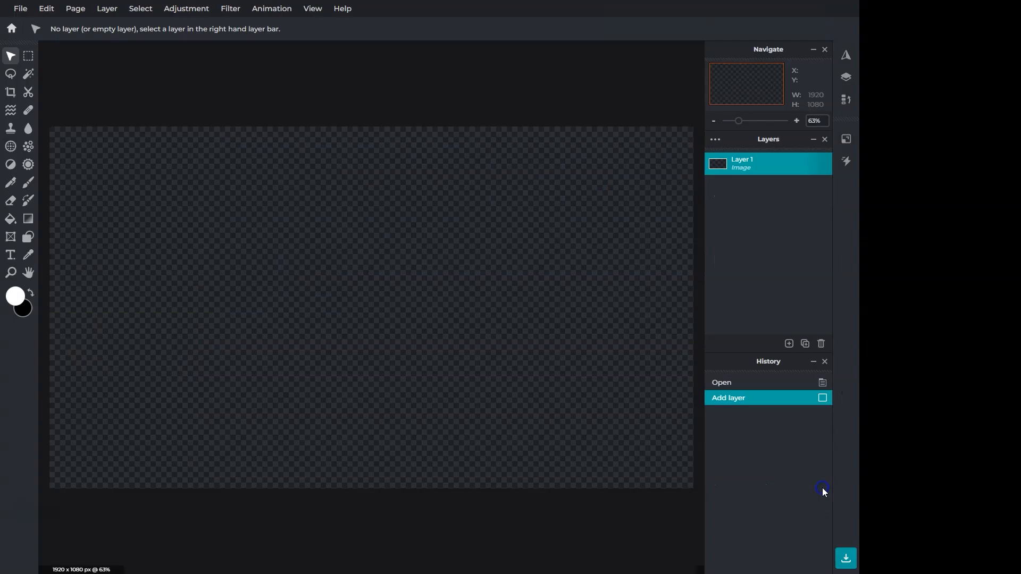
{"action": "scroll", "scroll_direction": "down", "scroll_amount": 3}
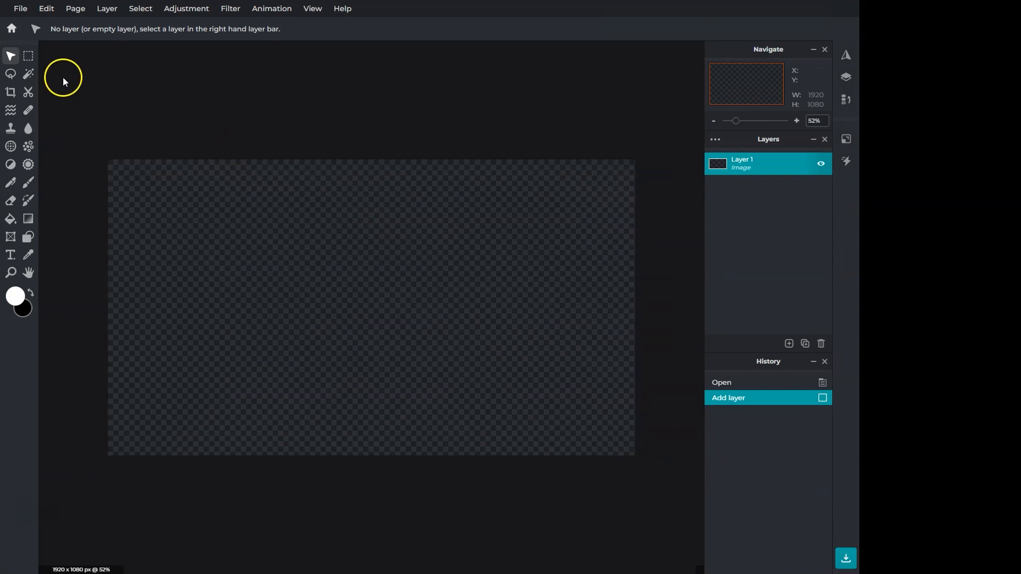
{"action": "mouse_move", "coordinate": [29, 109]}
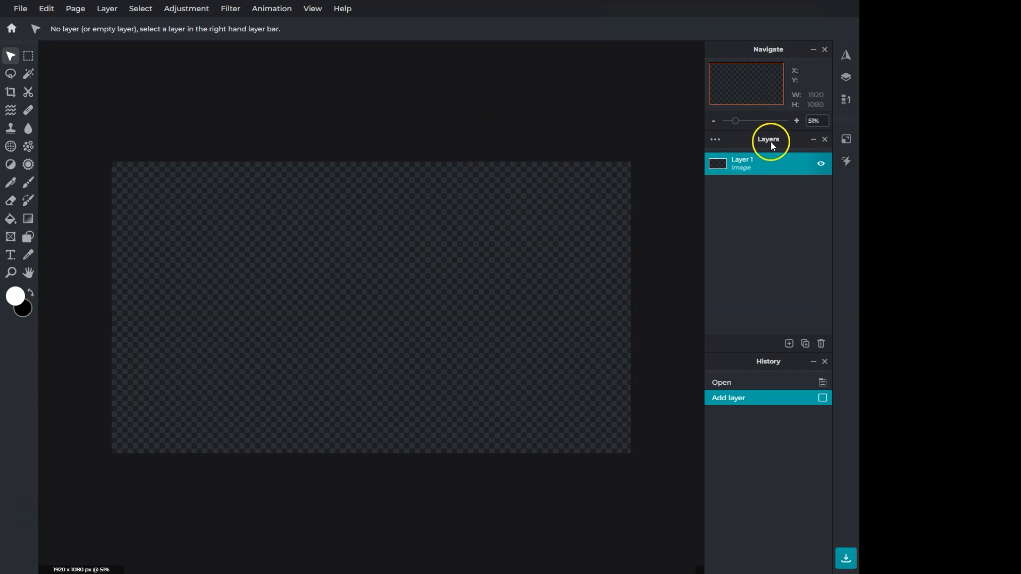
{"action": "mouse_move", "coordinate": [828, 83]}
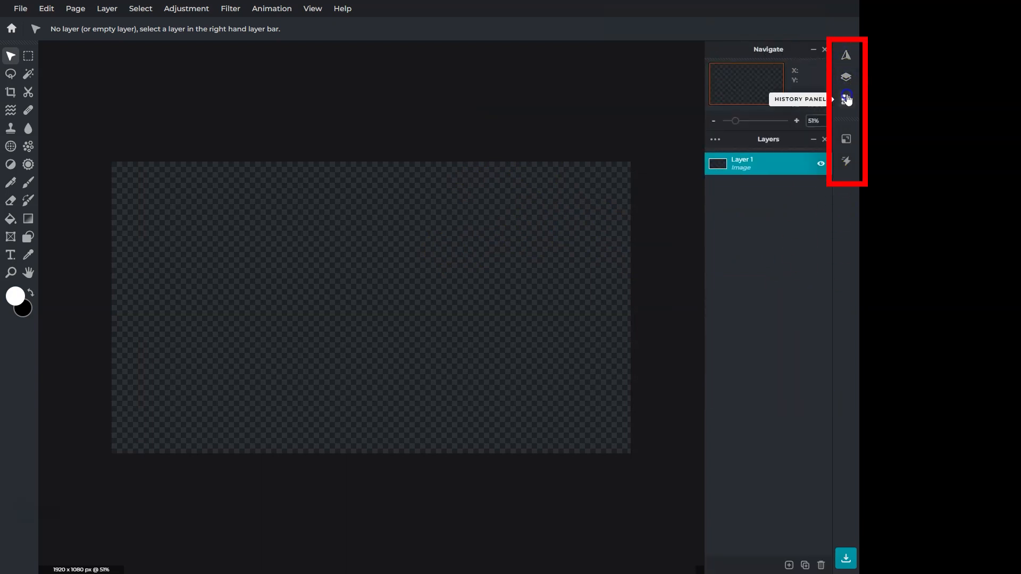
{"action": "left_click", "coordinate": [845, 99]}
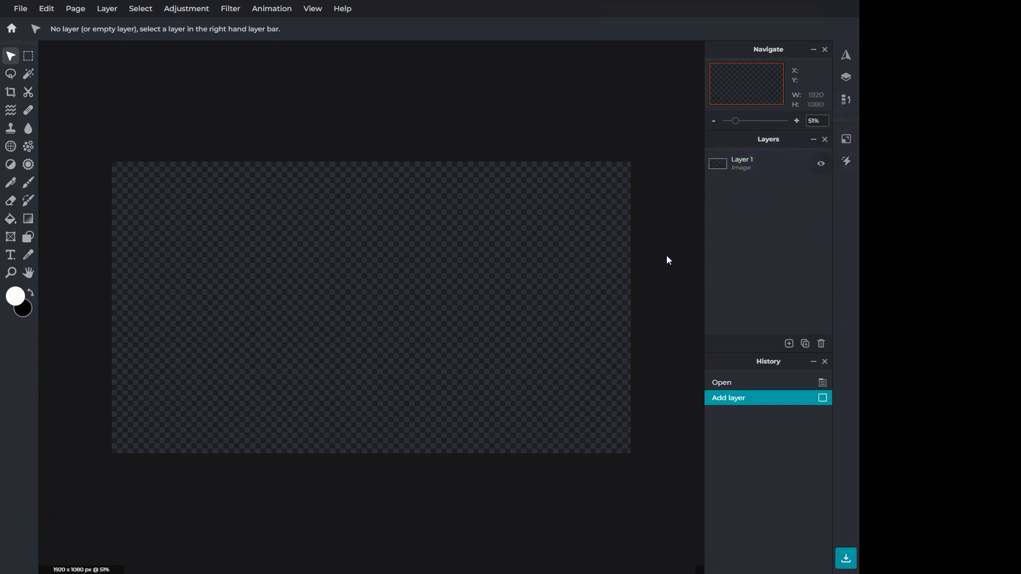
Open the harbour selfie JPG with the Ultra HD 3840×2880 pre-resize option.
{"action": "left_click", "coordinate": [19, 8]}
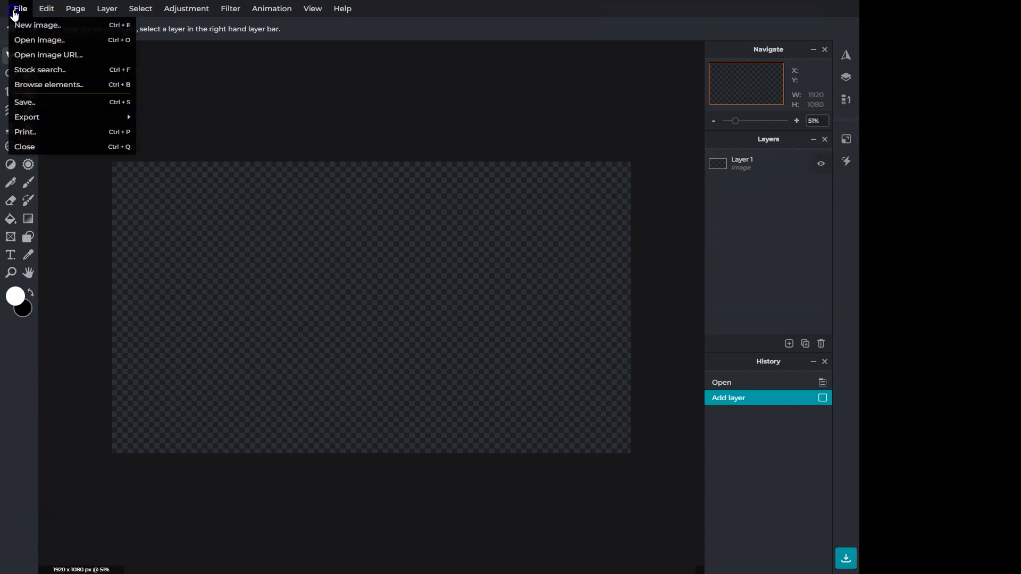
{"action": "left_click", "coordinate": [40, 40]}
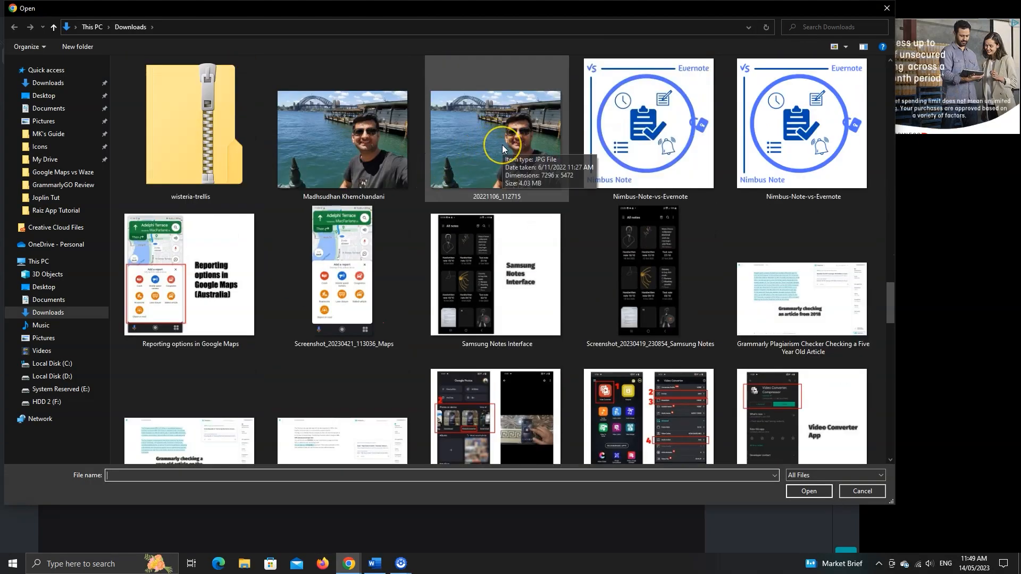
{"action": "double_click", "coordinate": [495, 138]}
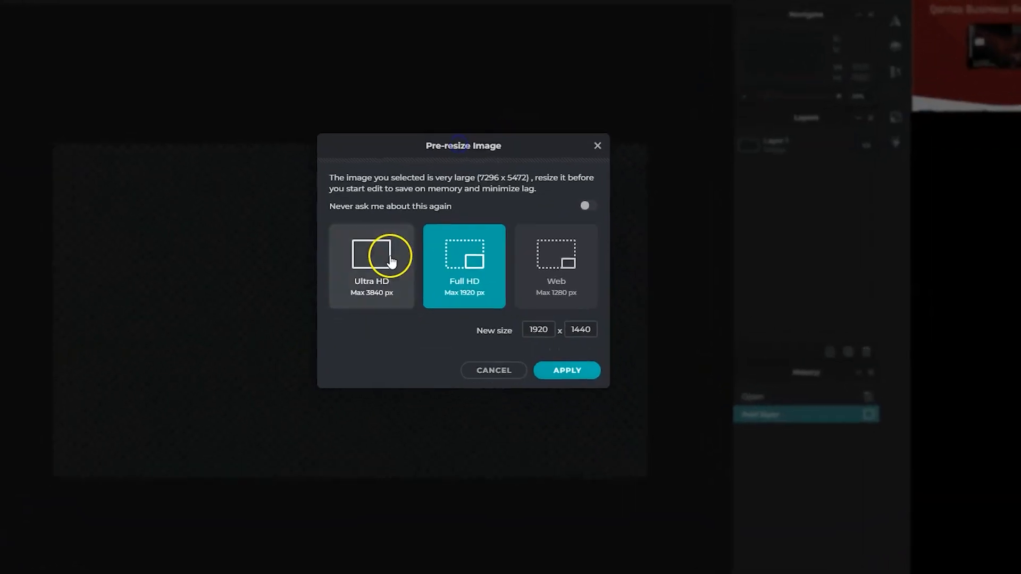
{"action": "left_click", "coordinate": [371, 265]}
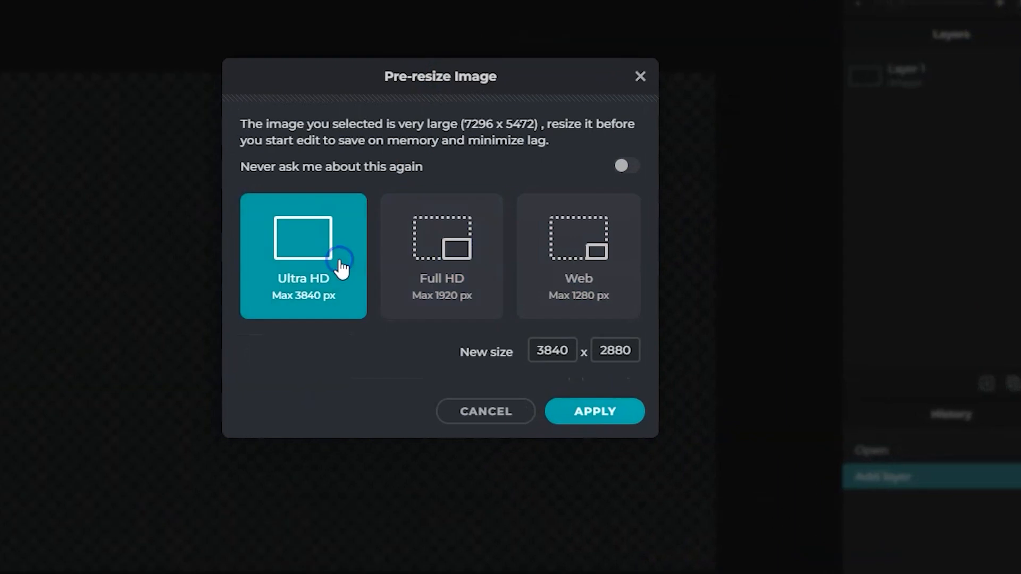
{"action": "left_click", "coordinate": [441, 256]}
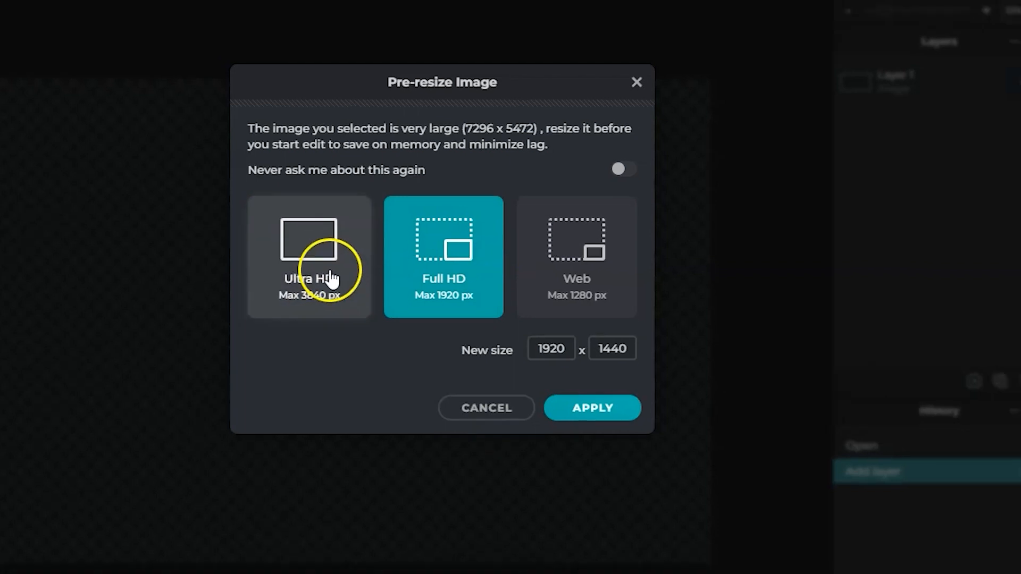
{"action": "left_click", "coordinate": [308, 256]}
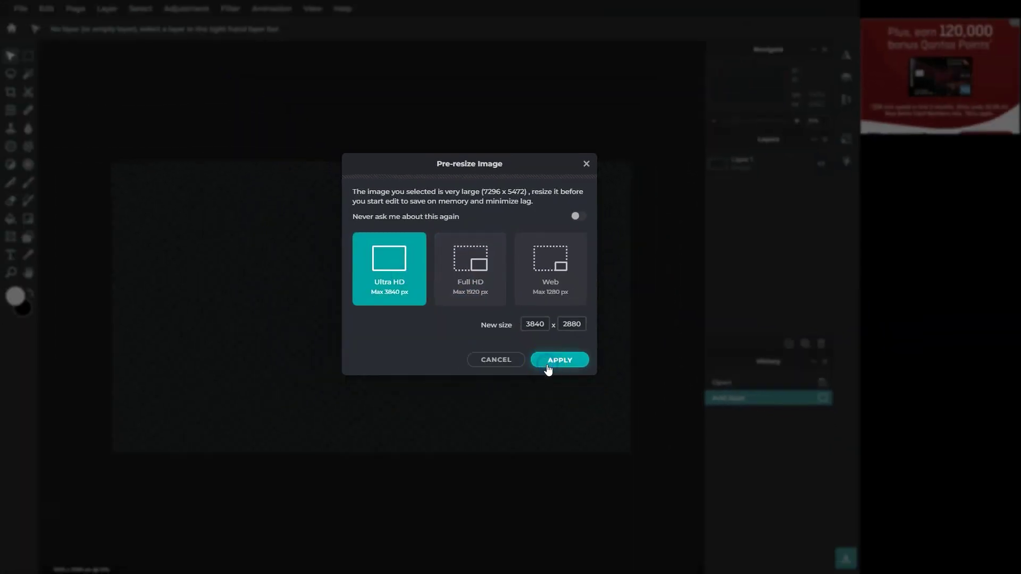
{"action": "left_click", "coordinate": [558, 359]}
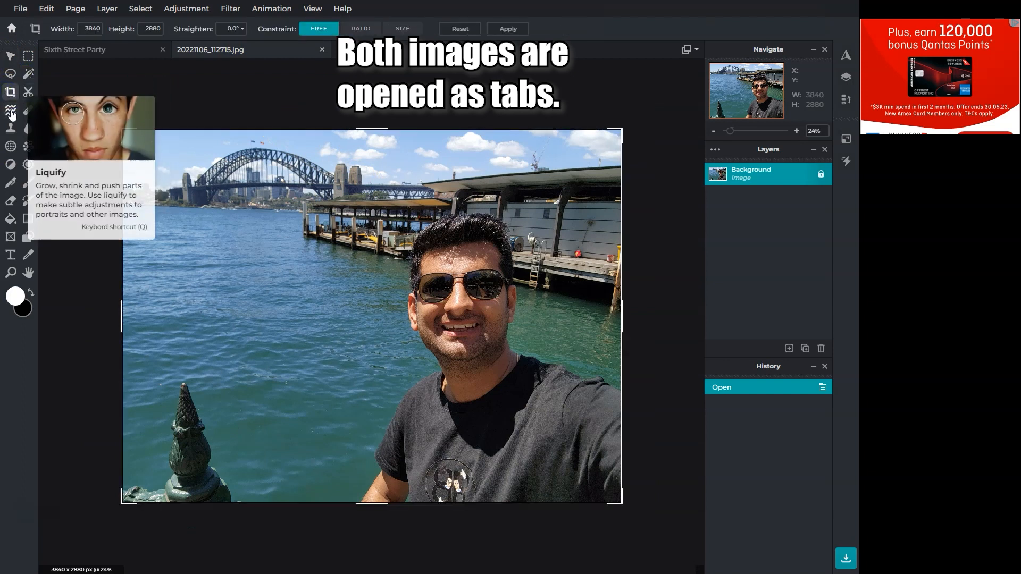
{"action": "left_click", "coordinate": [28, 128]}
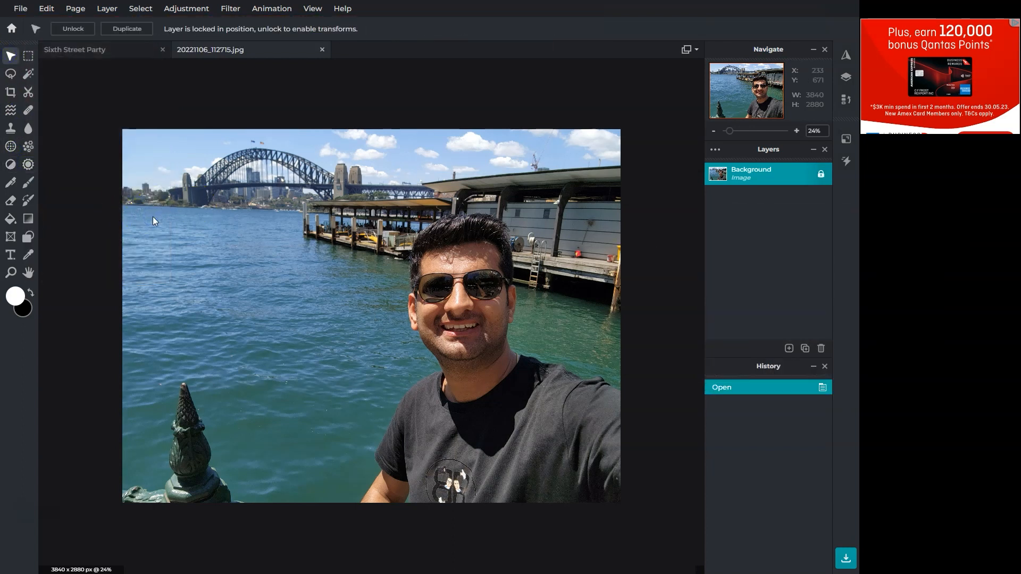
{"action": "mouse_move", "coordinate": [695, 189]}
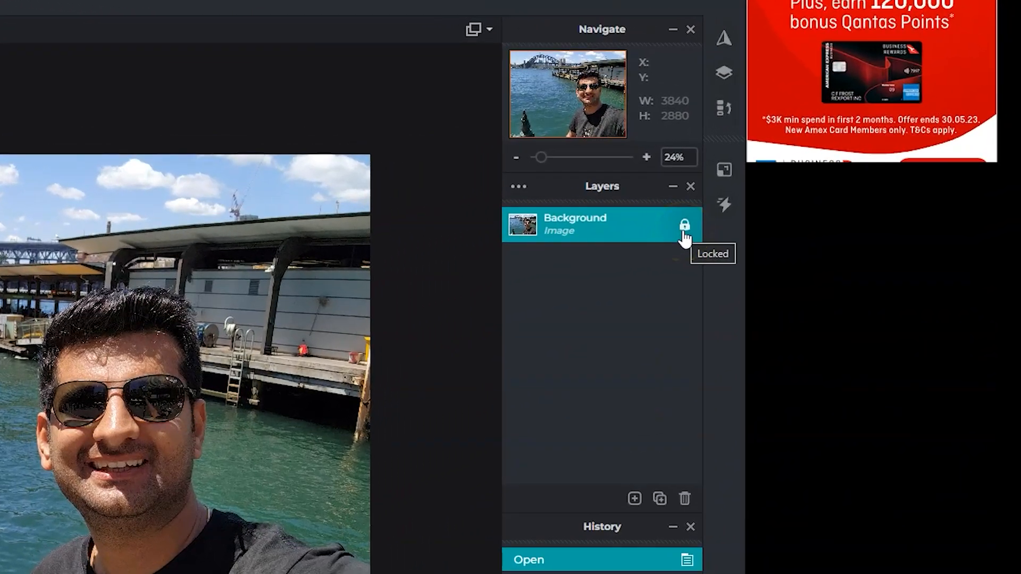
{"action": "mouse_move", "coordinate": [351, 354]}
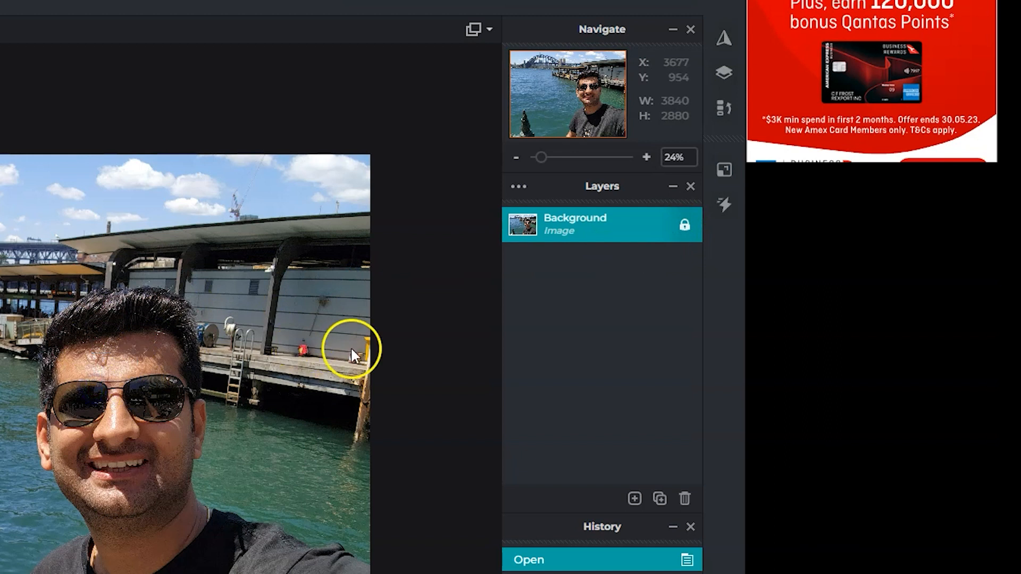
{"action": "mouse_move", "coordinate": [684, 225]}
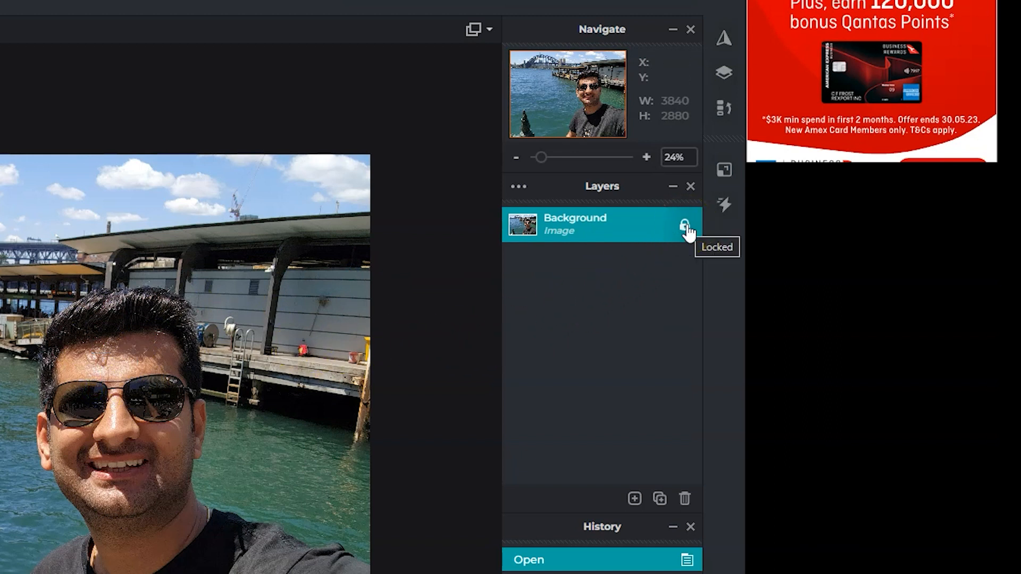
{"action": "left_click", "coordinate": [682, 226]}
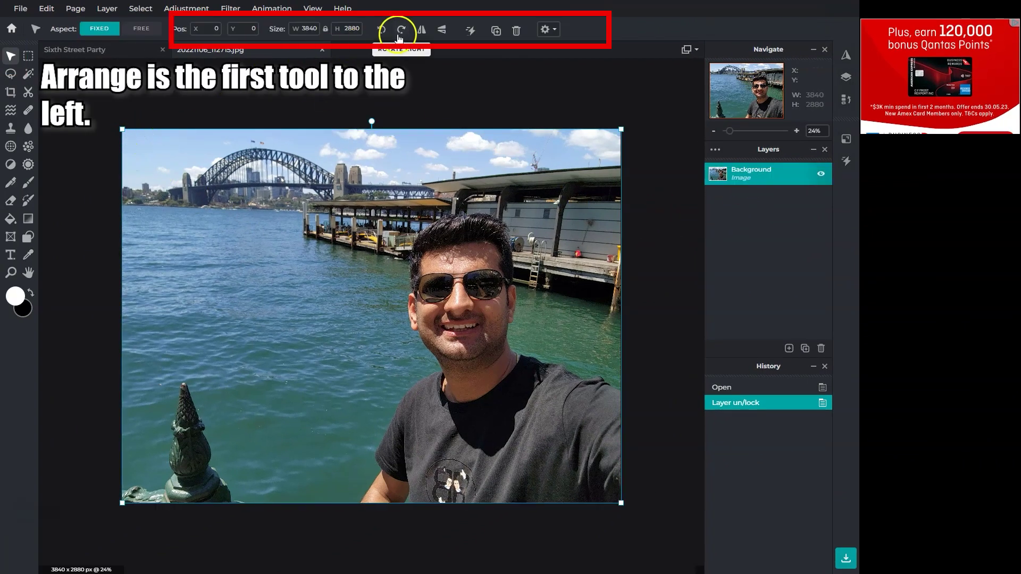
{"action": "left_click", "coordinate": [382, 29]}
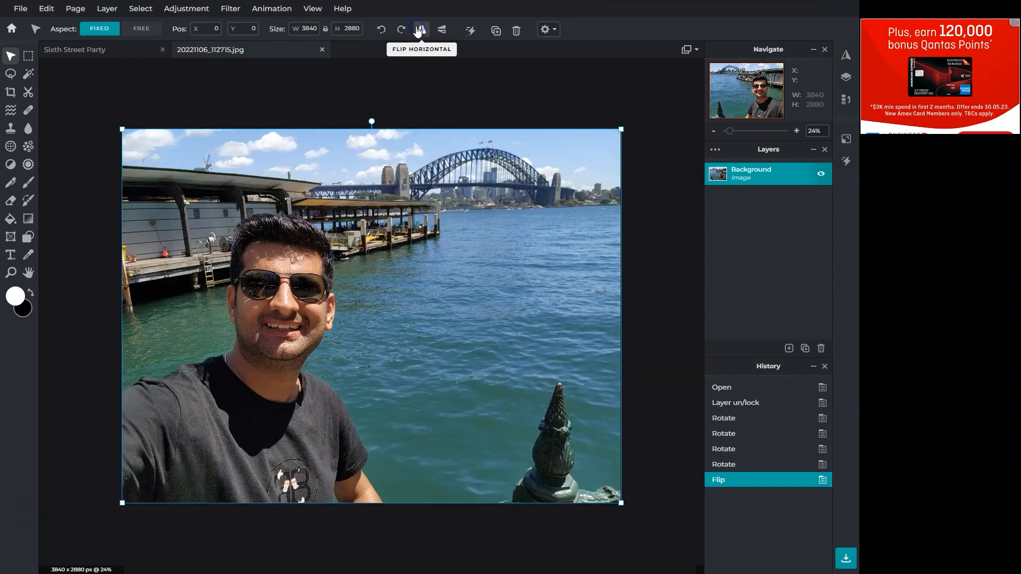
{"action": "left_click", "coordinate": [442, 29]}
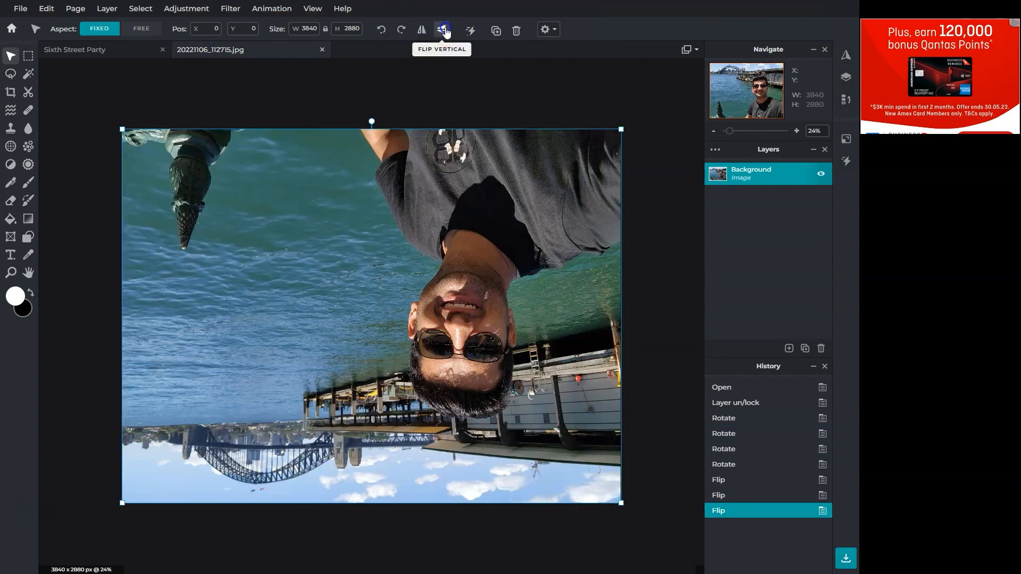
{"action": "left_click", "coordinate": [441, 29]}
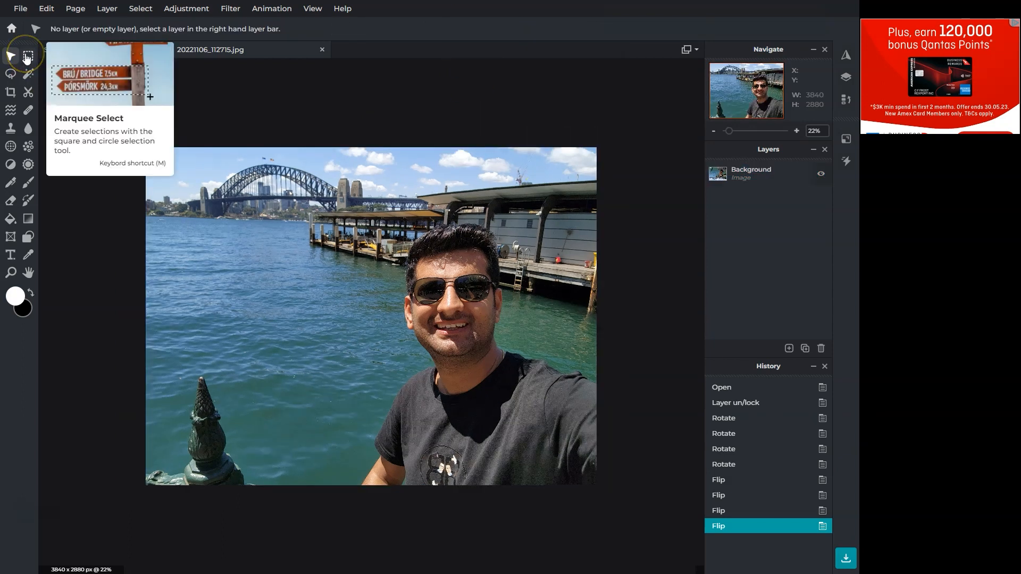
Copy a rectangular face selection and paste it into the Sixth Street Party document.
{"action": "left_click", "coordinate": [27, 54]}
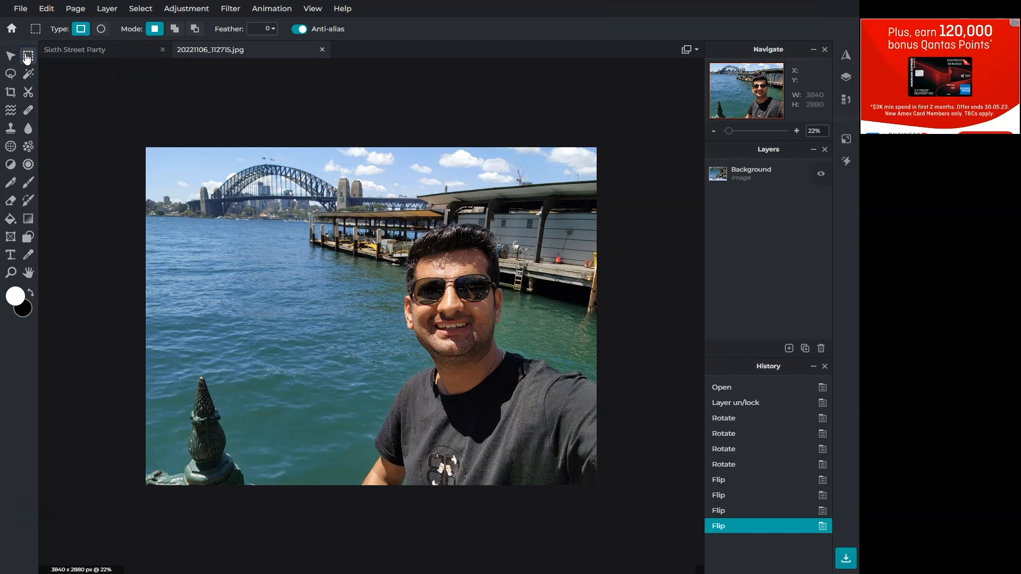
{"action": "mouse_move", "coordinate": [101, 29]}
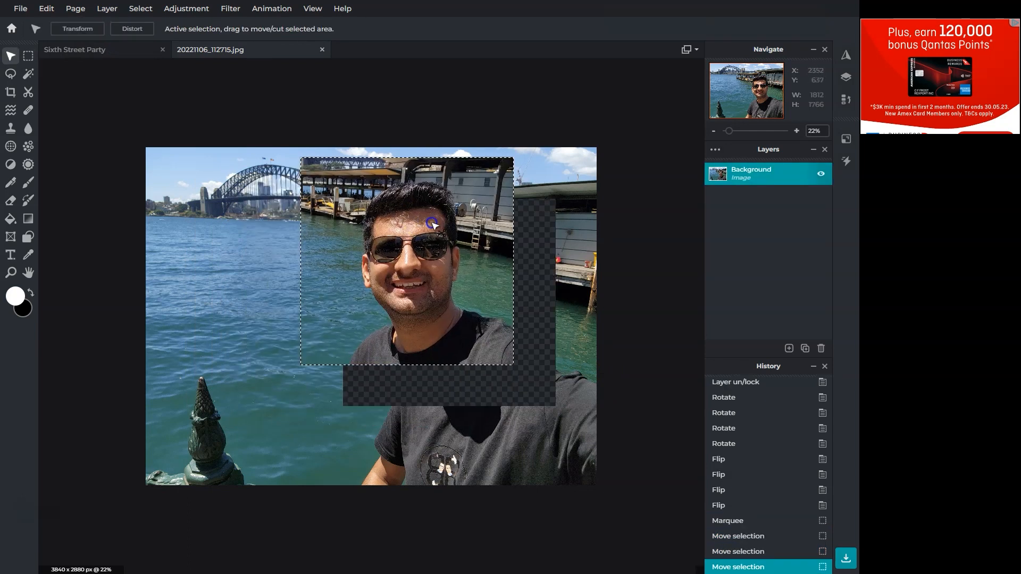
{"action": "left_click", "coordinate": [46, 9]}
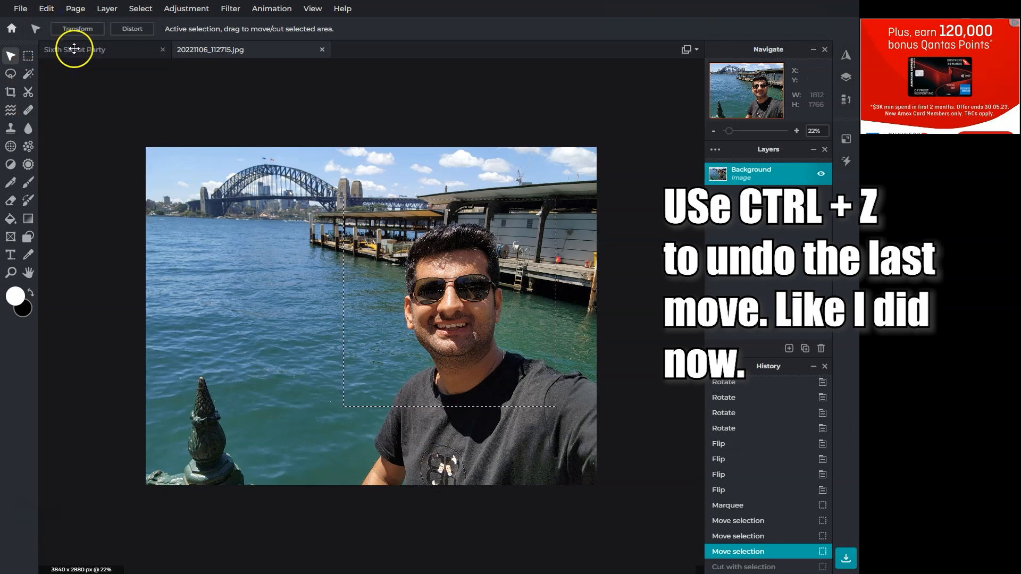
{"action": "key", "text": "ctrl+v"}
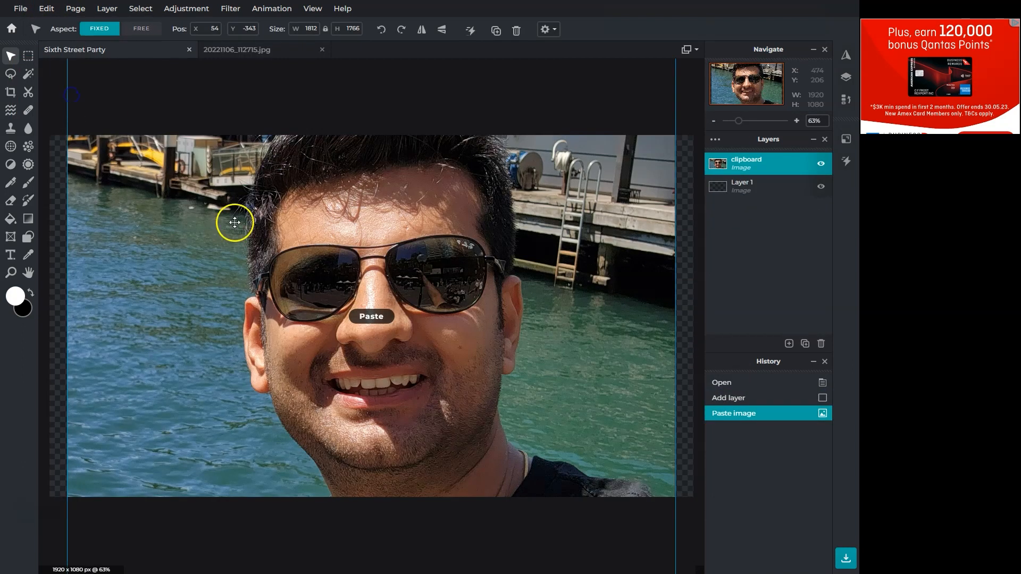
{"action": "left_click", "coordinate": [75, 50]}
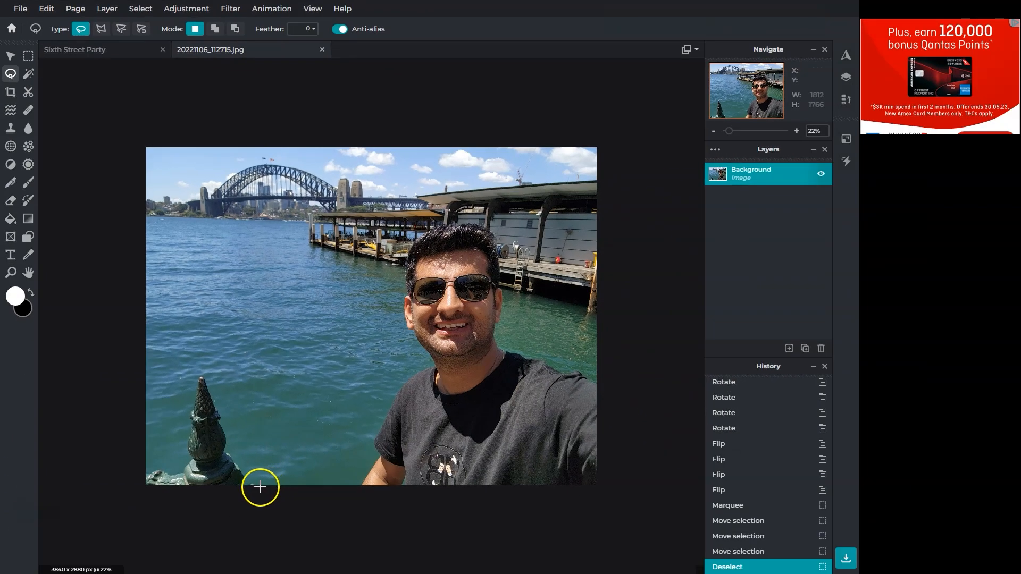
{"action": "mouse_move", "coordinate": [209, 393]}
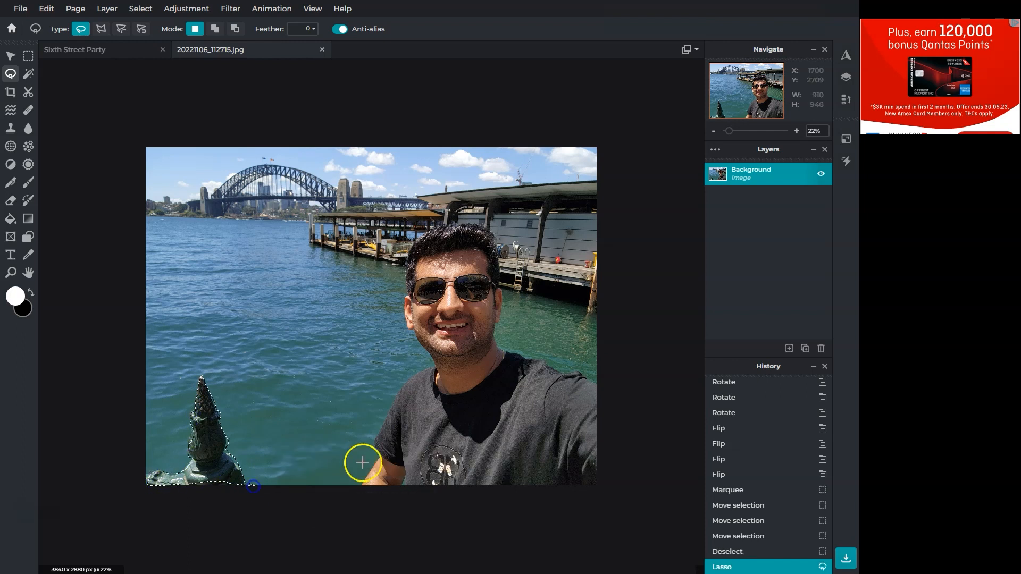
{"action": "mouse_move", "coordinate": [75, 432]}
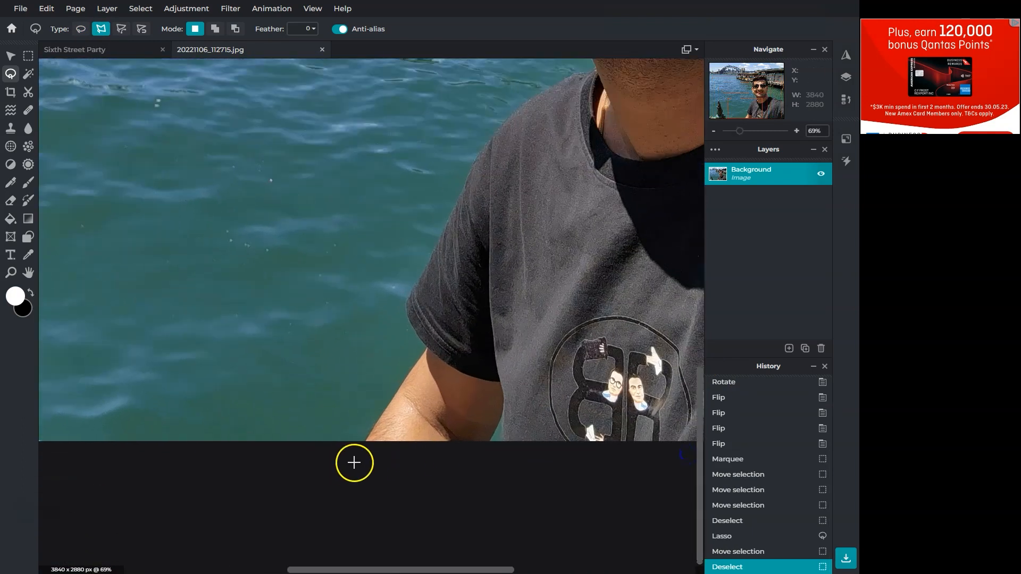
{"action": "mouse_move", "coordinate": [391, 397]}
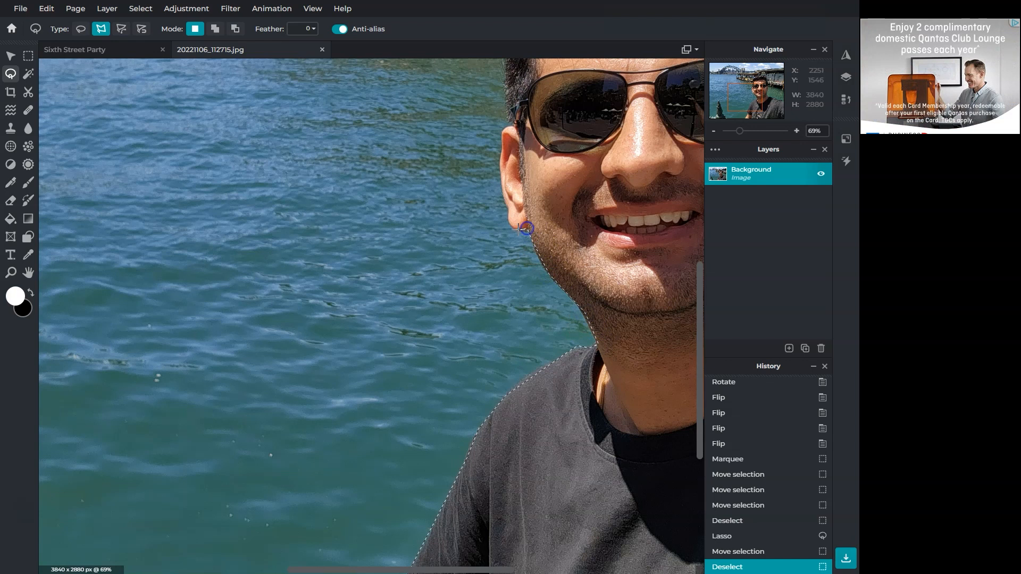
{"action": "mouse_move", "coordinate": [502, 197]}
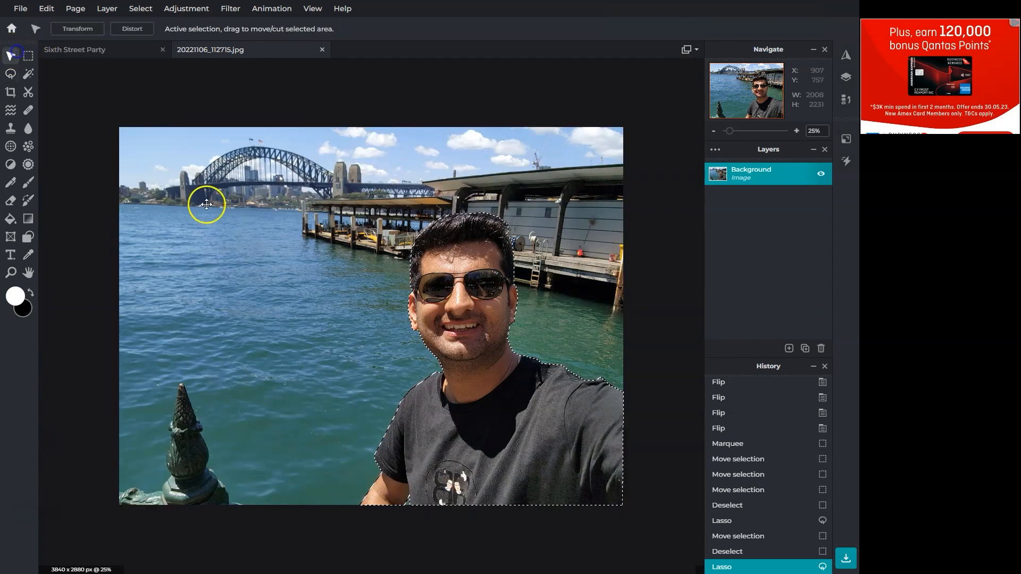
{"action": "left_click", "coordinate": [141, 29]}
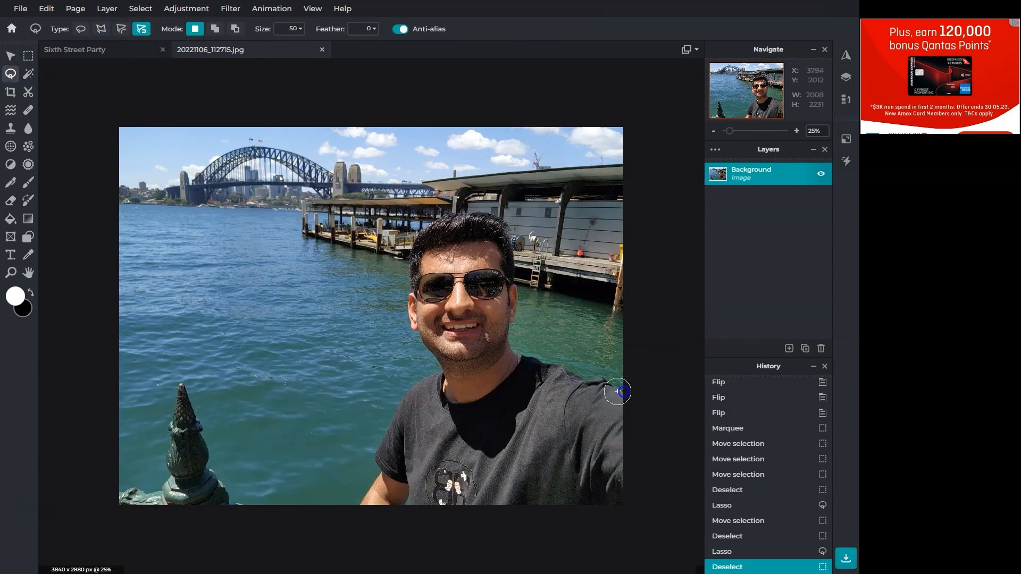
{"action": "mouse_move", "coordinate": [583, 378]}
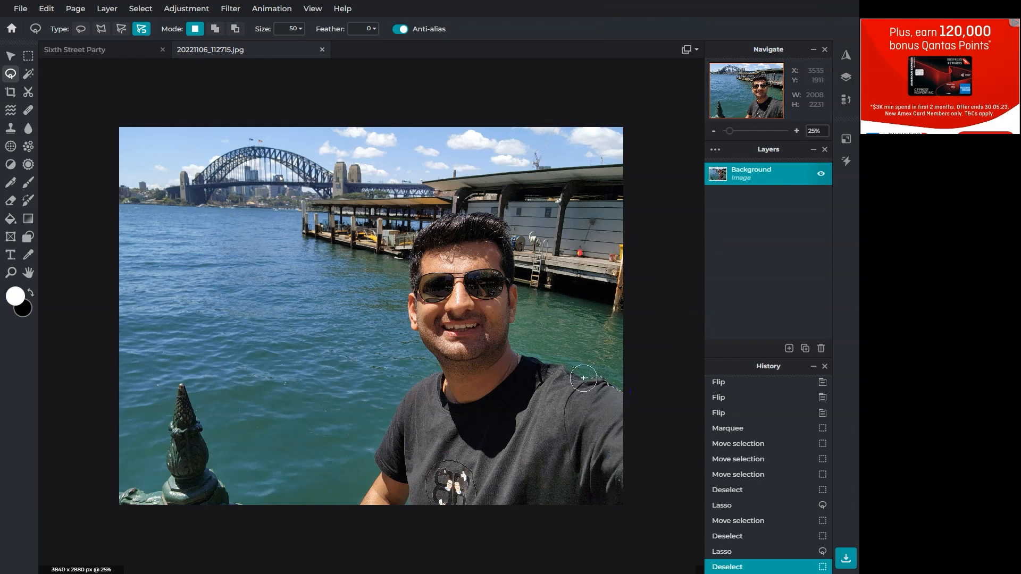
{"action": "mouse_move", "coordinate": [418, 380]}
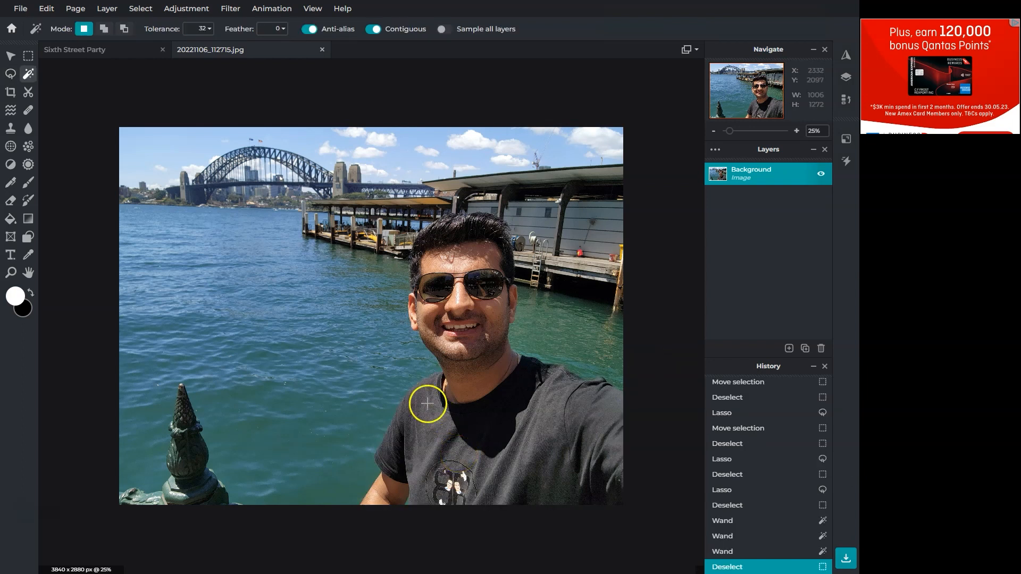
Auto-select the man on the photo layer, then copy and paste him onto a new layer.
{"action": "left_click", "coordinate": [9, 73]}
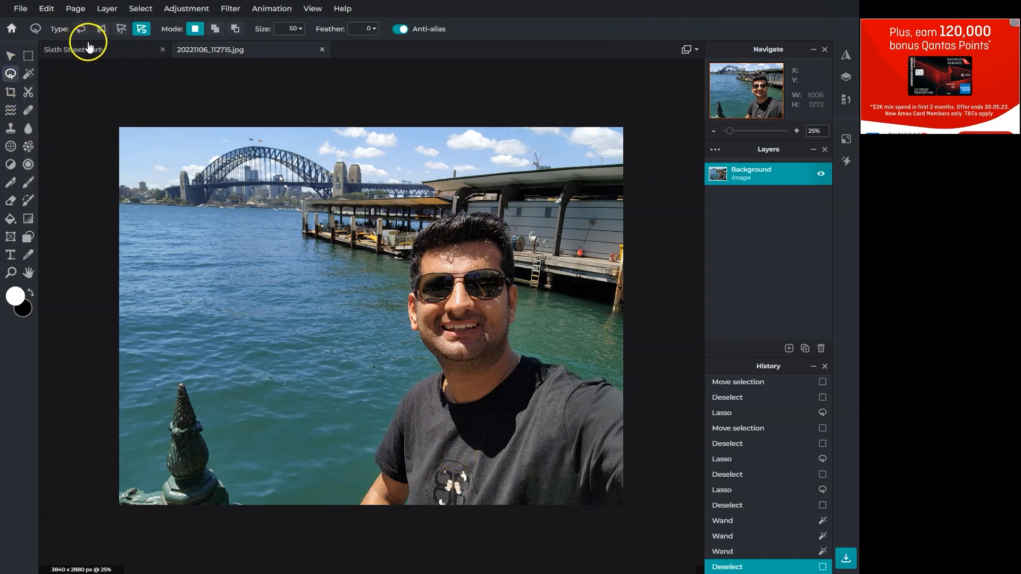
{"action": "left_click", "coordinate": [101, 29]}
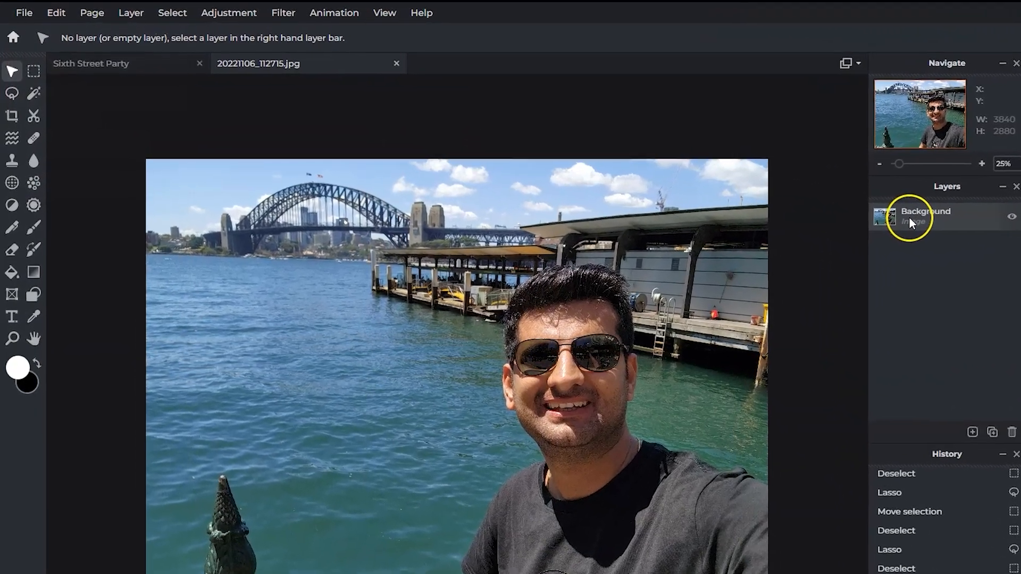
{"action": "left_click", "coordinate": [172, 12]}
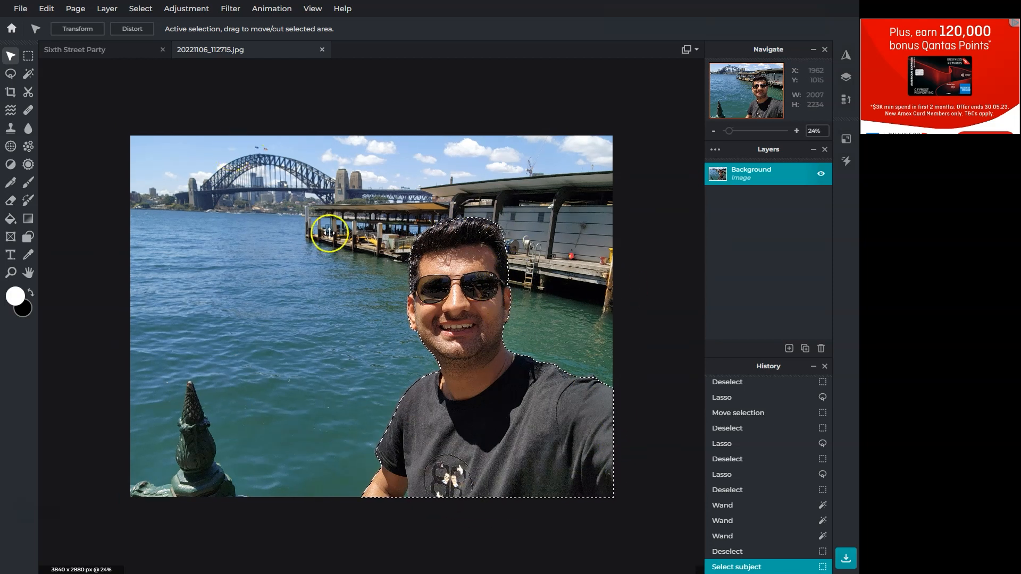
{"action": "left_click", "coordinate": [46, 9]}
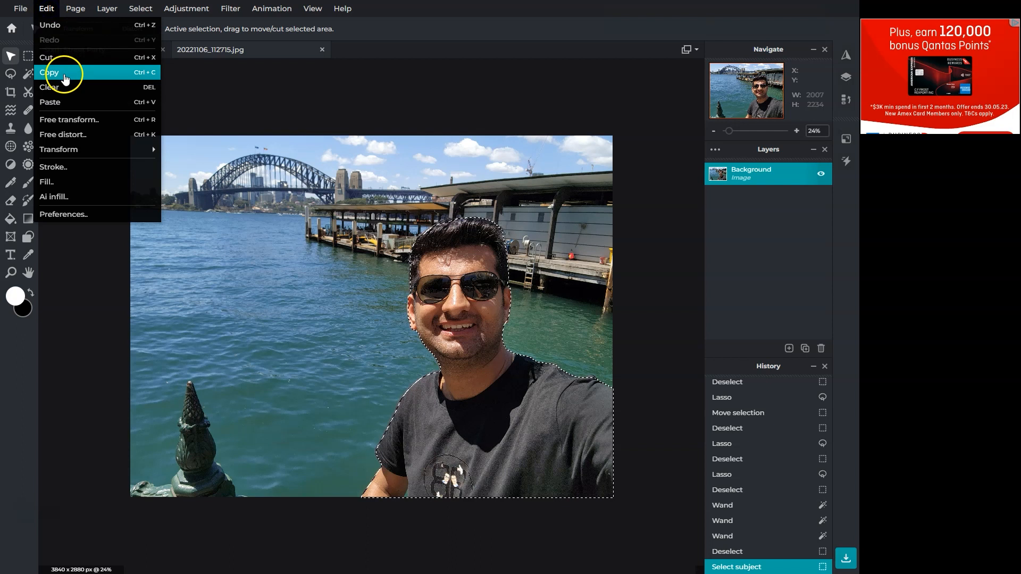
{"action": "mouse_move", "coordinate": [58, 87]}
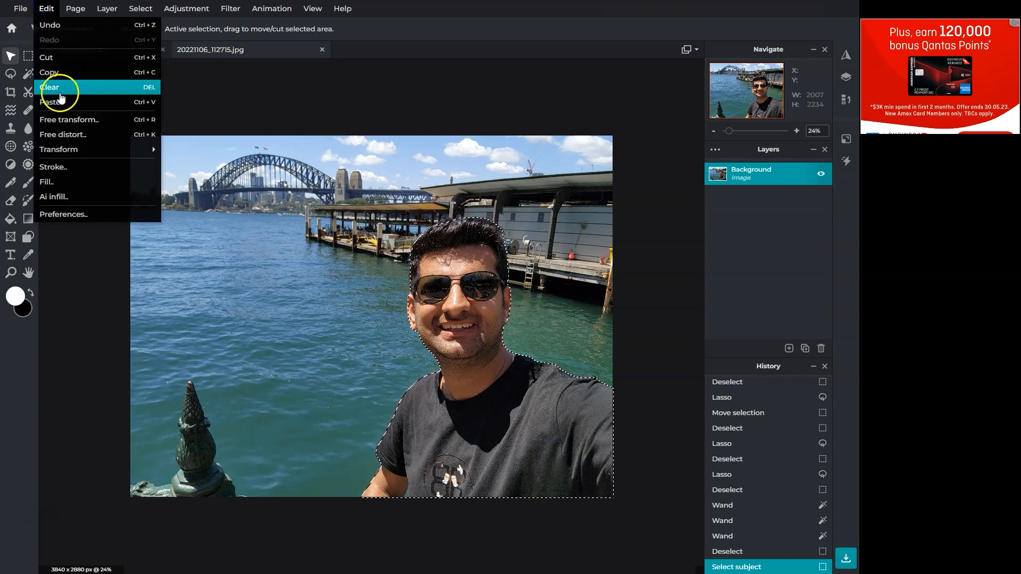
{"action": "left_click", "coordinate": [50, 101]}
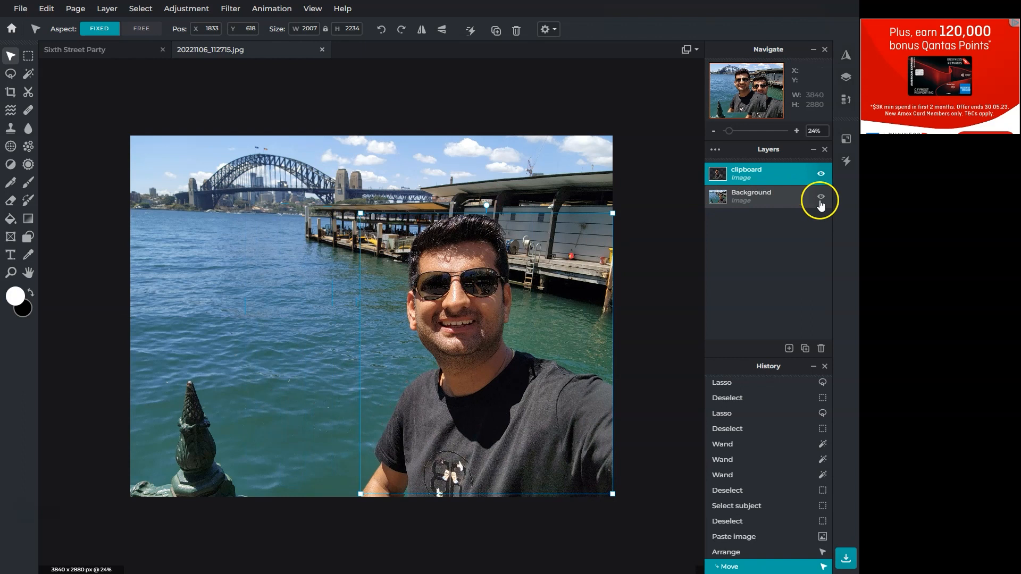
Hide the Background layer and place the cut-out at the poster's lower right.
{"action": "left_click", "coordinate": [820, 198]}
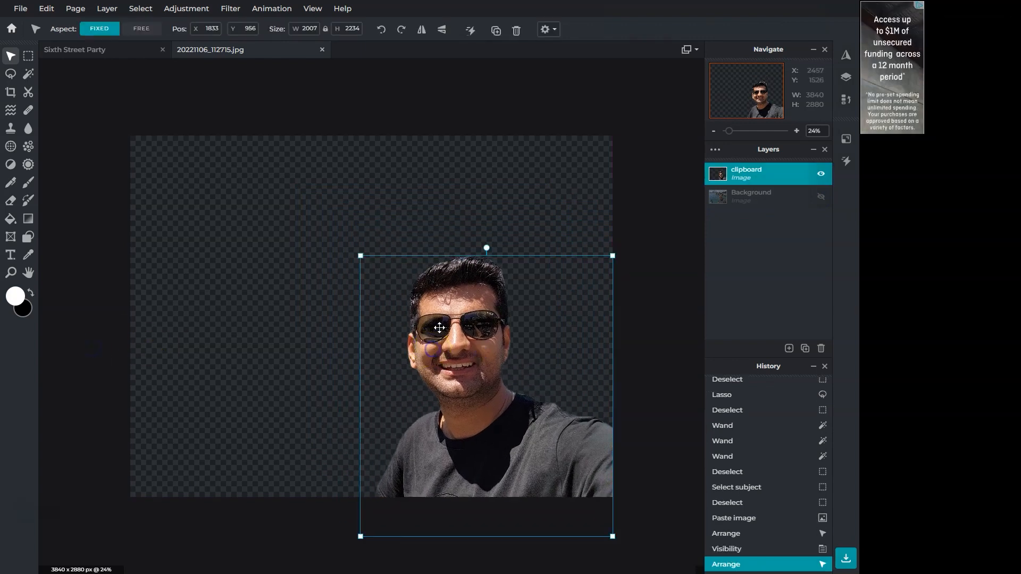
{"action": "right_click", "coordinate": [440, 328]}
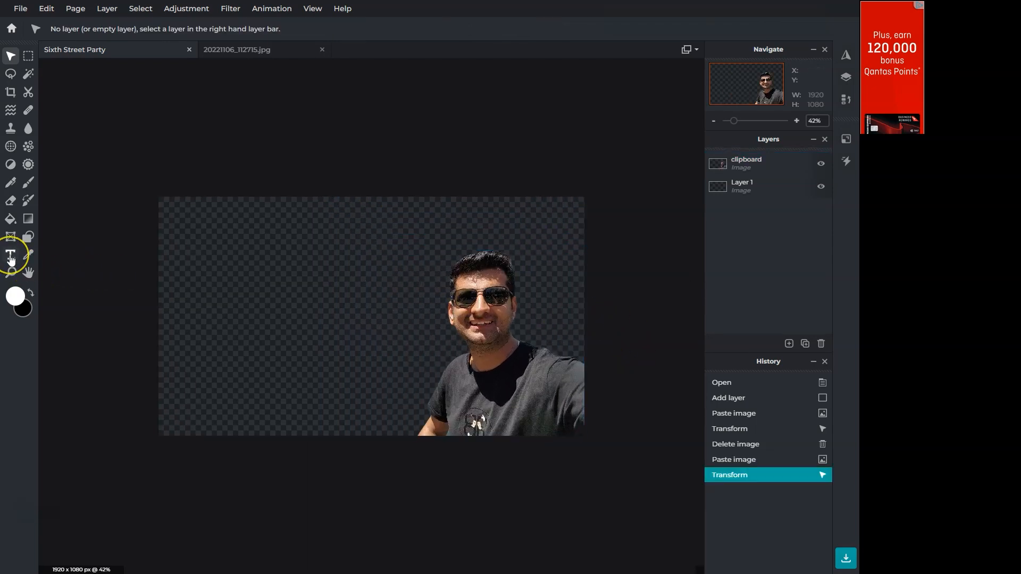
Type 'Sixth Street Party' in a left-side text box, set in ABERUS and shrunk to fit.
{"action": "left_click", "coordinate": [10, 254]}
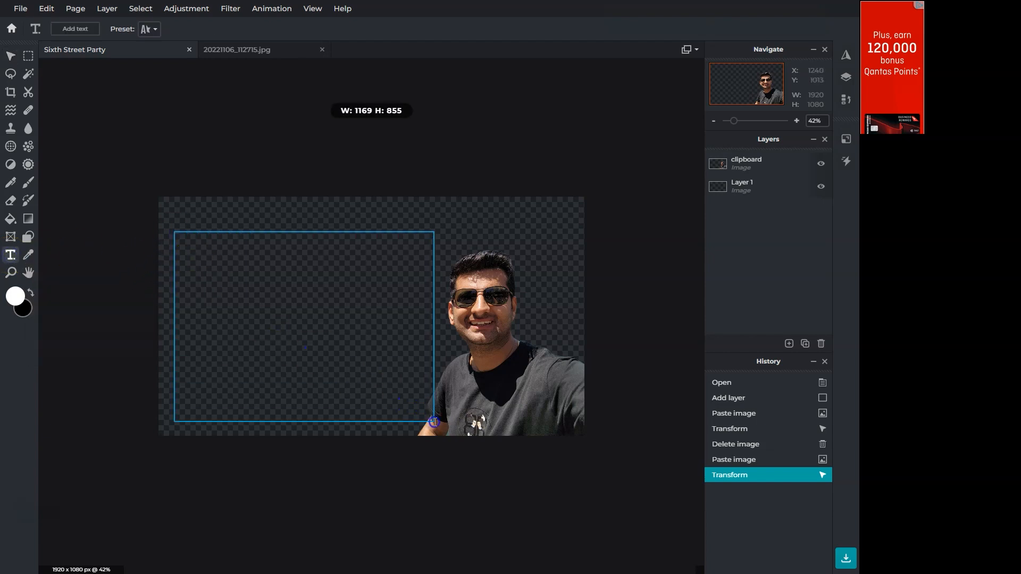
{"action": "left_click", "coordinate": [75, 29]}
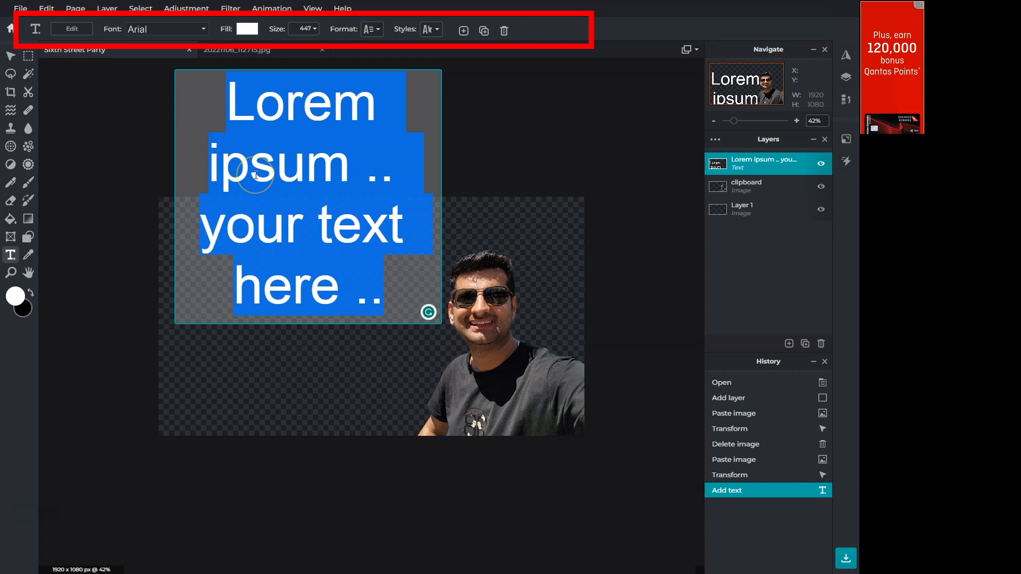
{"action": "type", "text": "Sixth Street Party"}
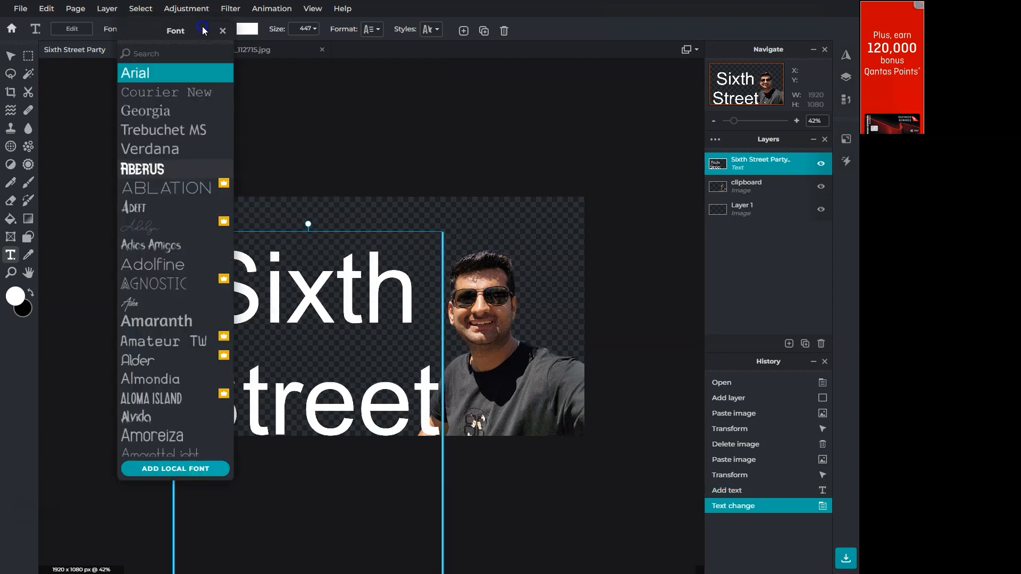
{"action": "scroll", "scroll_direction": "down", "scroll_amount": 3}
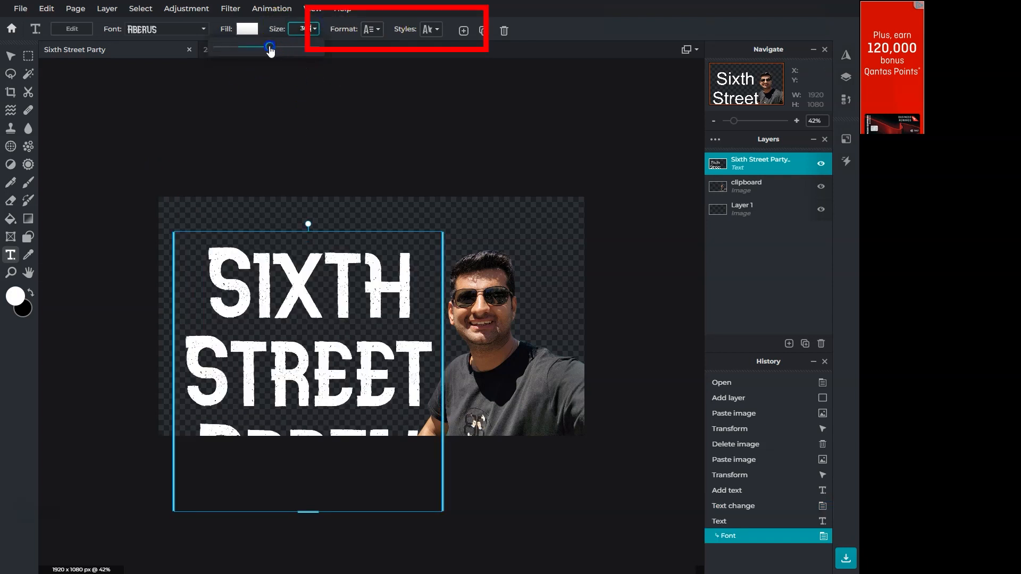
{"action": "left_click_drag", "start_coordinate": [270, 46], "coordinate": [267, 46]}
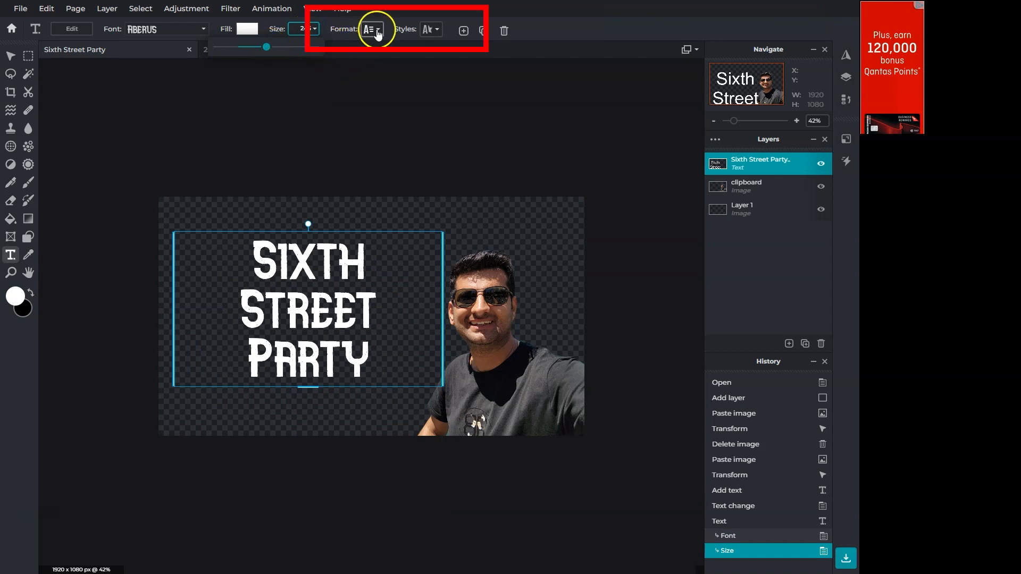
Give the title a dark navy outline of size 47.
{"action": "left_click", "coordinate": [368, 29]}
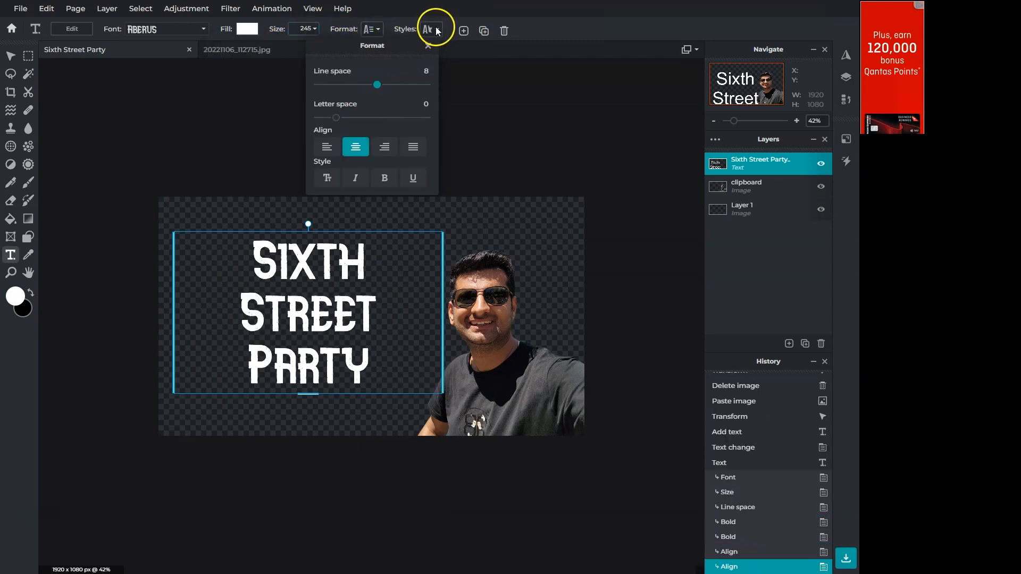
{"action": "left_click", "coordinate": [428, 29]}
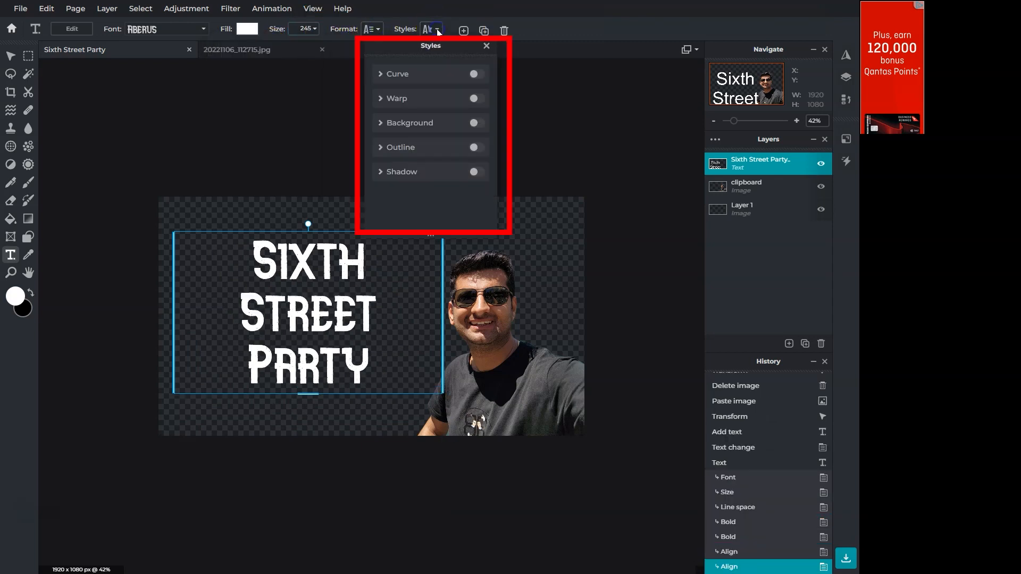
{"action": "left_click", "coordinate": [475, 123]}
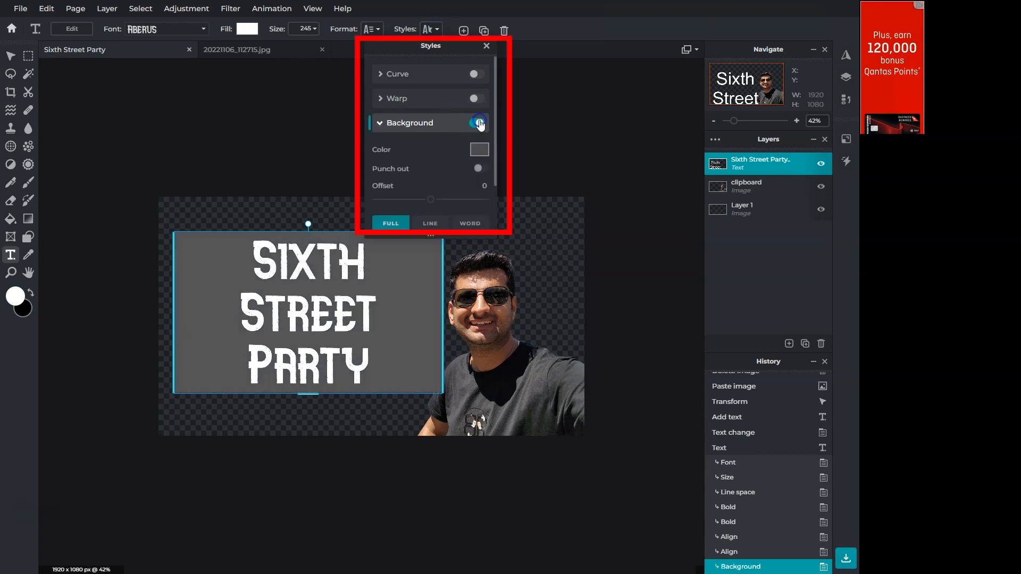
{"action": "left_click", "coordinate": [474, 123]}
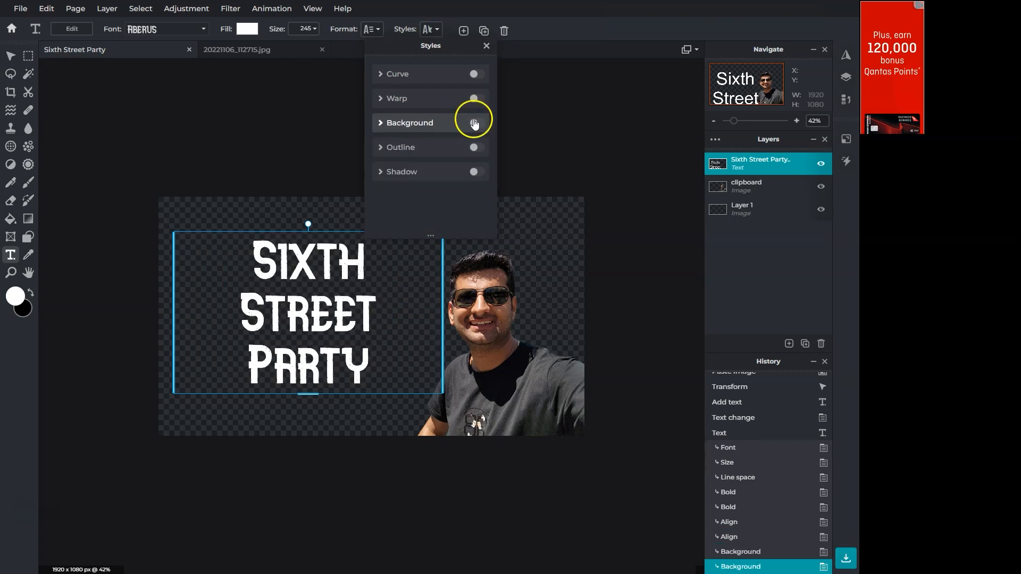
{"action": "left_click", "coordinate": [476, 147]}
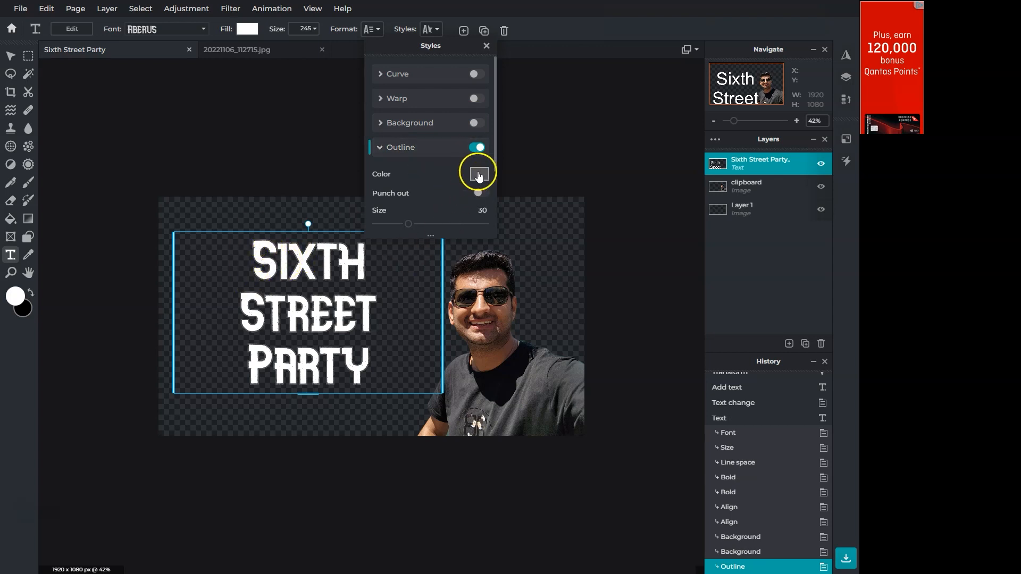
{"action": "left_click", "coordinate": [476, 174]}
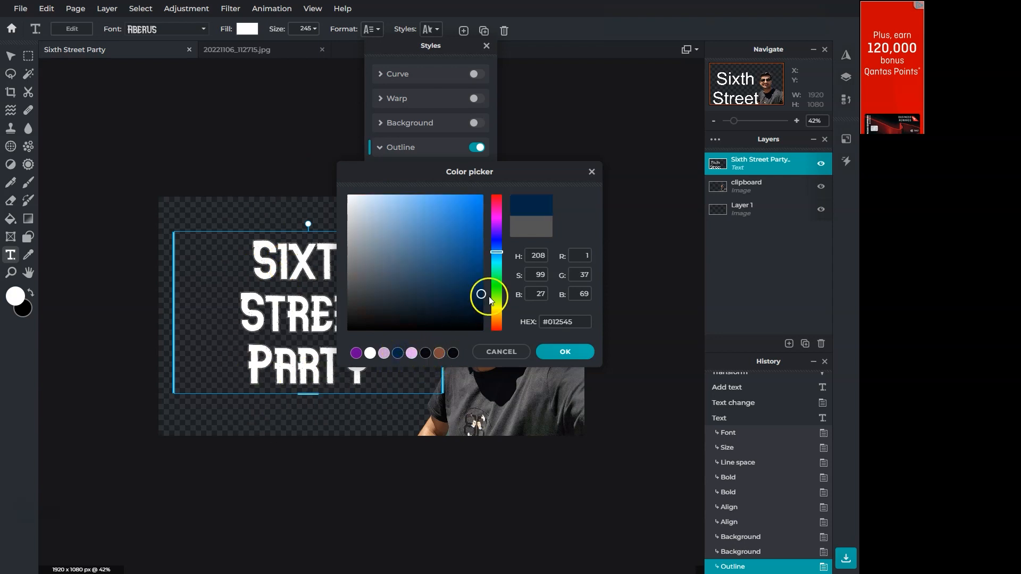
{"action": "left_click", "coordinate": [563, 351]}
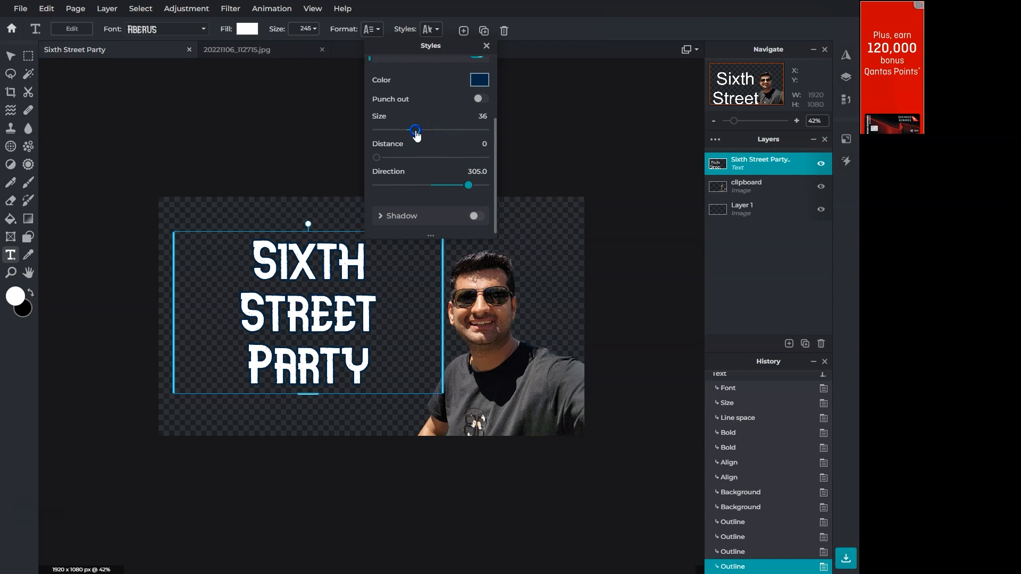
{"action": "left_click_drag", "start_coordinate": [415, 130], "coordinate": [427, 129]}
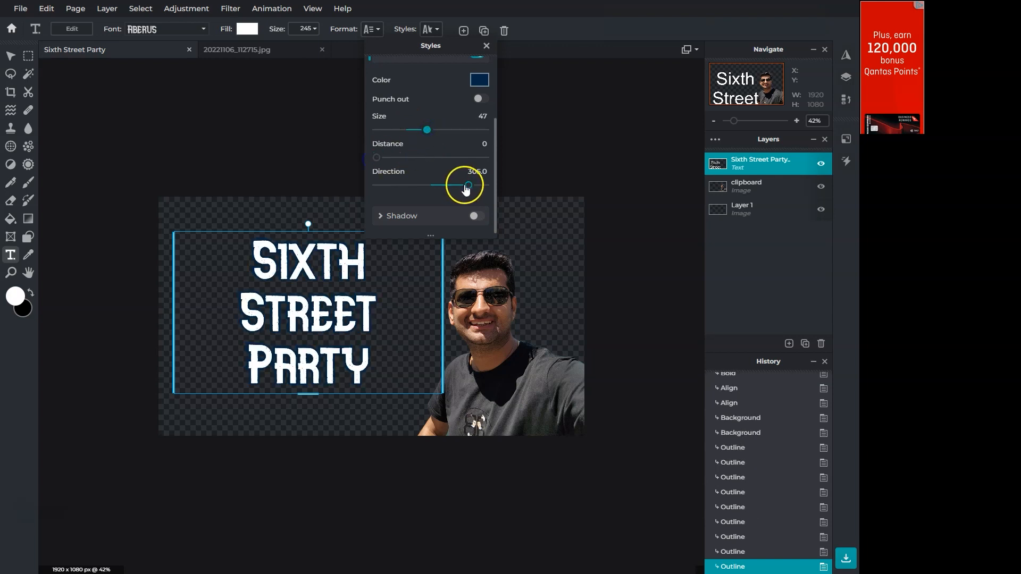
Add a faint white title shadow: blur 69, distance 0, opacity 17.
{"action": "left_click", "coordinate": [476, 215]}
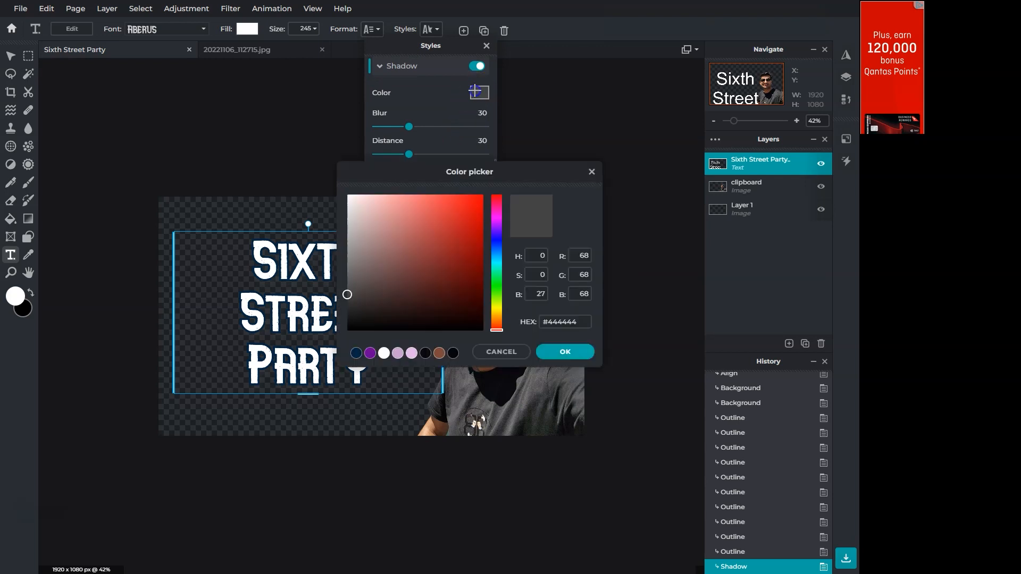
{"action": "left_click", "coordinate": [564, 352]}
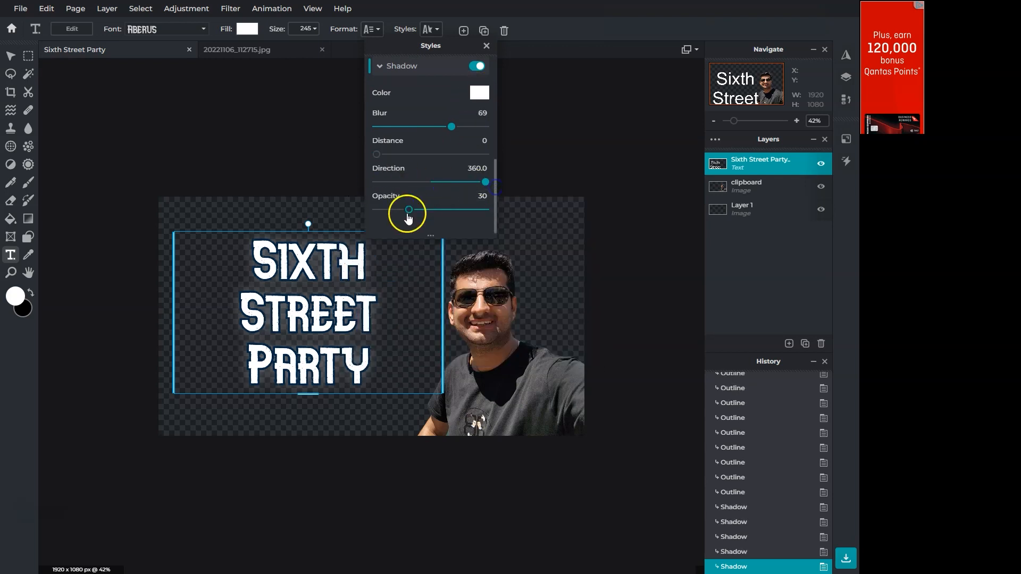
{"action": "left_click_drag", "start_coordinate": [408, 208], "coordinate": [394, 209]}
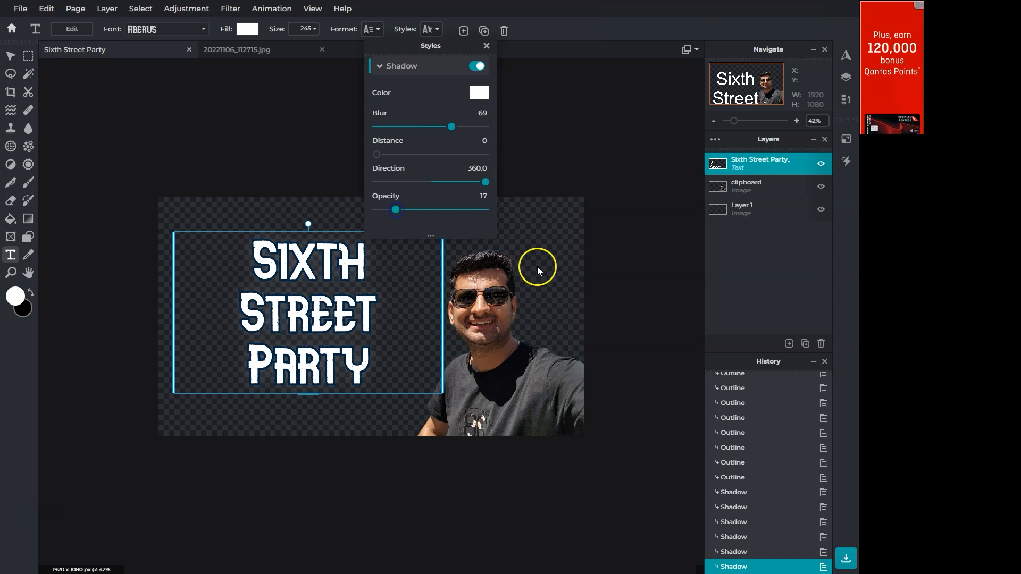
Resize the text box so 'Sixth Street Party' spans the top on one line.
{"action": "left_click", "coordinate": [486, 45]}
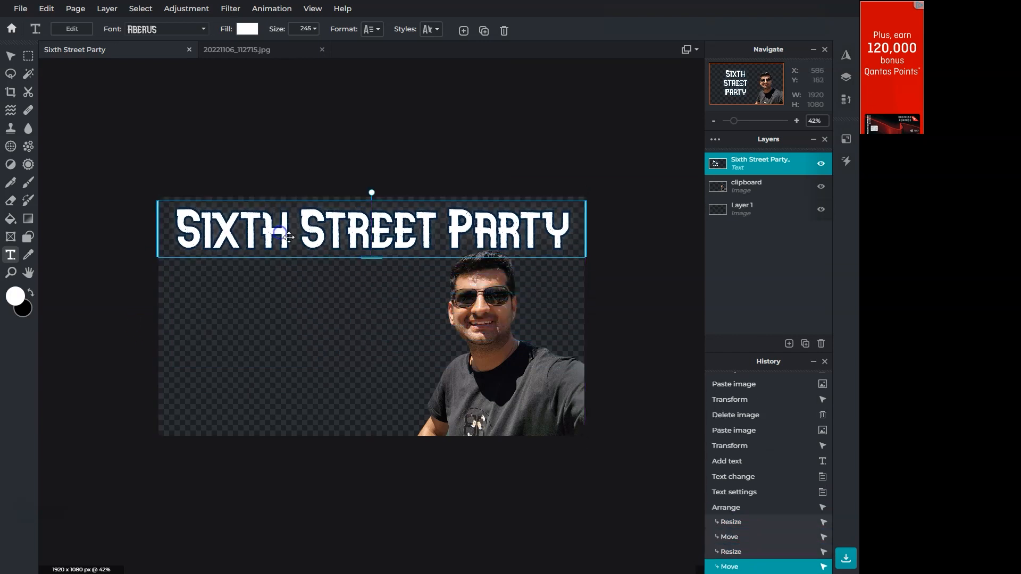
{"action": "left_click", "coordinate": [20, 9]}
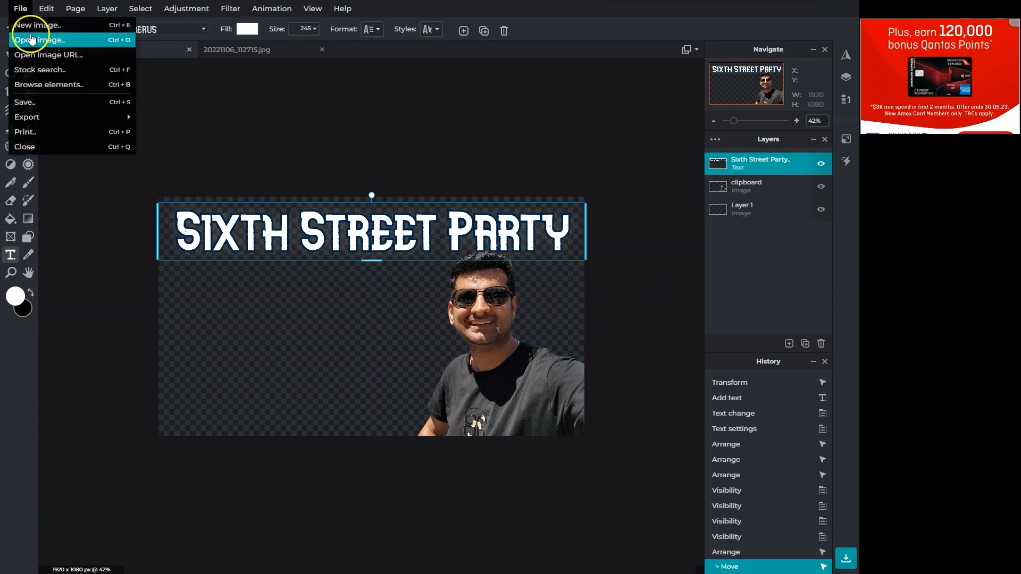
Open asia-3713473.jpg, unlock its layer, and copy it into the poster.
{"action": "left_click", "coordinate": [39, 39]}
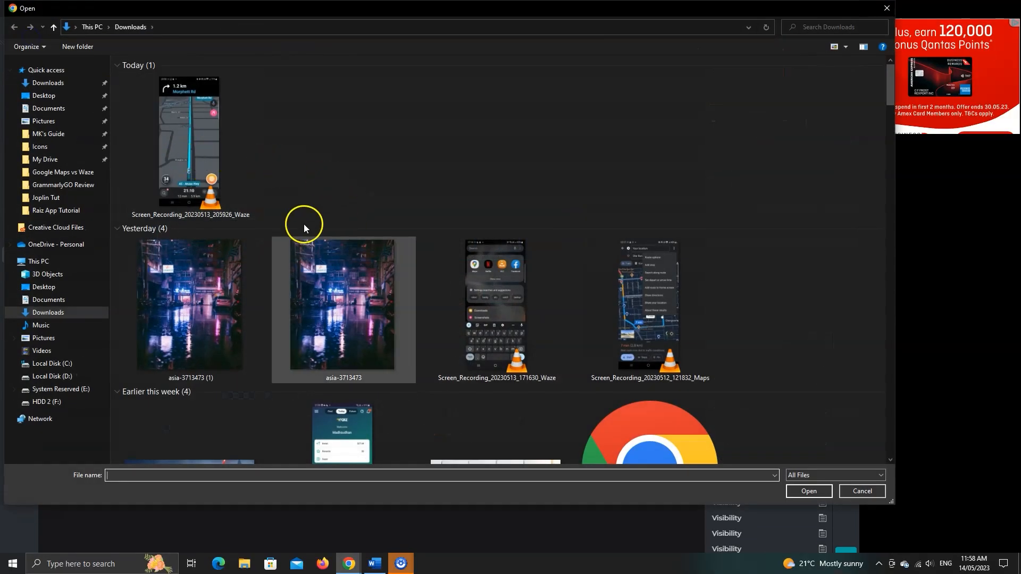
{"action": "double_click", "coordinate": [343, 304]}
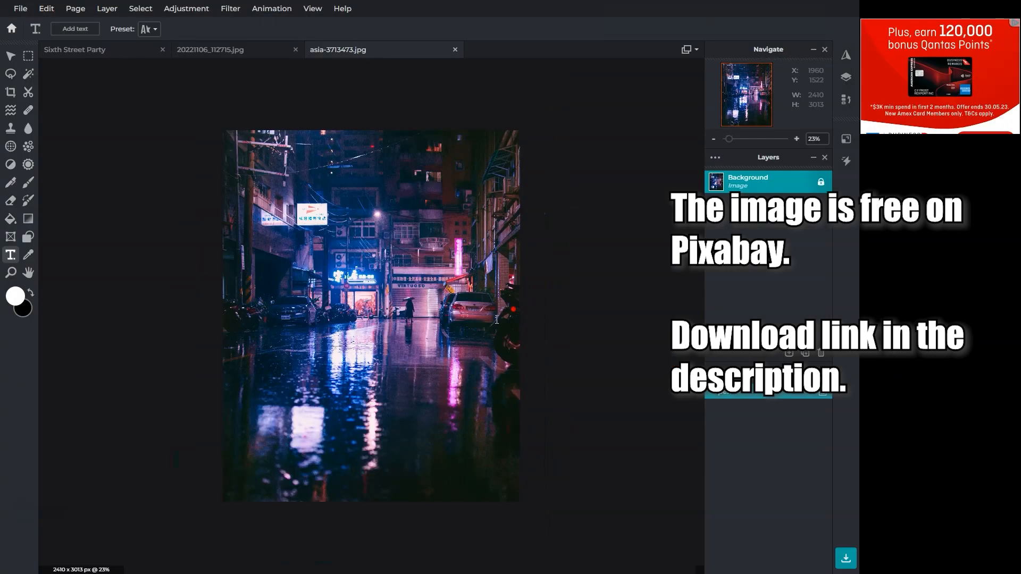
{"action": "mouse_move", "coordinate": [317, 202]}
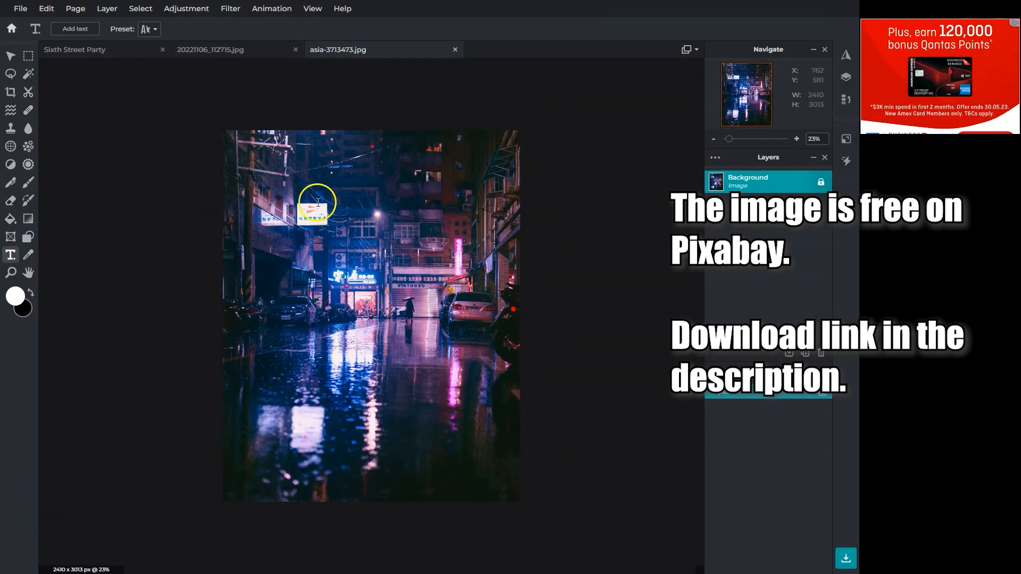
{"action": "left_click", "coordinate": [820, 182]}
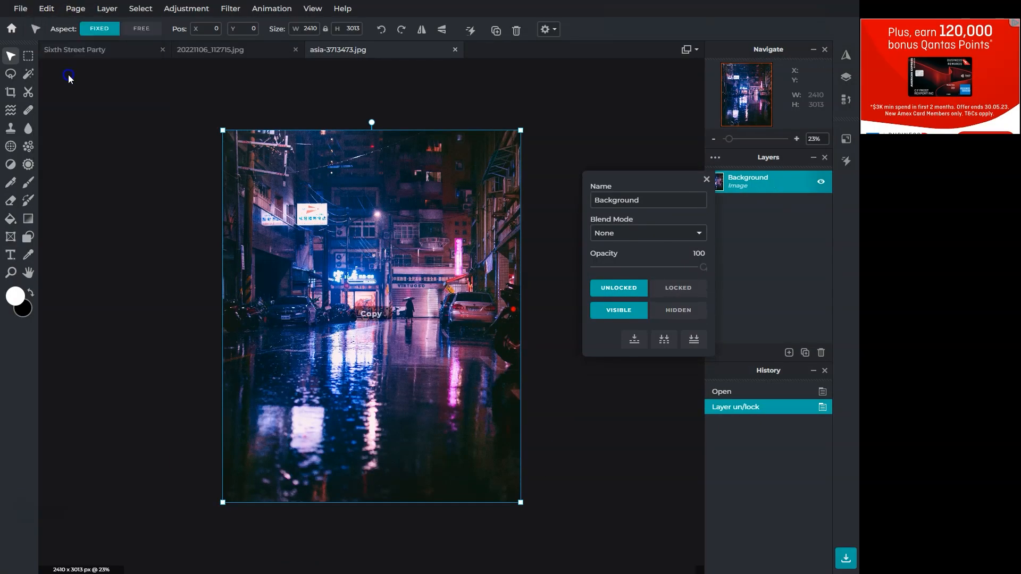
{"action": "left_click", "coordinate": [46, 8]}
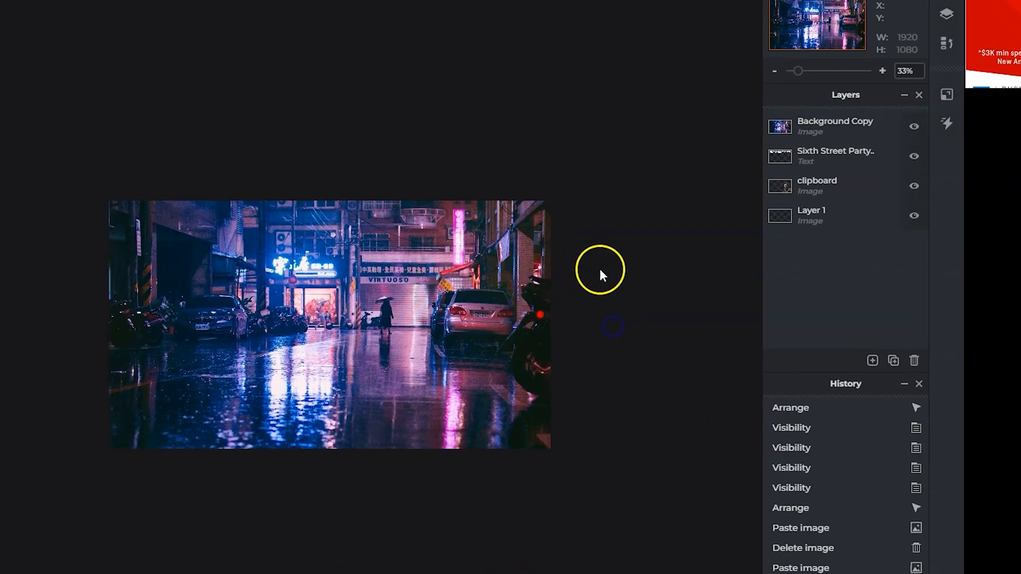
Move the street photo to the bottom and rename the selfie layer Subject, blend None.
{"action": "left_click", "coordinate": [835, 125]}
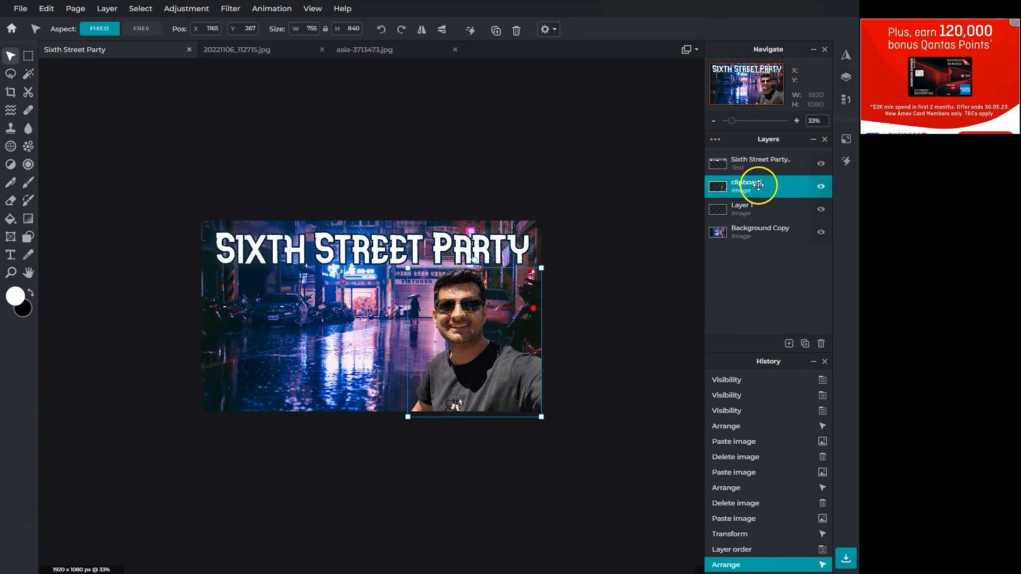
{"action": "double_click", "coordinate": [746, 185]}
{"action": "type", "text": "Subject"}
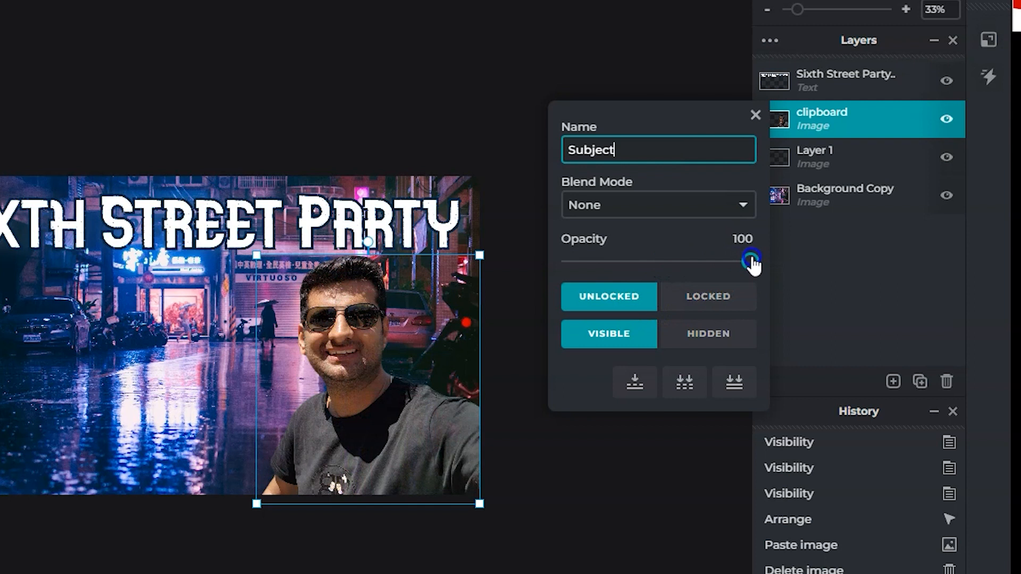
{"action": "left_click", "coordinate": [654, 204]}
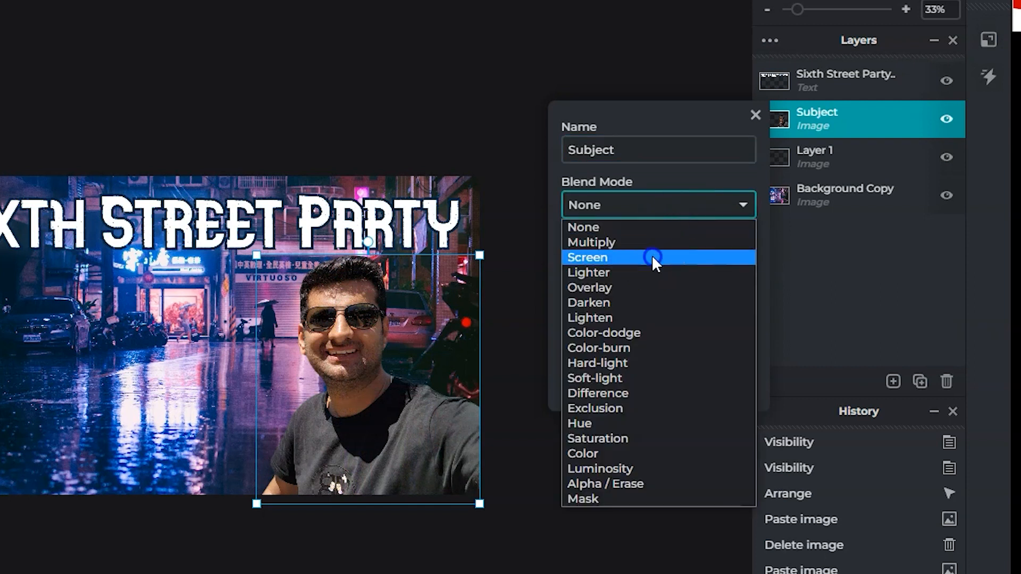
{"action": "left_click", "coordinate": [593, 377]}
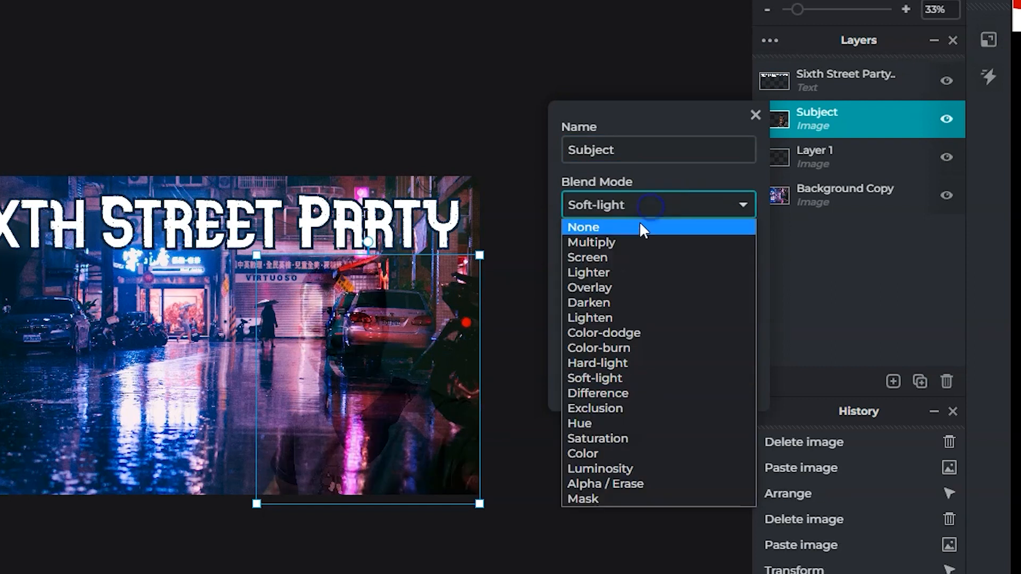
{"action": "left_click", "coordinate": [582, 226]}
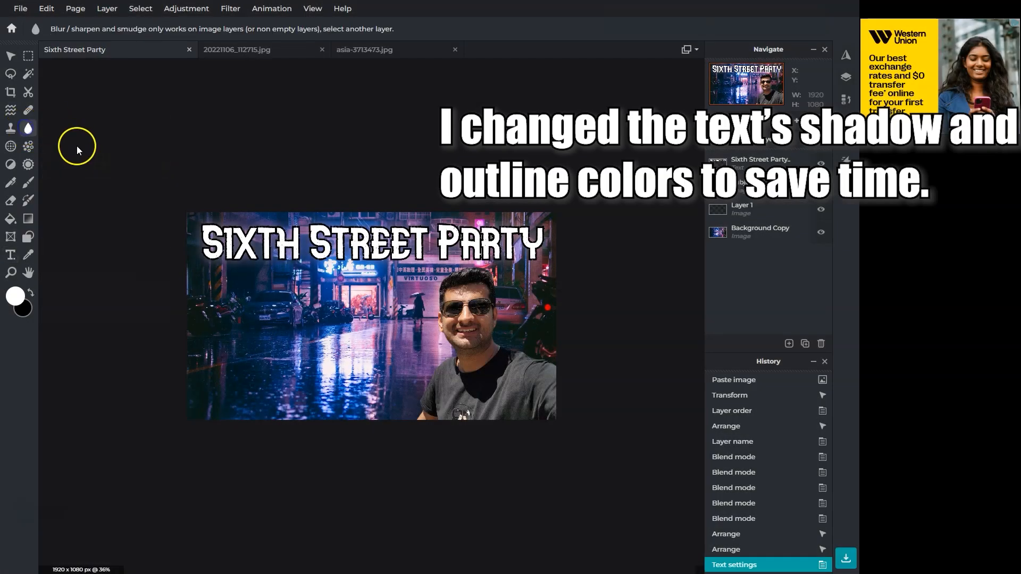
Soften the Background Copy street layer with the Blur brush, cancelling the Blur filter.
{"action": "left_click", "coordinate": [759, 232]}
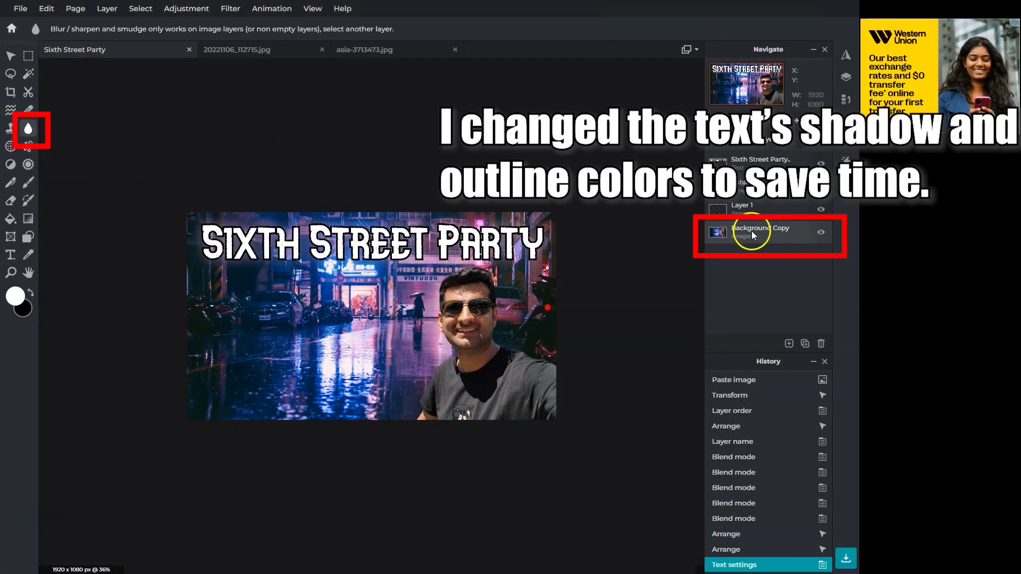
{"action": "left_click", "coordinate": [29, 128]}
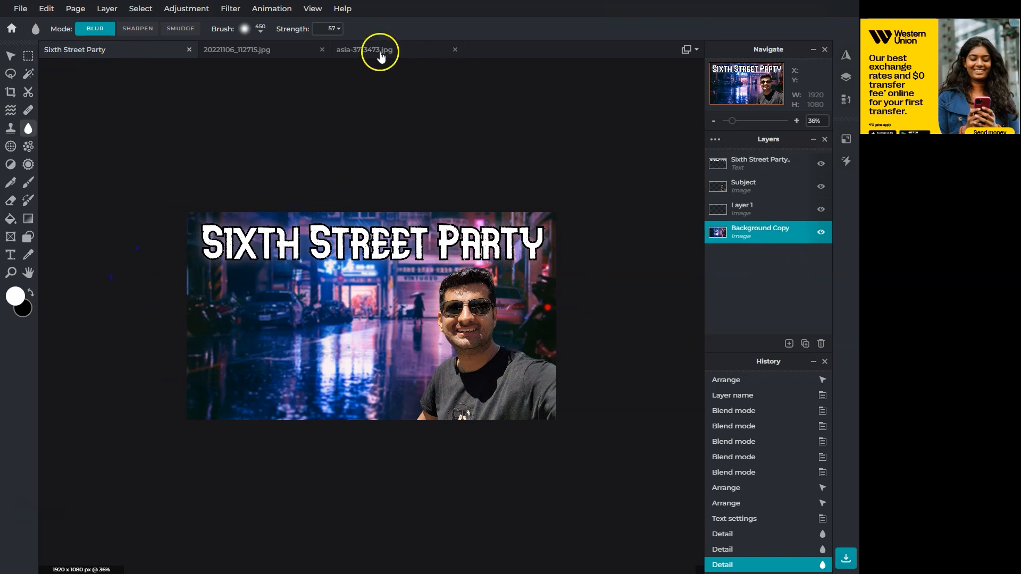
{"action": "left_click", "coordinate": [230, 8]}
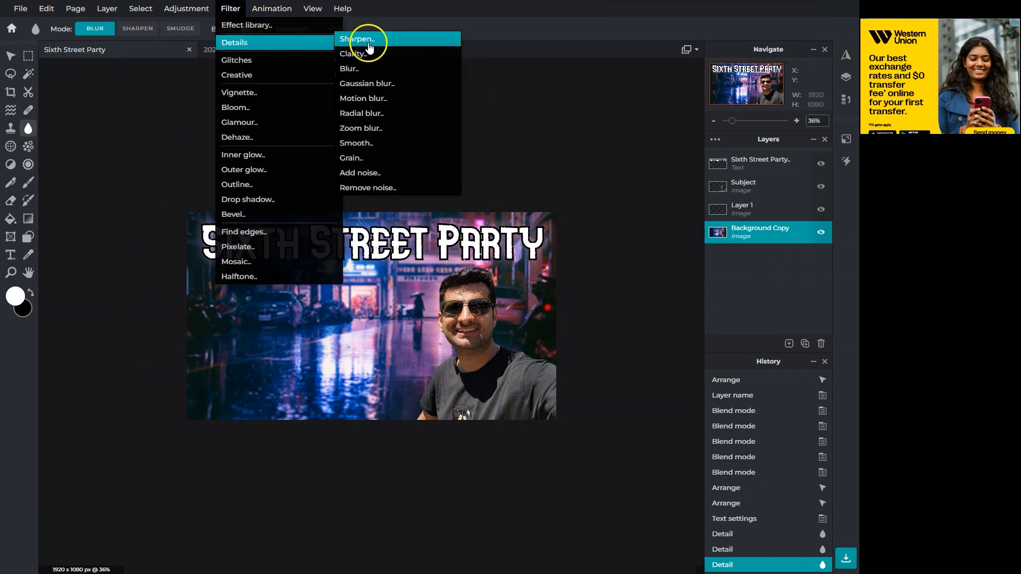
{"action": "left_click", "coordinate": [349, 69]}
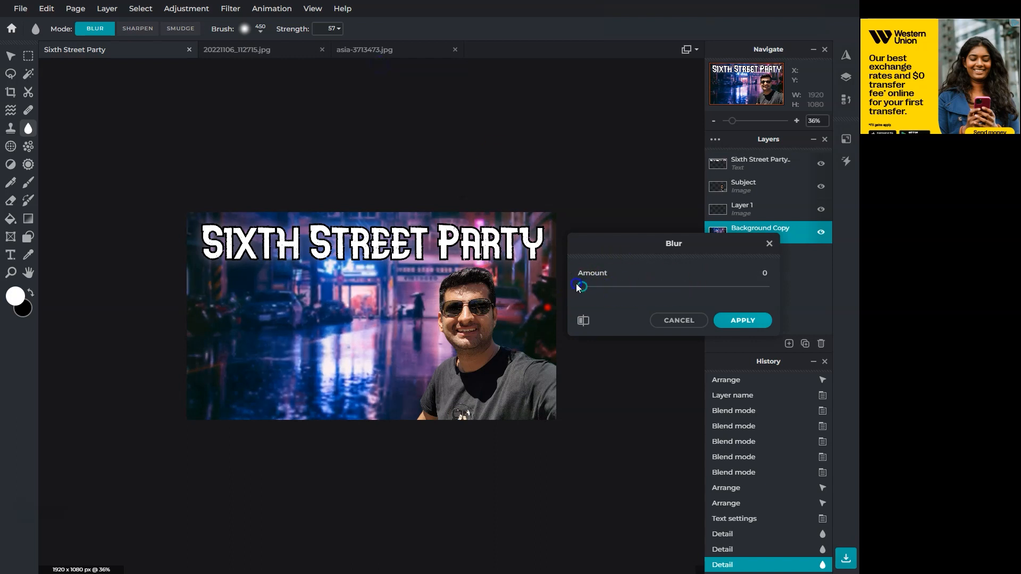
{"action": "left_click", "coordinate": [677, 319]}
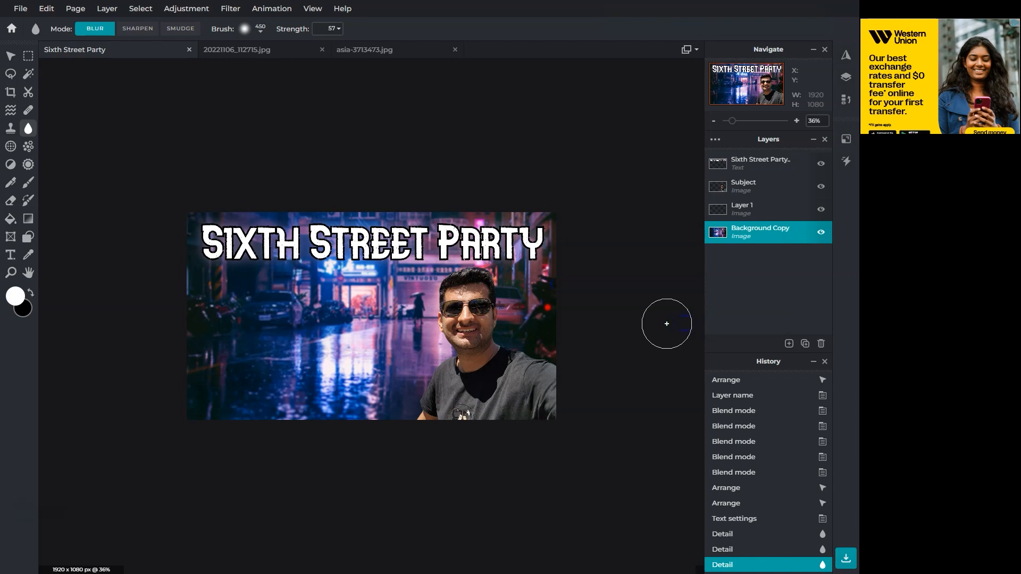
Draw a dark purple preset gradient on a new layer at 25 opacity.
{"action": "left_click", "coordinate": [28, 218]}
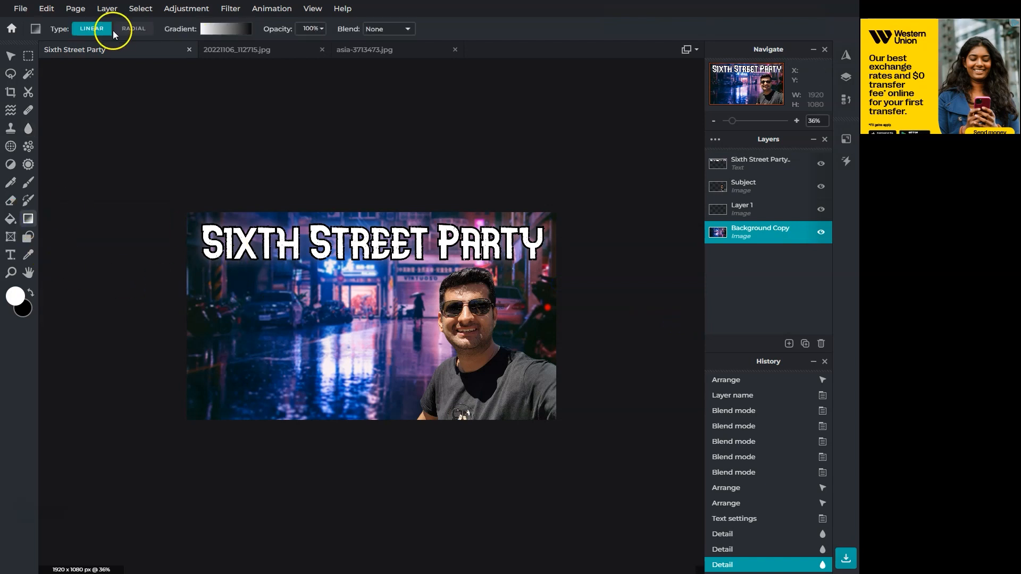
{"action": "left_click", "coordinate": [225, 28]}
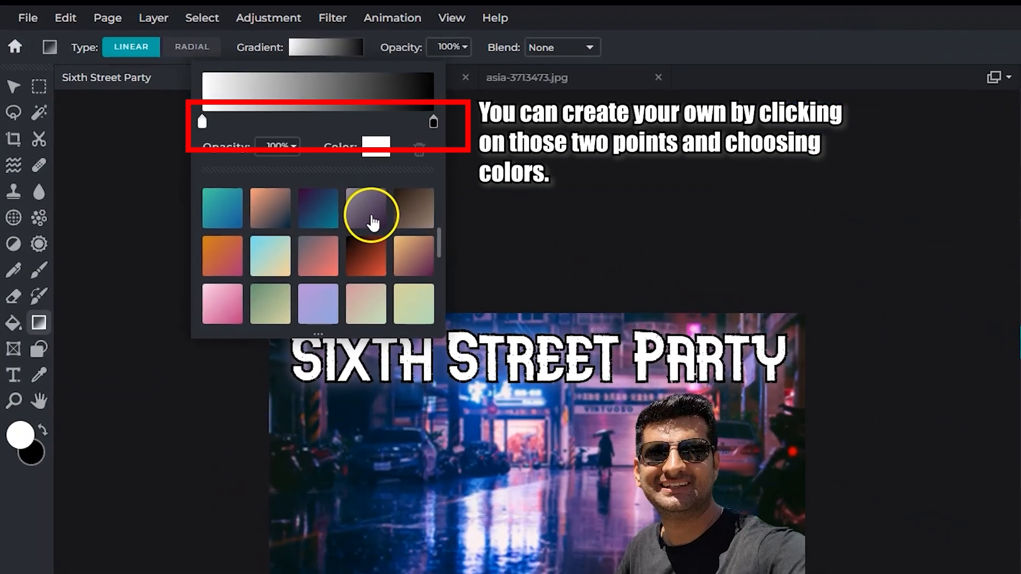
{"action": "left_click", "coordinate": [371, 214]}
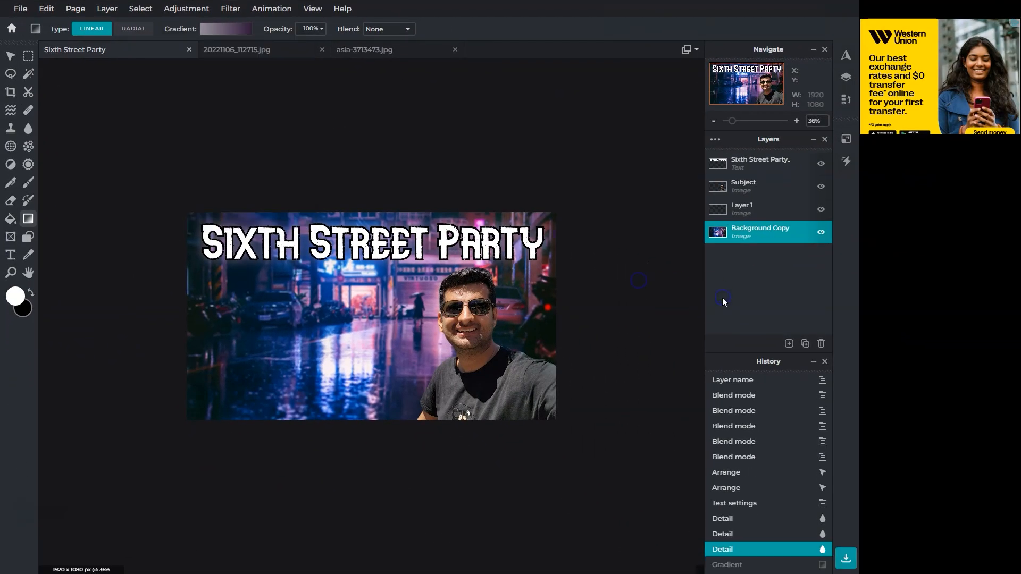
{"action": "left_click", "coordinate": [788, 344]}
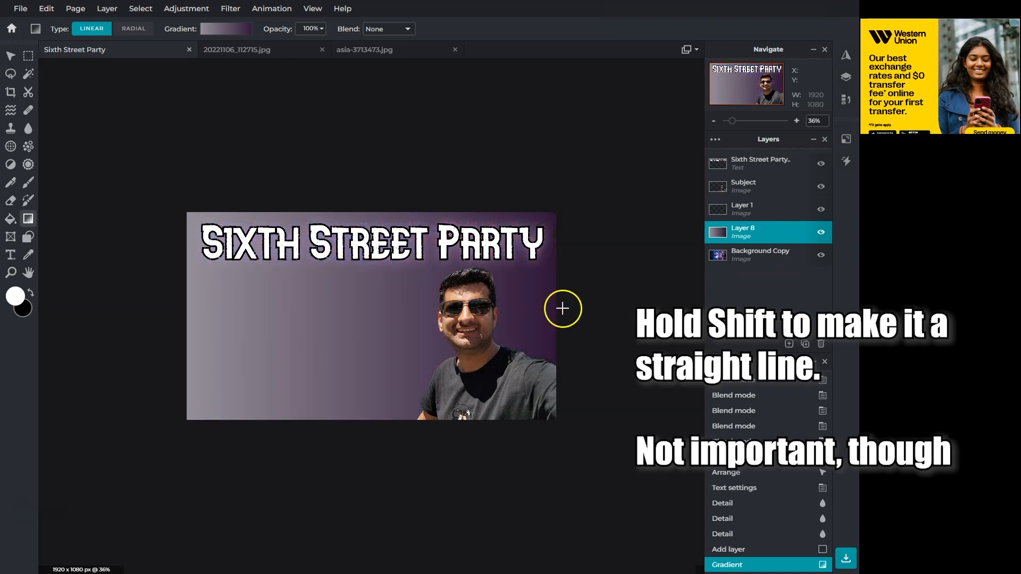
{"action": "mouse_move", "coordinate": [800, 233]}
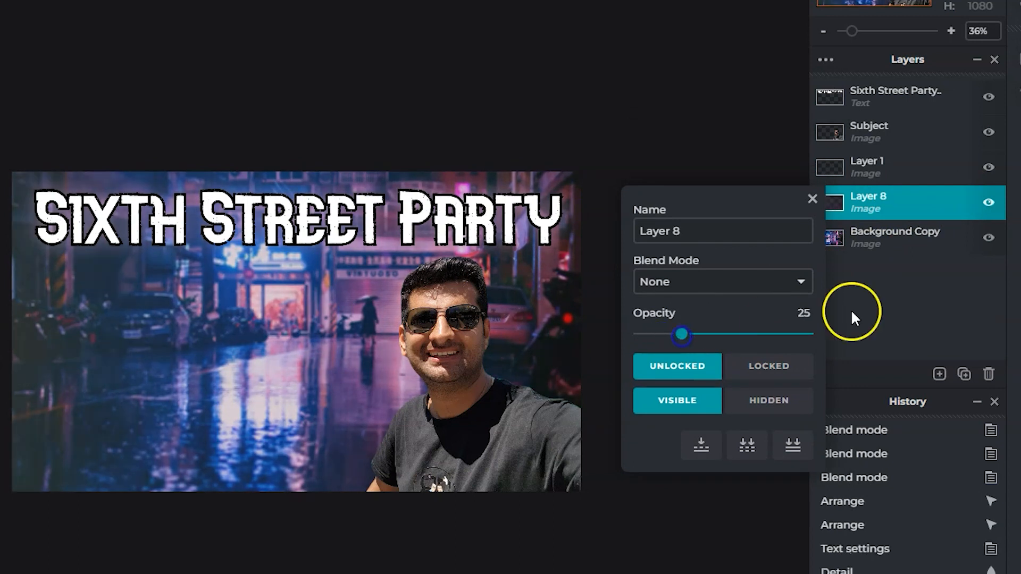
{"action": "left_click", "coordinate": [812, 199]}
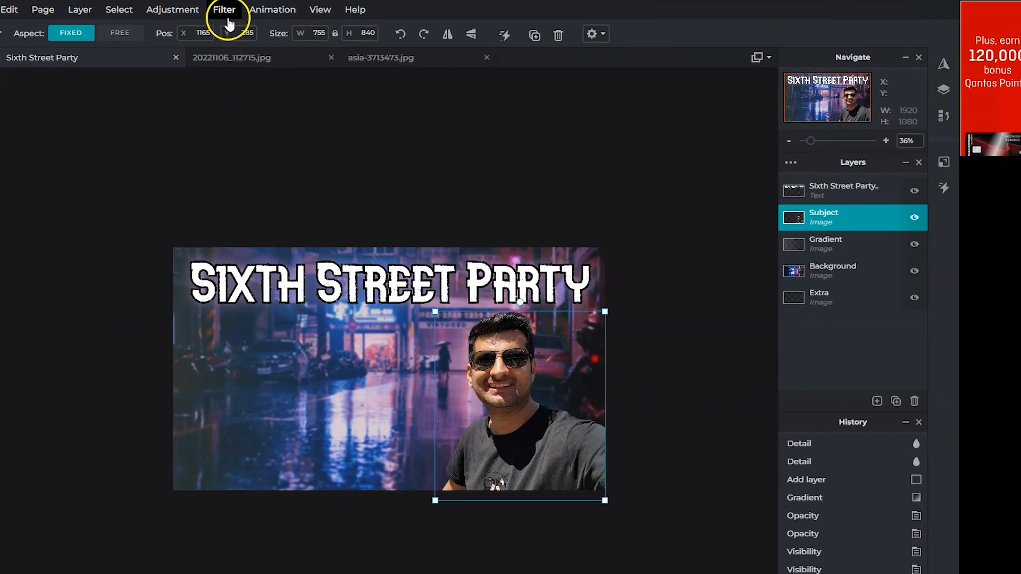
Apply a purple Drop shadow filter to the Subject layer with Offset x 0.
{"action": "left_click", "coordinate": [224, 9]}
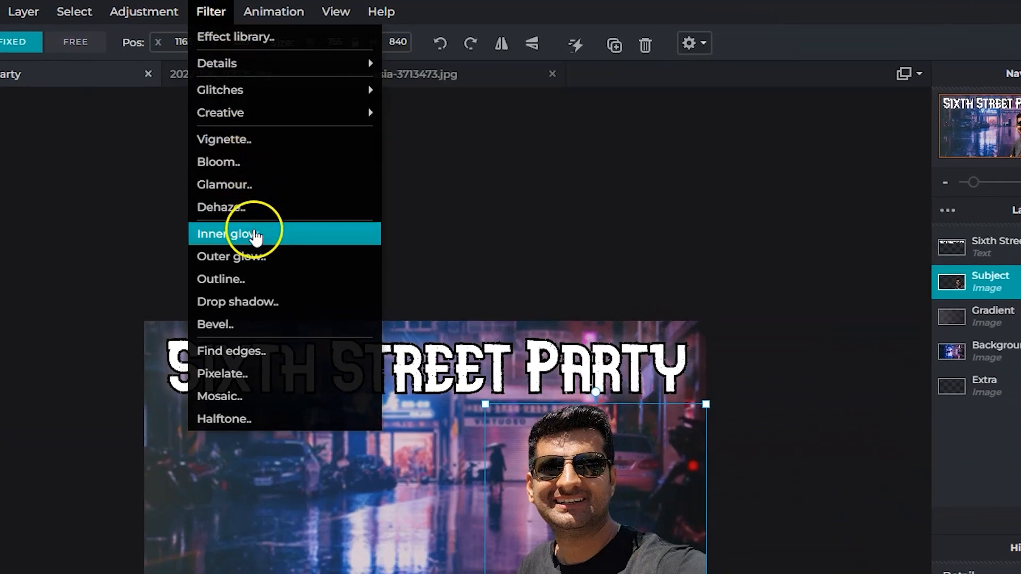
{"action": "left_click", "coordinate": [237, 301]}
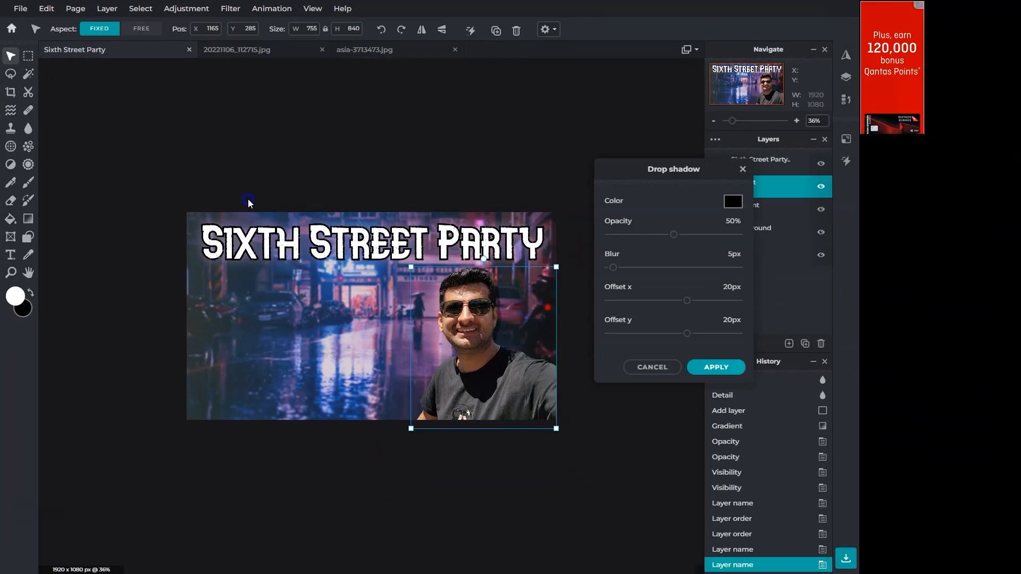
{"action": "left_click", "coordinate": [732, 201]}
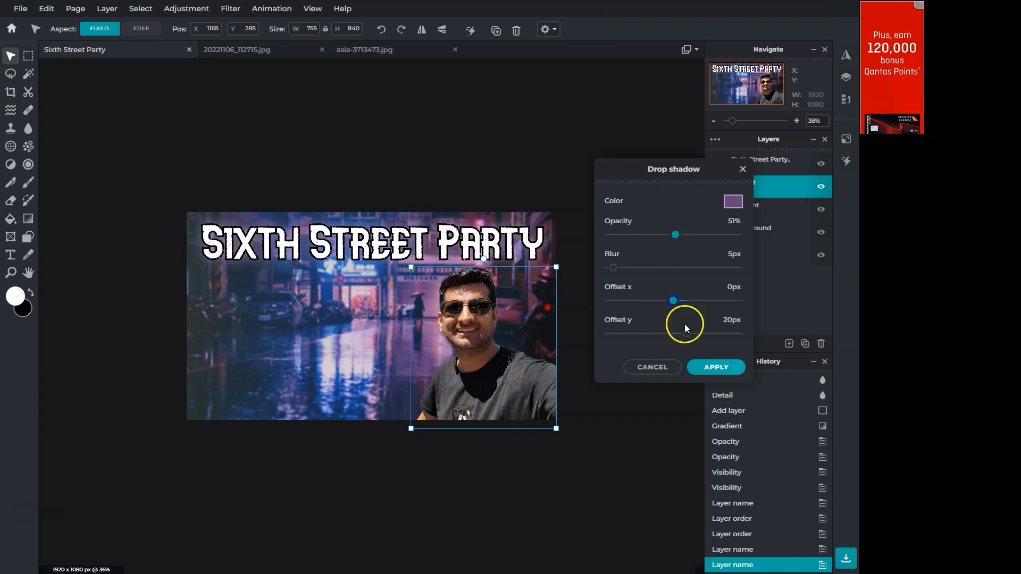
{"action": "left_click", "coordinate": [715, 366]}
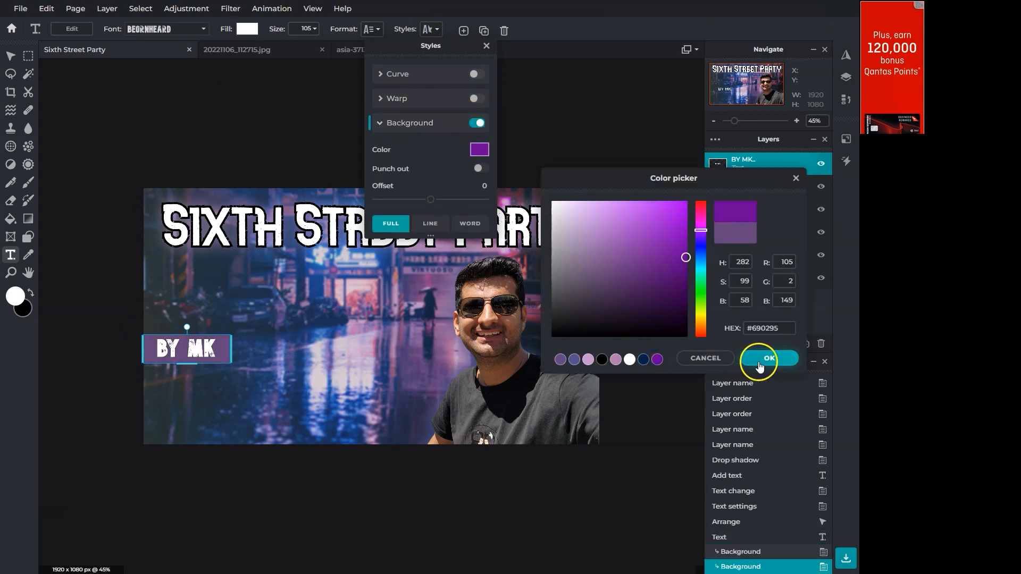
Give the 'BY MK' label a #690295 purple background and fit it to the left edge.
{"action": "left_click", "coordinate": [769, 358]}
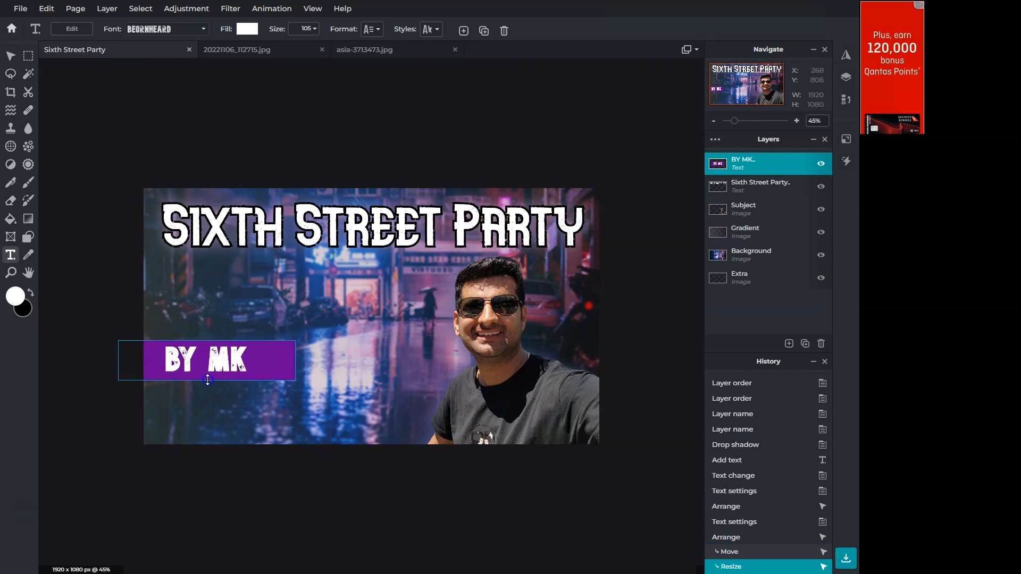
{"action": "left_click", "coordinate": [370, 360]}
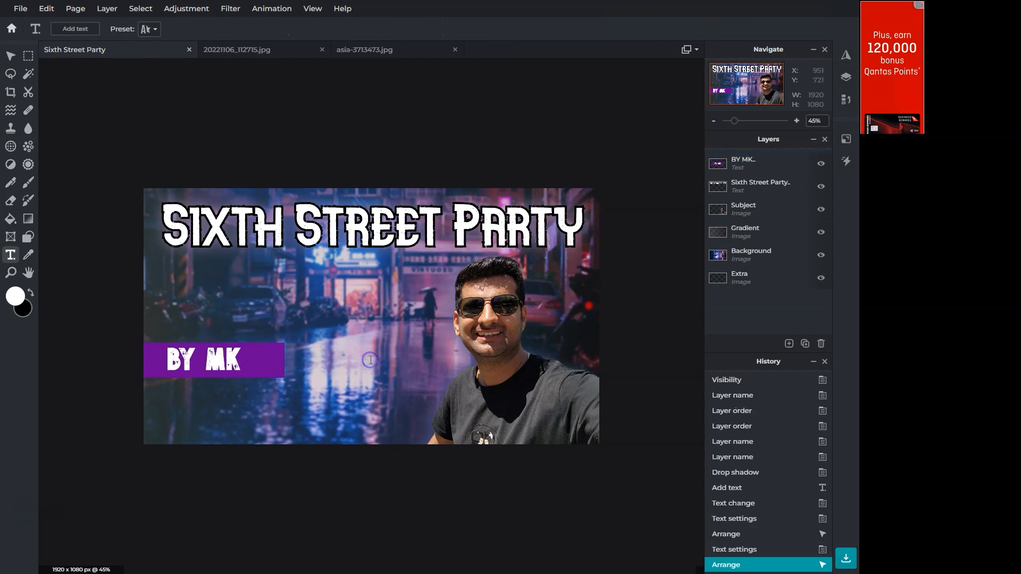
{"action": "left_click", "coordinate": [742, 208]}
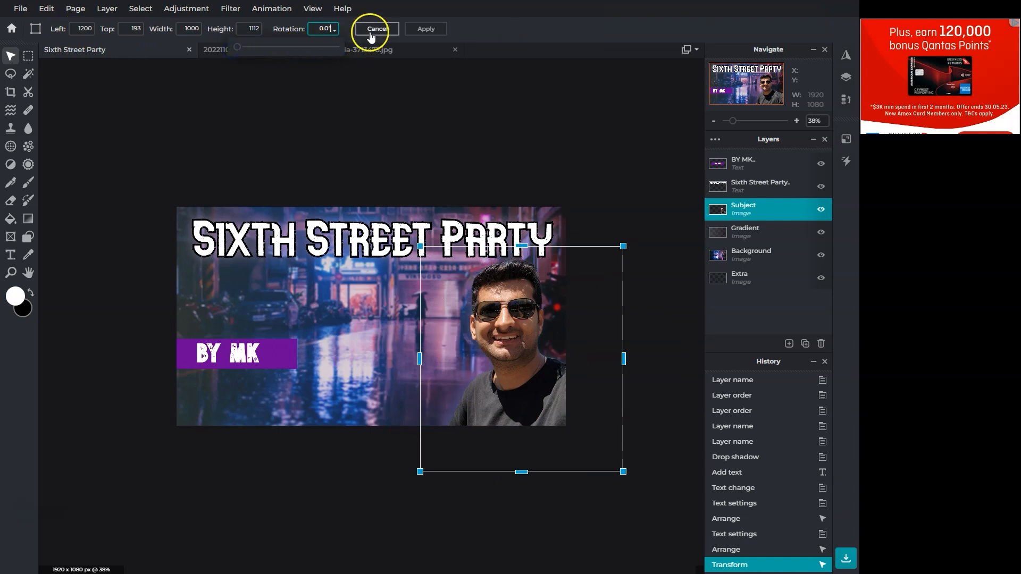
Discard the selfie transform and Smart resize the canvas from Wide to 1900×1069.
{"action": "left_click", "coordinate": [106, 8]}
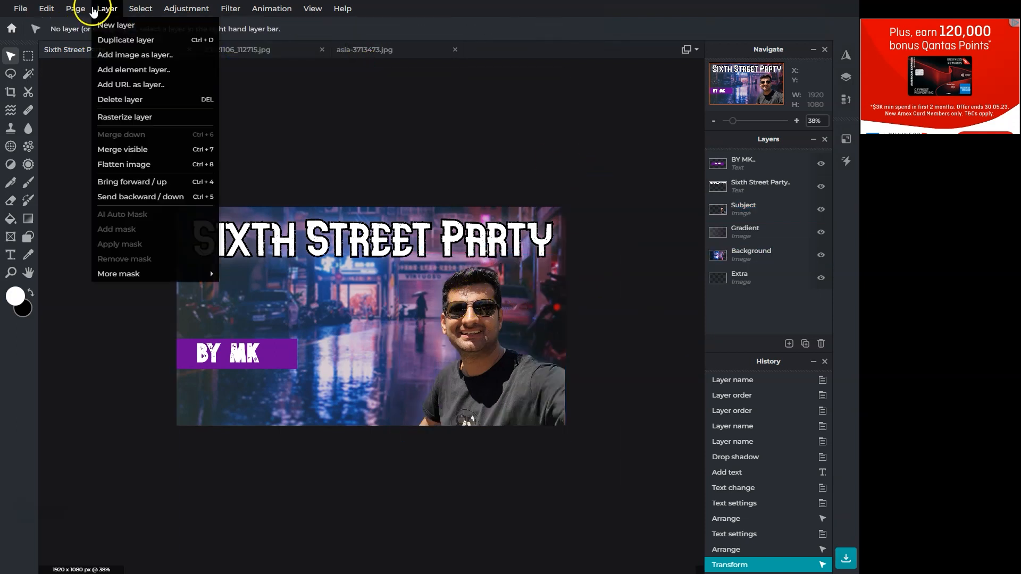
{"action": "left_click", "coordinate": [75, 8]}
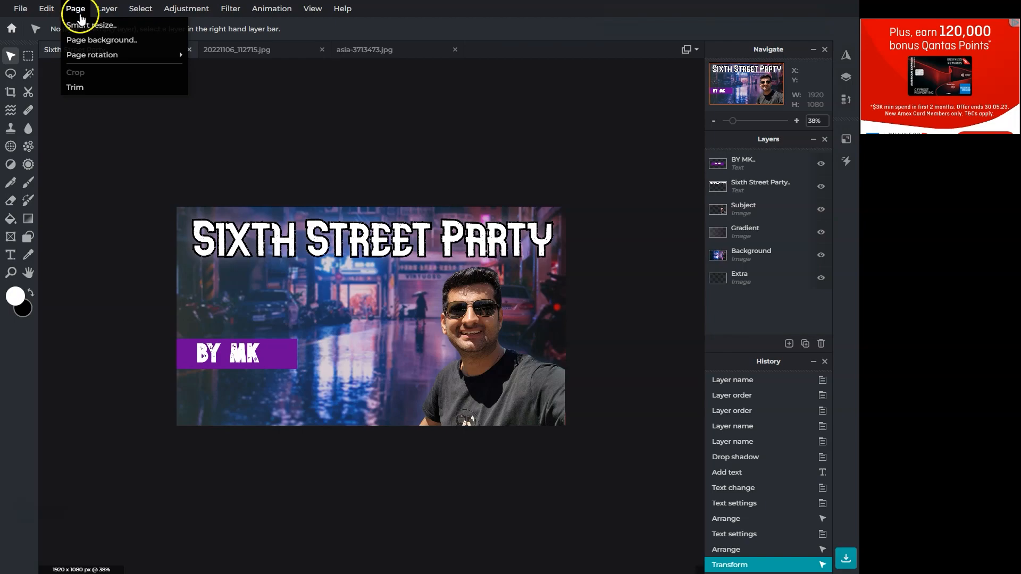
{"action": "left_click", "coordinate": [91, 25]}
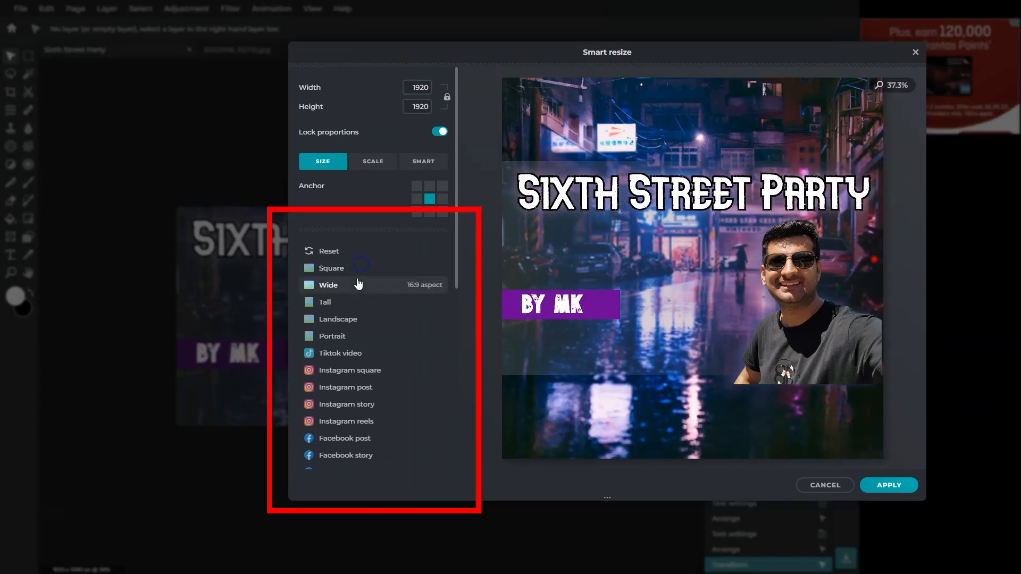
{"action": "left_click", "coordinate": [331, 282]}
{"action": "type", "text": "1900"}
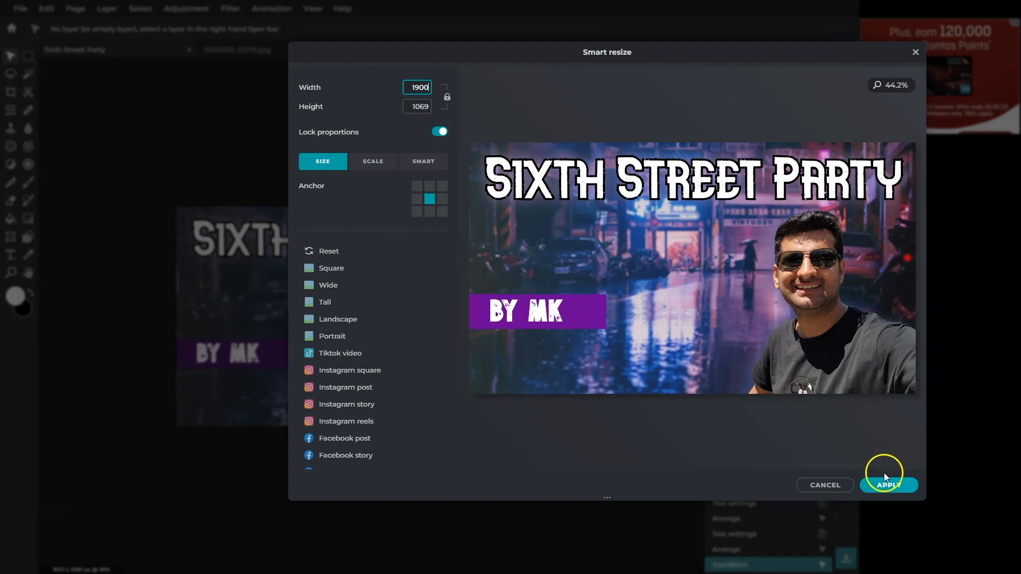
{"action": "left_click", "coordinate": [888, 485]}
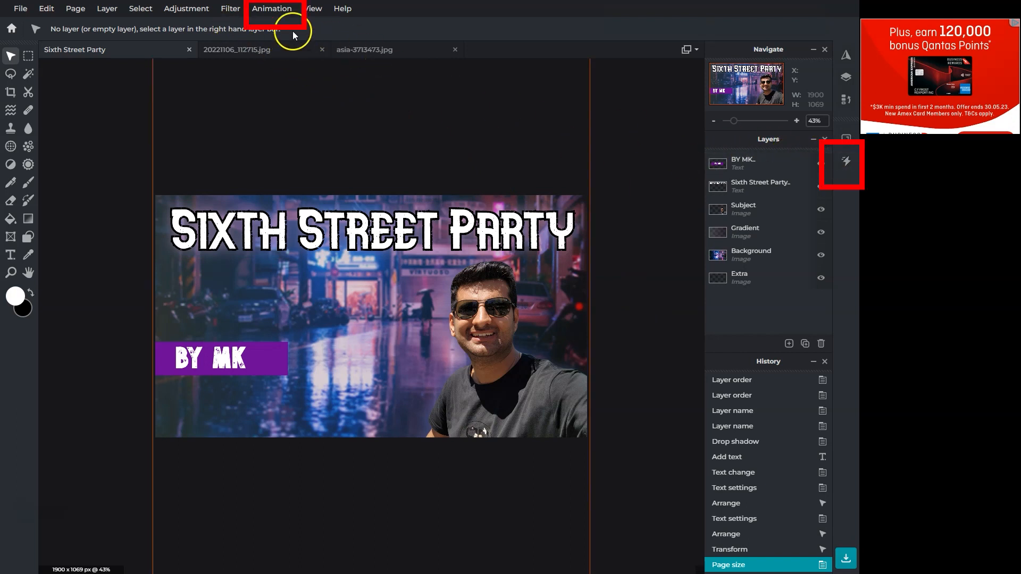
Give the poster a Fade page animation.
{"action": "left_click", "coordinate": [272, 9]}
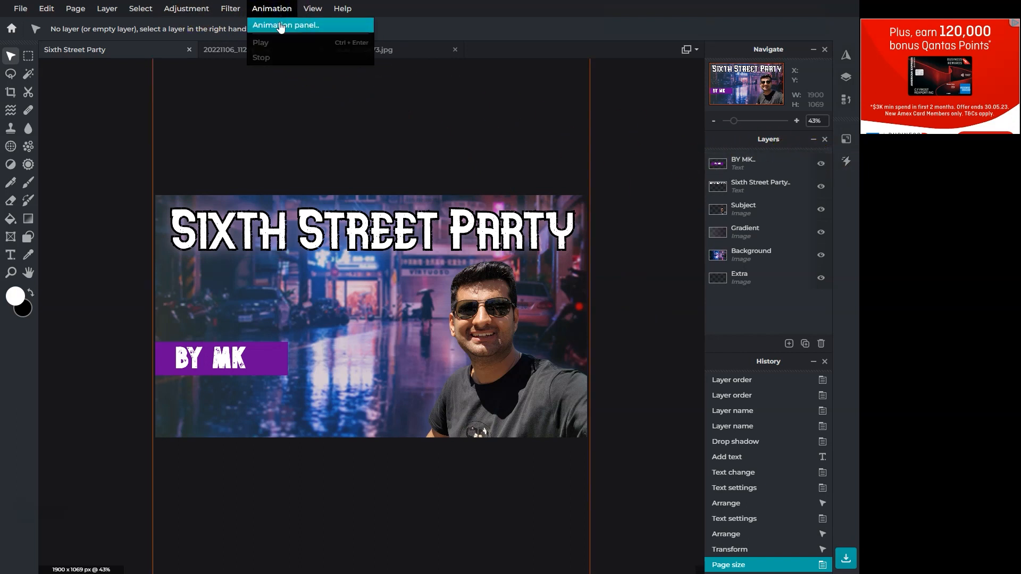
{"action": "left_click", "coordinate": [287, 25]}
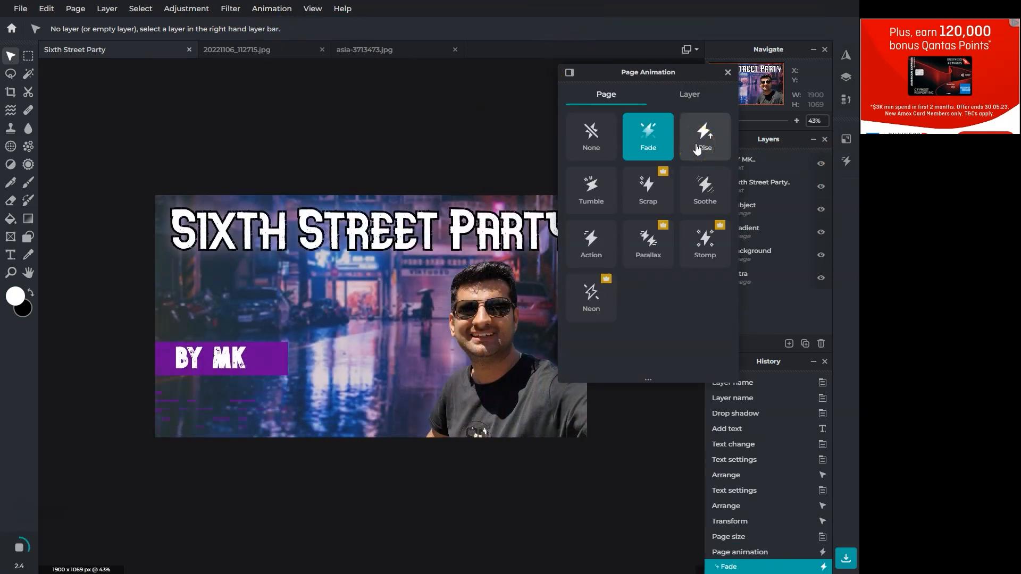
{"action": "left_click", "coordinate": [590, 190]}
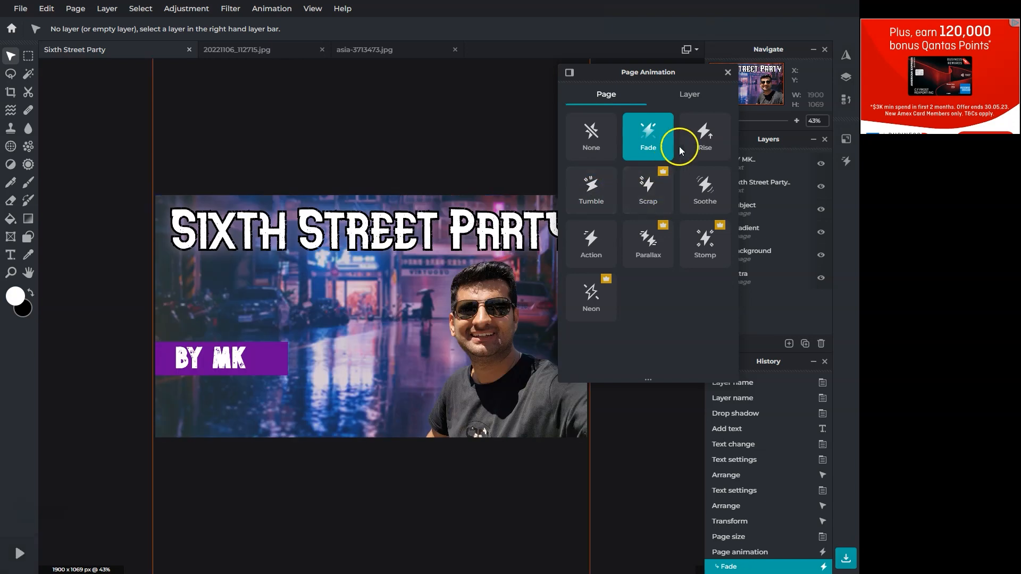
Set an animation on the Subject layer.
{"action": "left_click", "coordinate": [687, 94]}
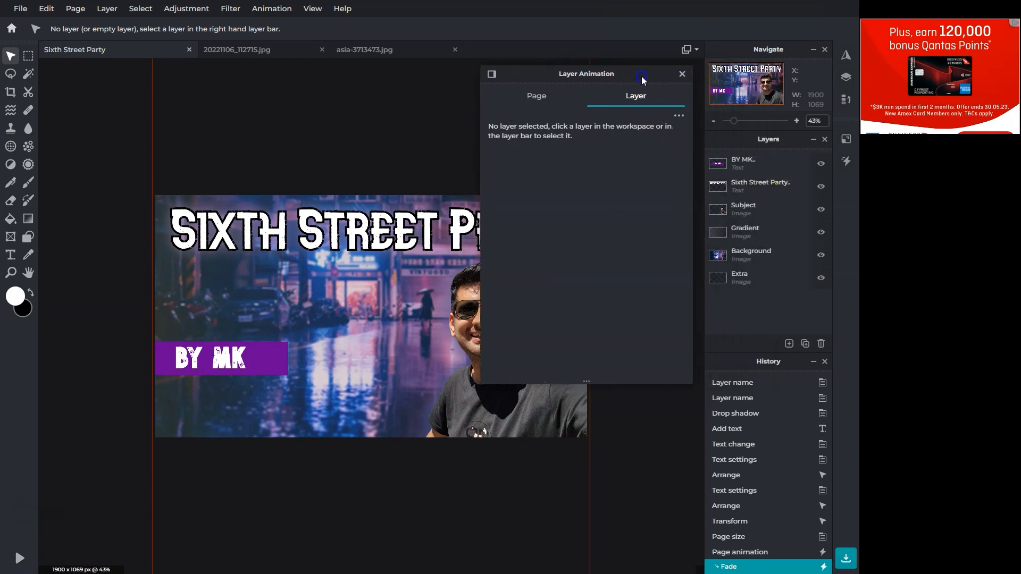
{"action": "left_click", "coordinate": [743, 208]}
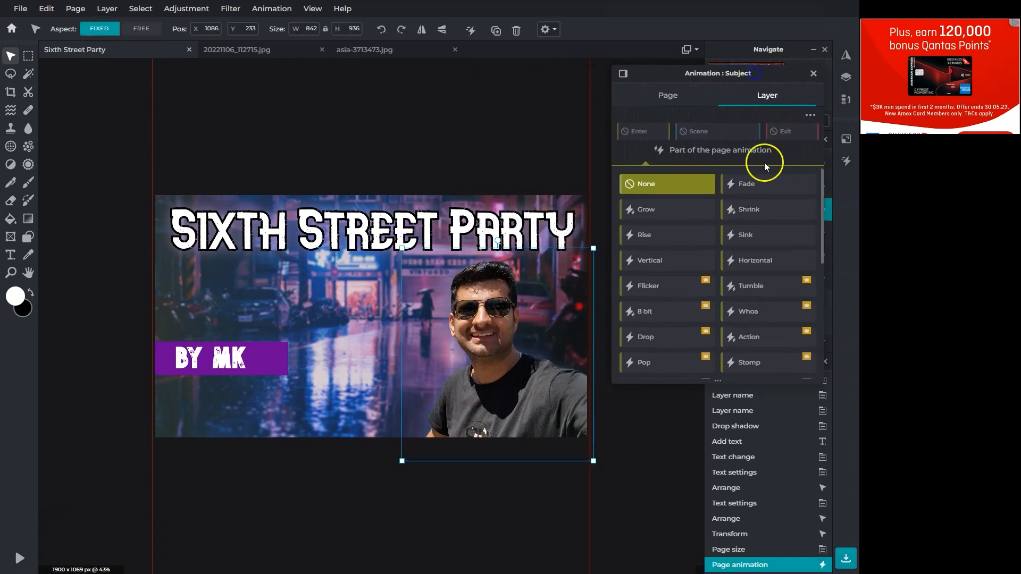
{"action": "left_click", "coordinate": [744, 234]}
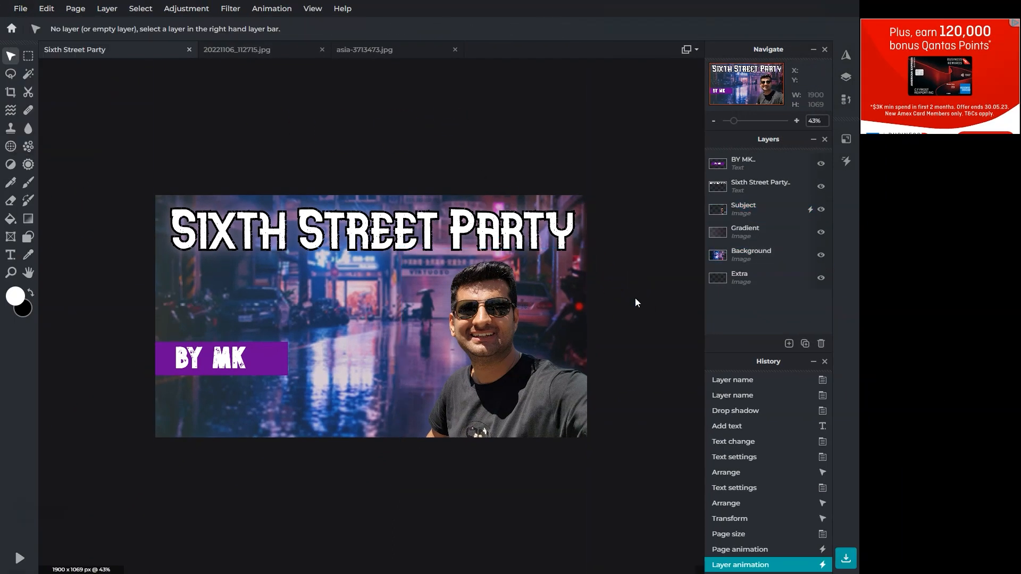
{"action": "mouse_move", "coordinate": [611, 278]}
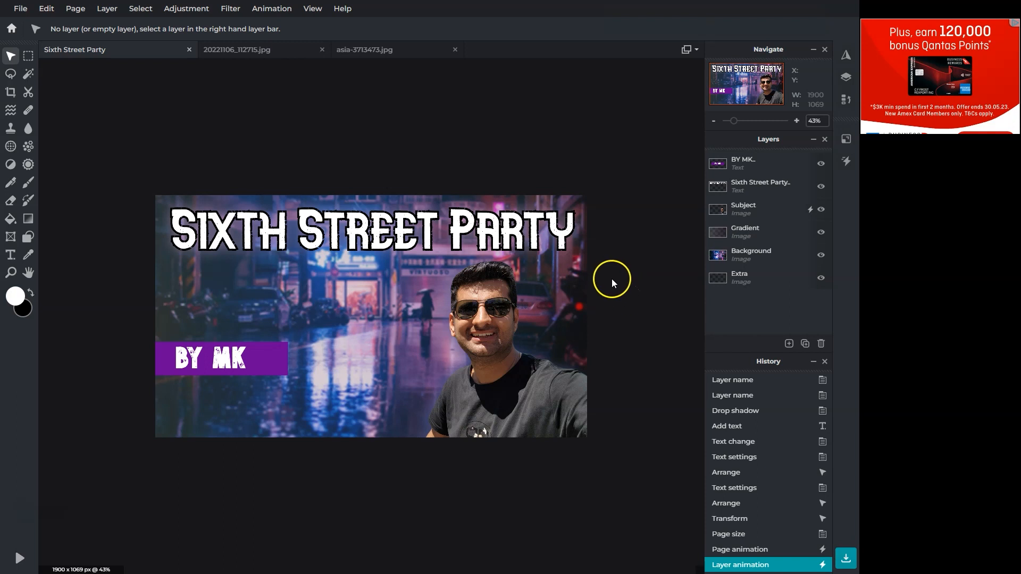
{"action": "mouse_move", "coordinate": [113, 153]}
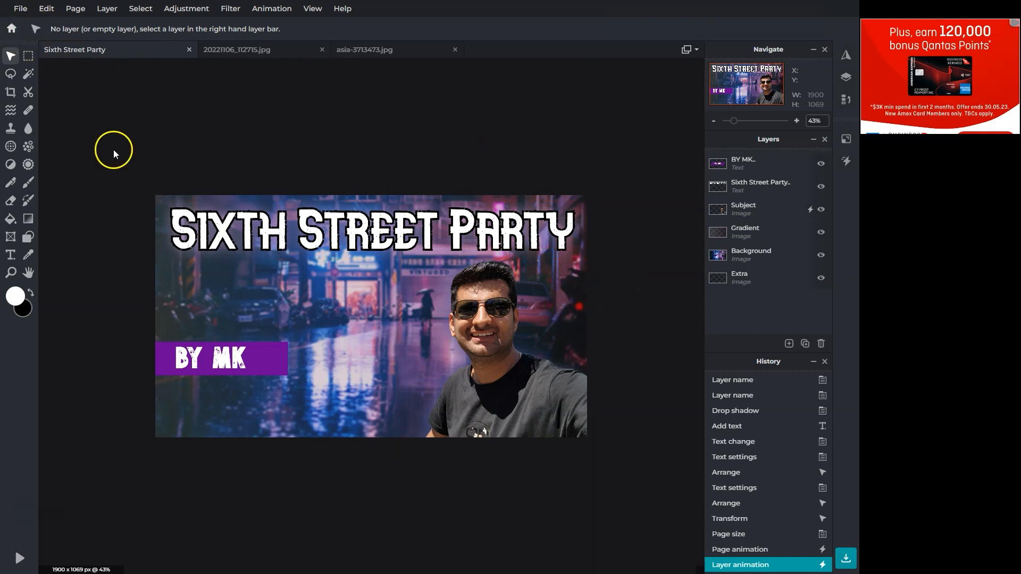
{"action": "mouse_move", "coordinate": [19, 16]}
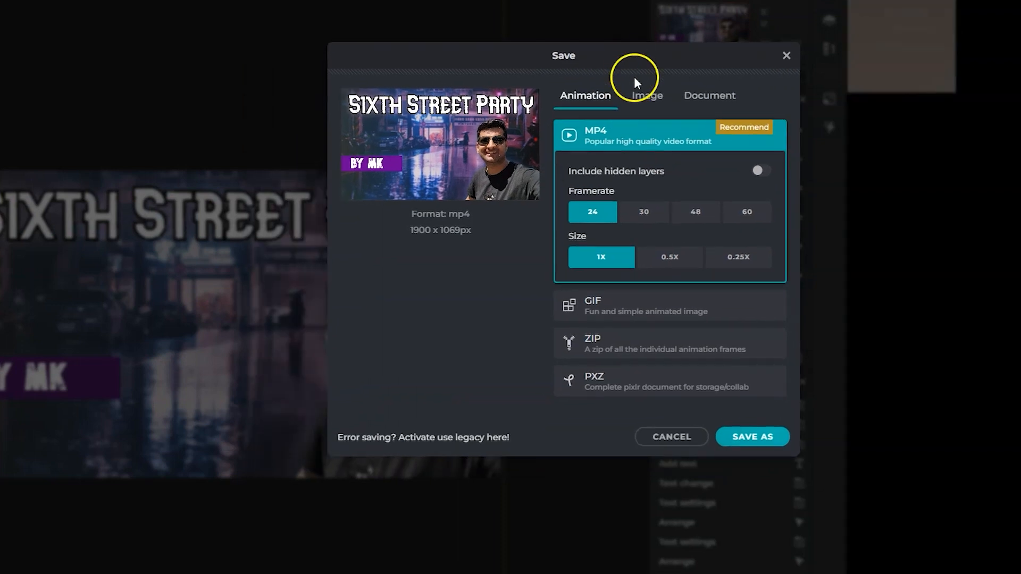
{"action": "mouse_move", "coordinate": [645, 95]}
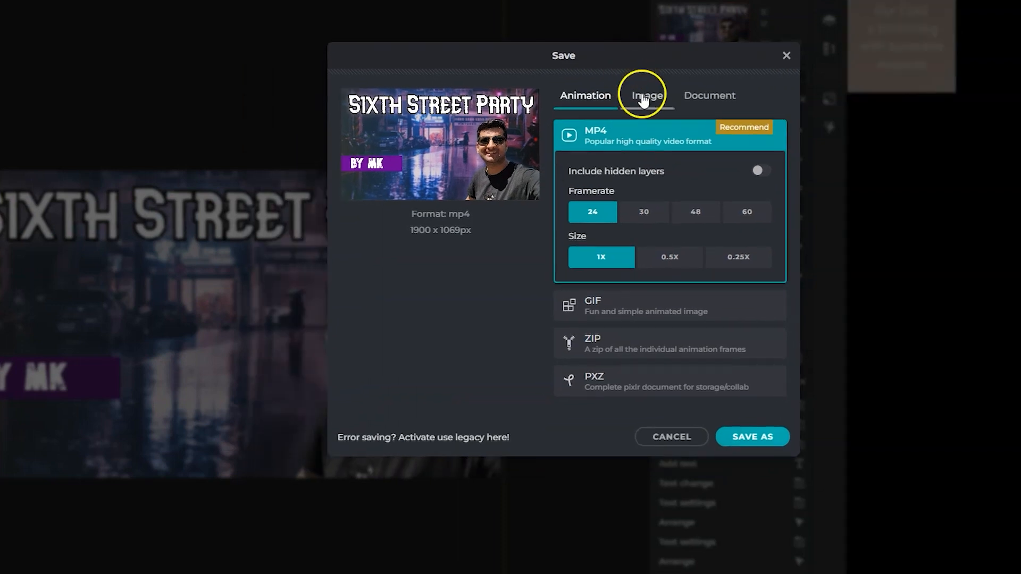
Save the poster as a PNG image with Transparent turned off.
{"action": "left_click", "coordinate": [646, 96]}
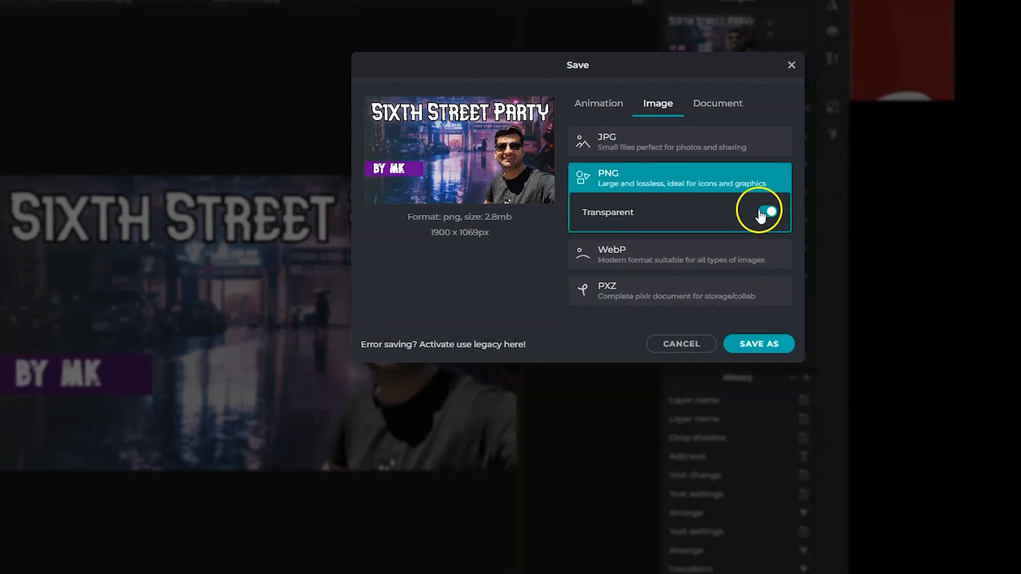
{"action": "left_click", "coordinate": [768, 211]}
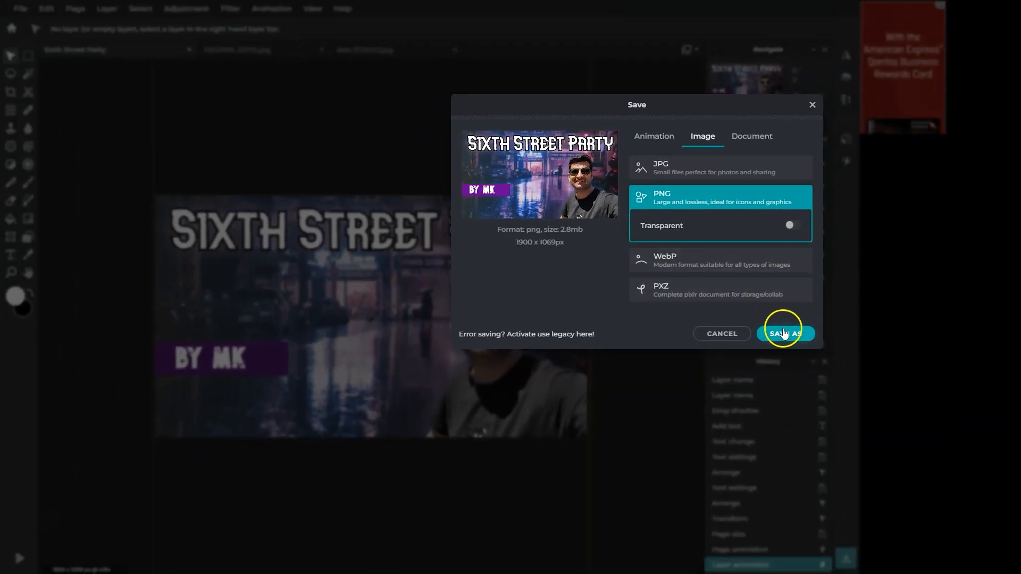
{"action": "left_click", "coordinate": [785, 333]}
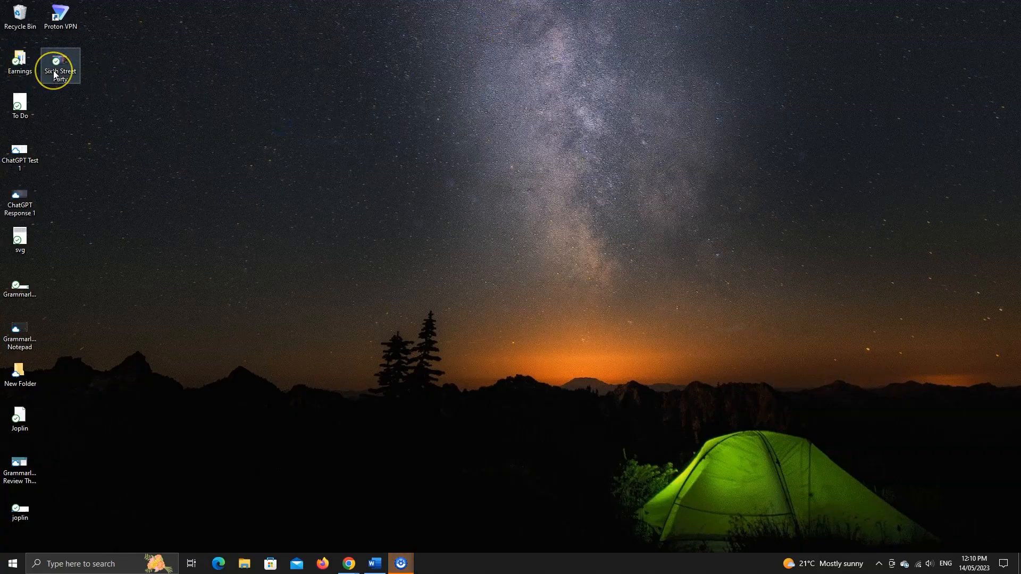
Open the Sixth Street Party file from the desktop in Photos.
{"action": "double_click", "coordinate": [59, 62]}
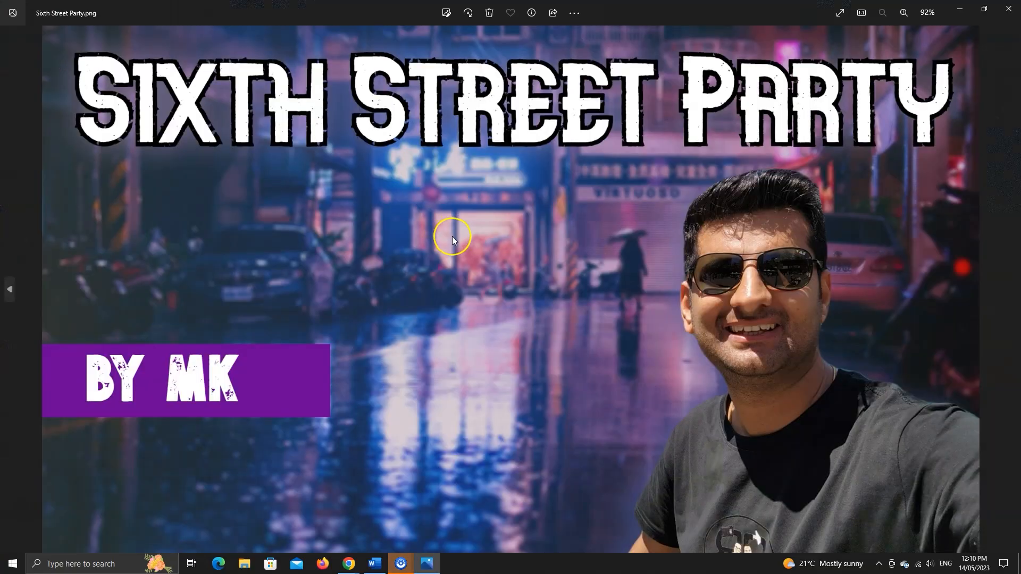